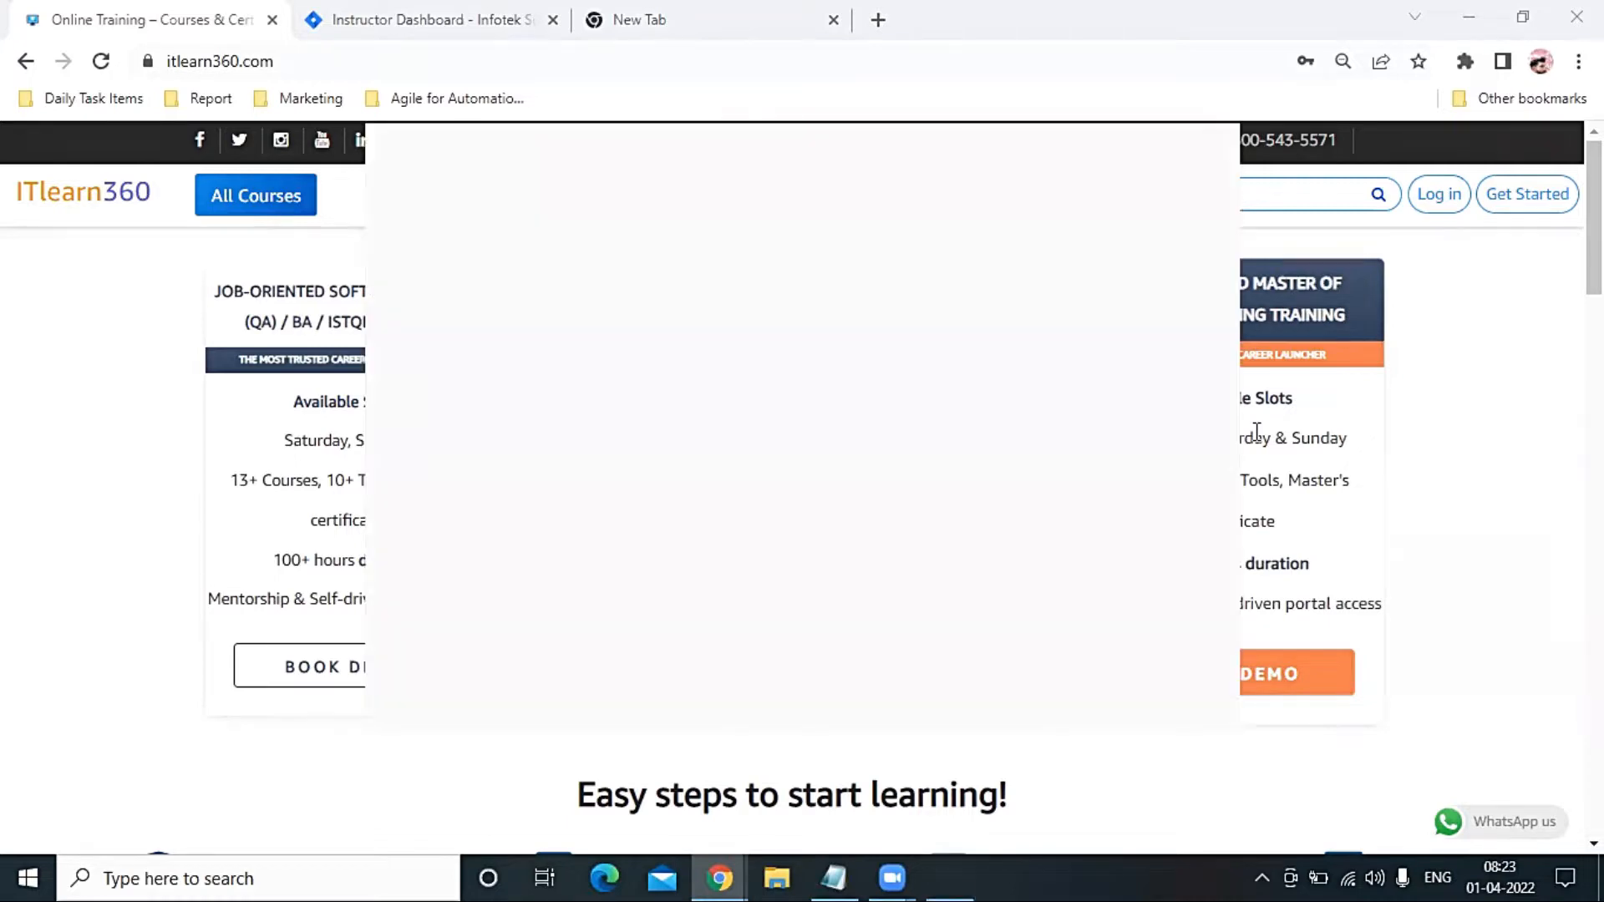
- Switch to the Instructor Dashboard - Infotek Solution browser tab
{"action": "left_click", "coordinate": [430, 19]}
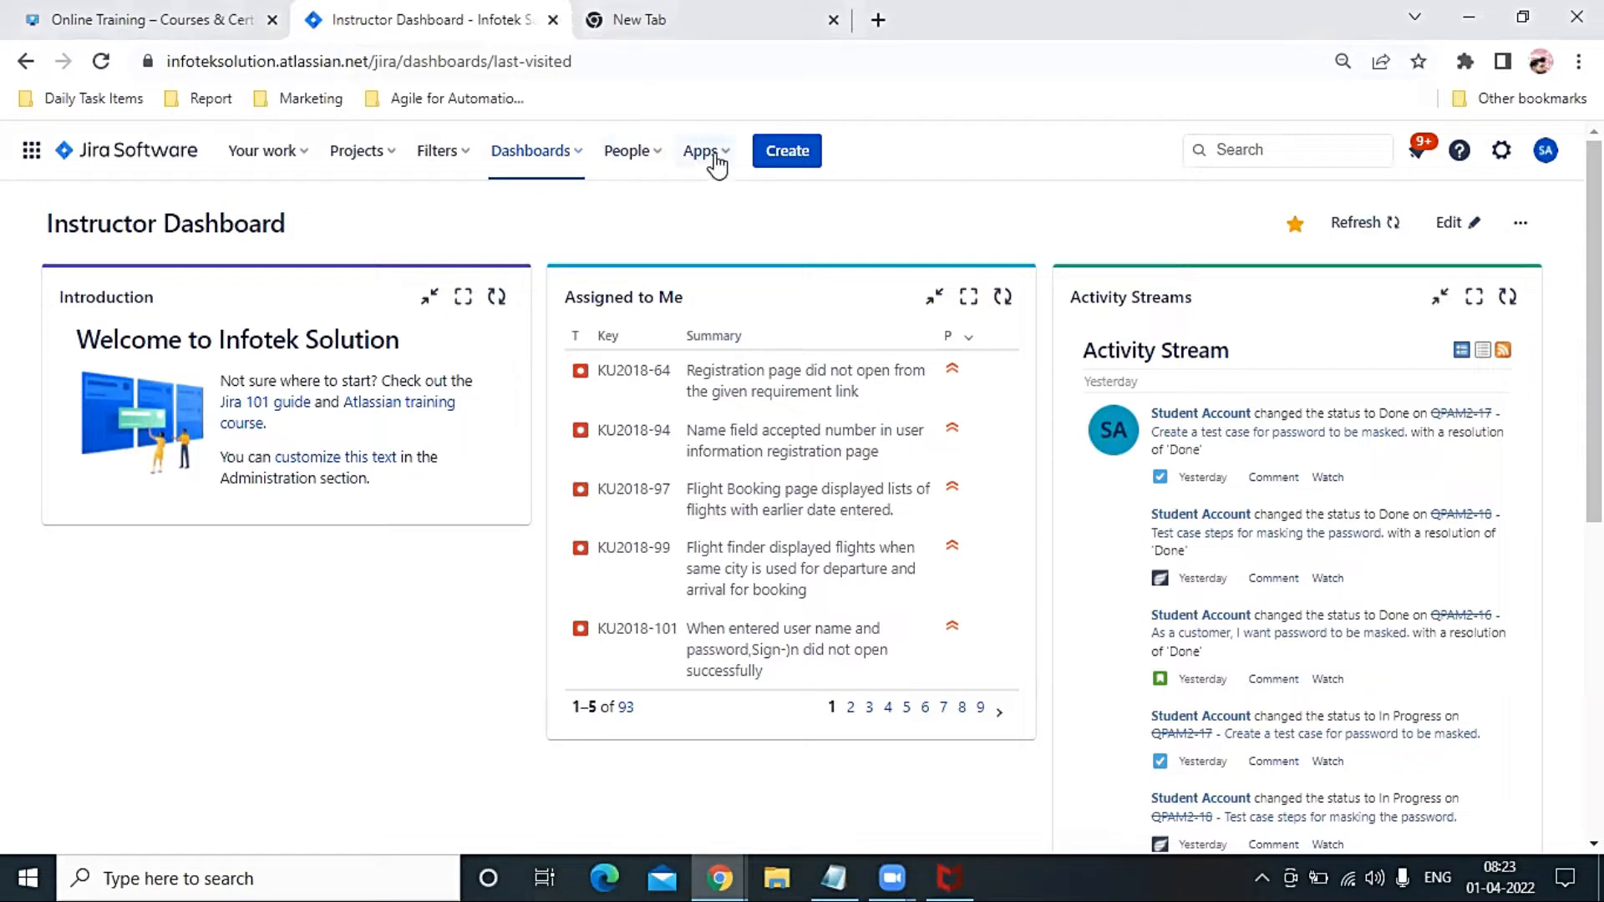
- Choose Explore more apps from the Apps menu and browse the Jira marketplace
{"action": "left_click", "coordinate": [701, 150]}
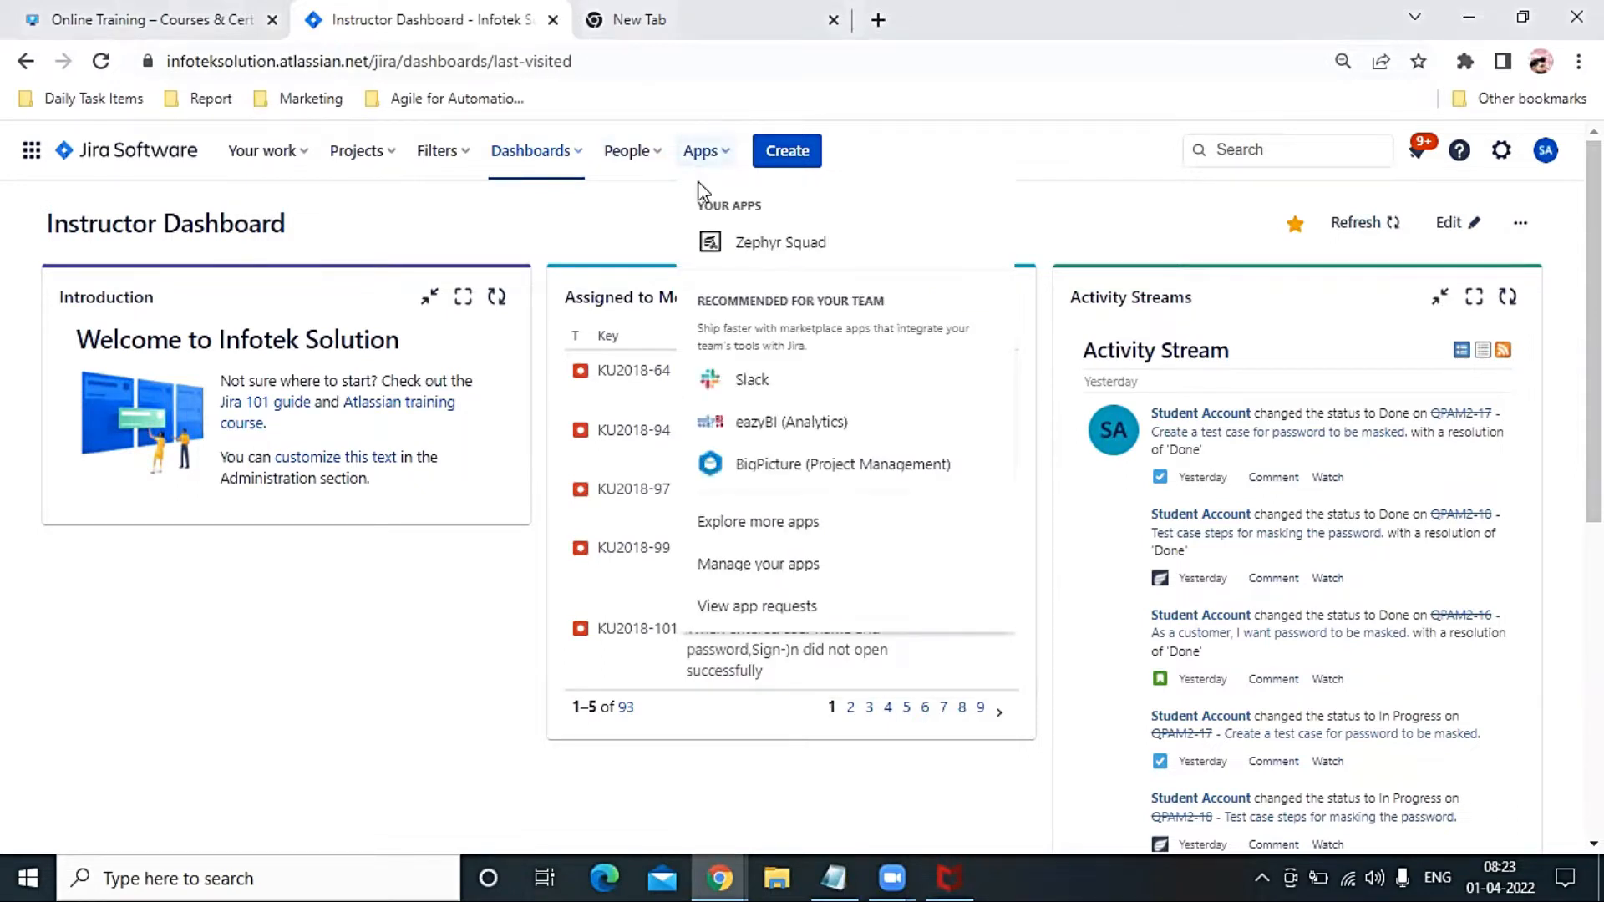
{"action": "mouse_move", "coordinate": [728, 565]}
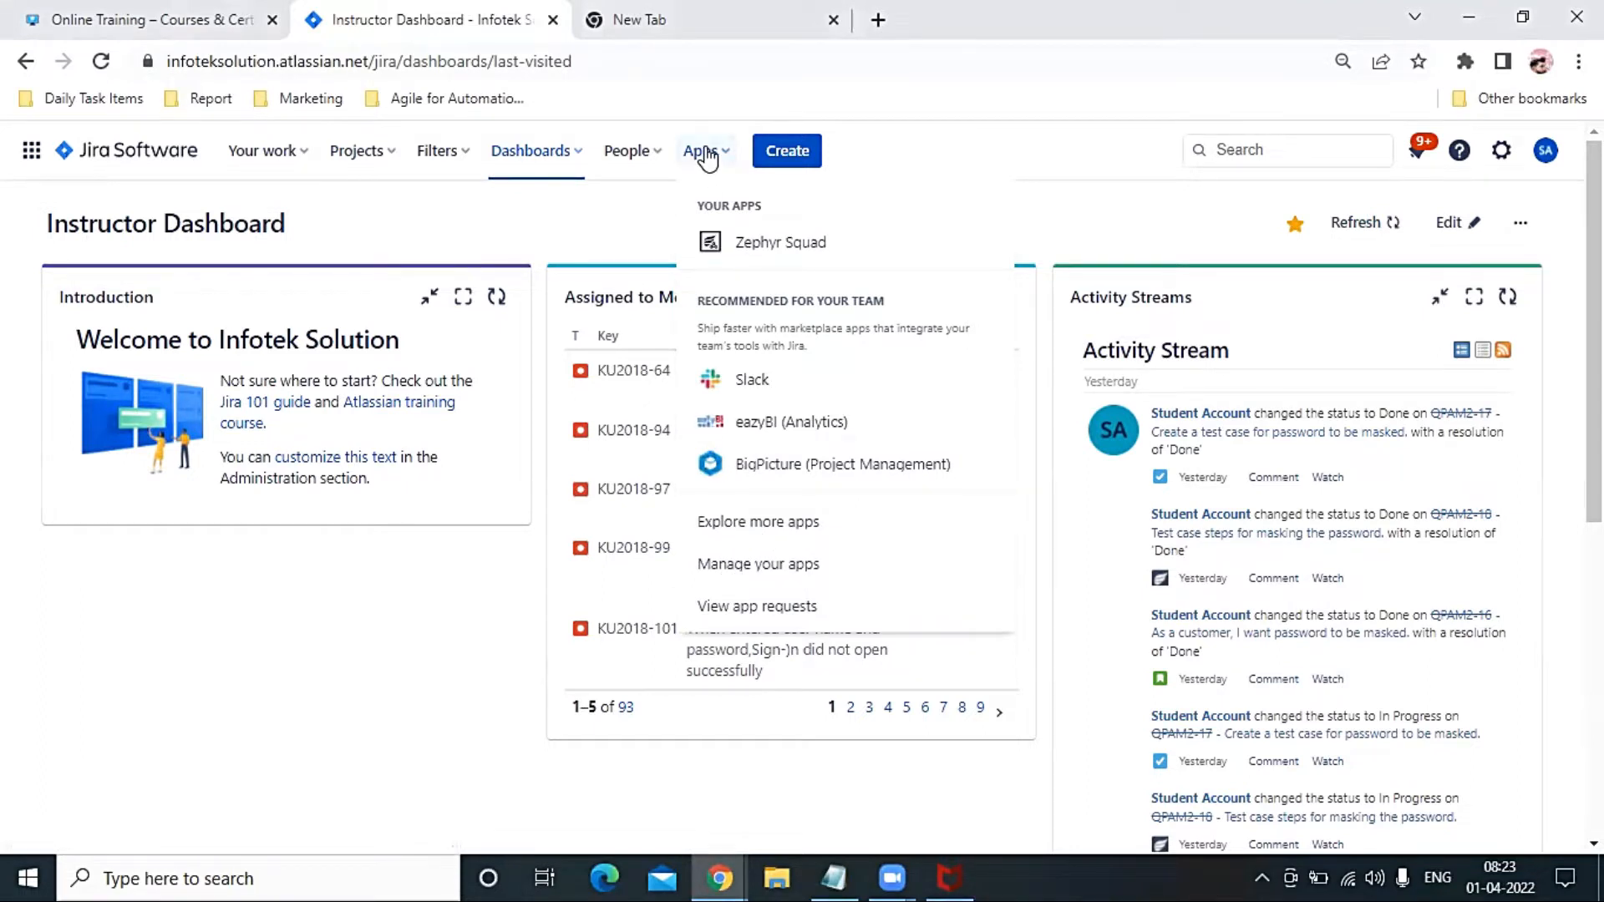
{"action": "mouse_move", "coordinate": [758, 521]}
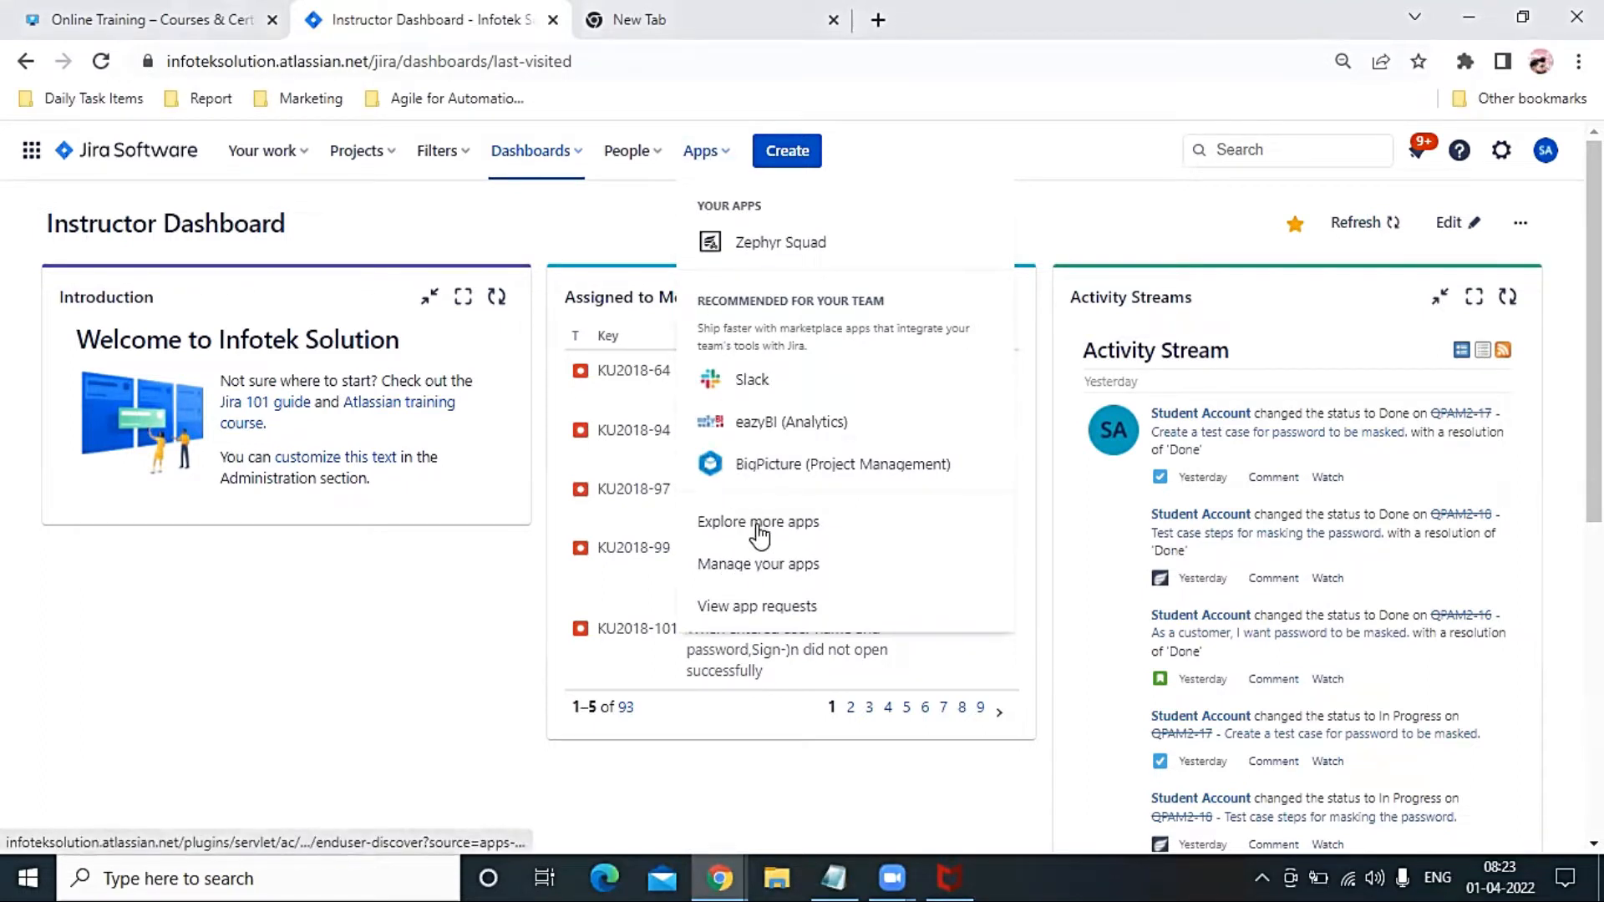
{"action": "mouse_move", "coordinate": [757, 522]}
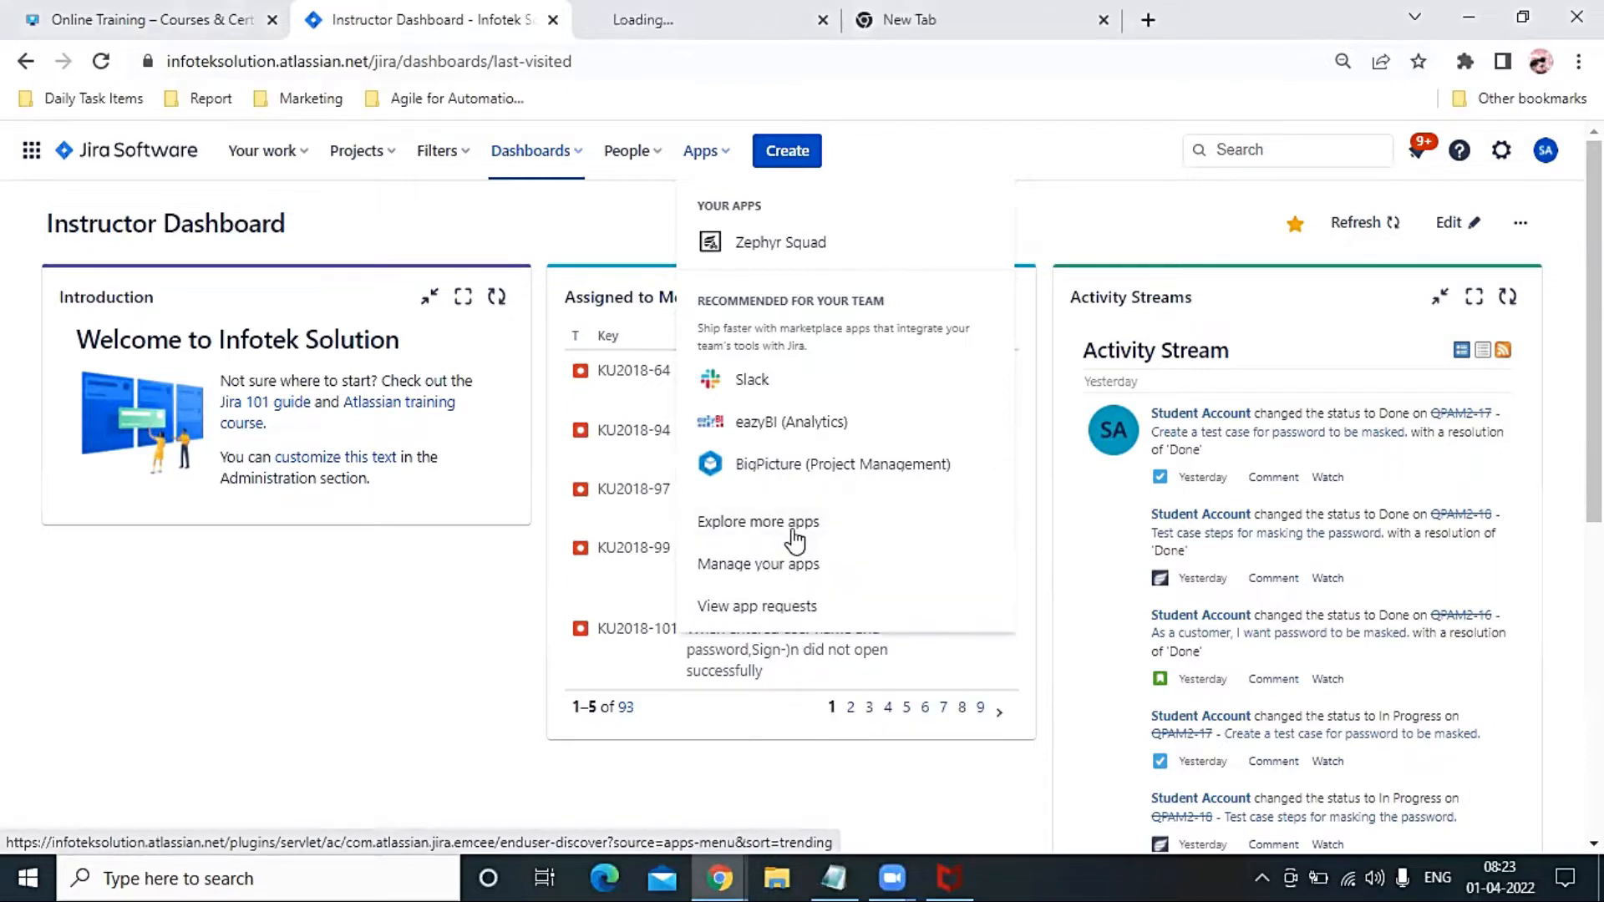
{"action": "left_click", "coordinate": [757, 522]}
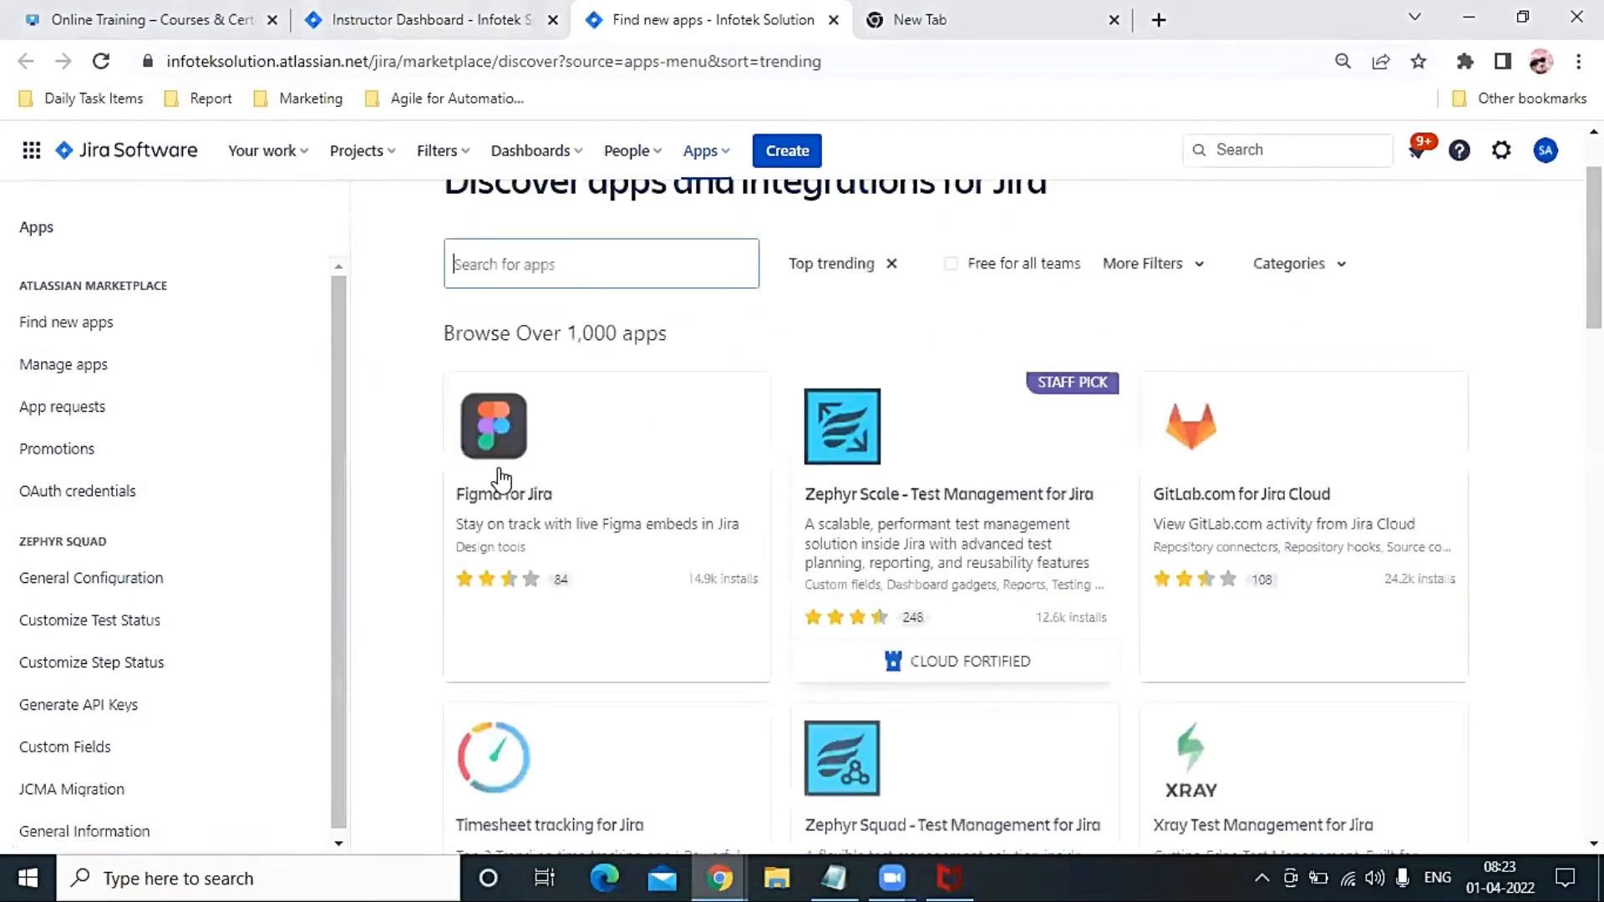
{"action": "scroll", "scroll_direction": "down", "scroll_amount": 3}
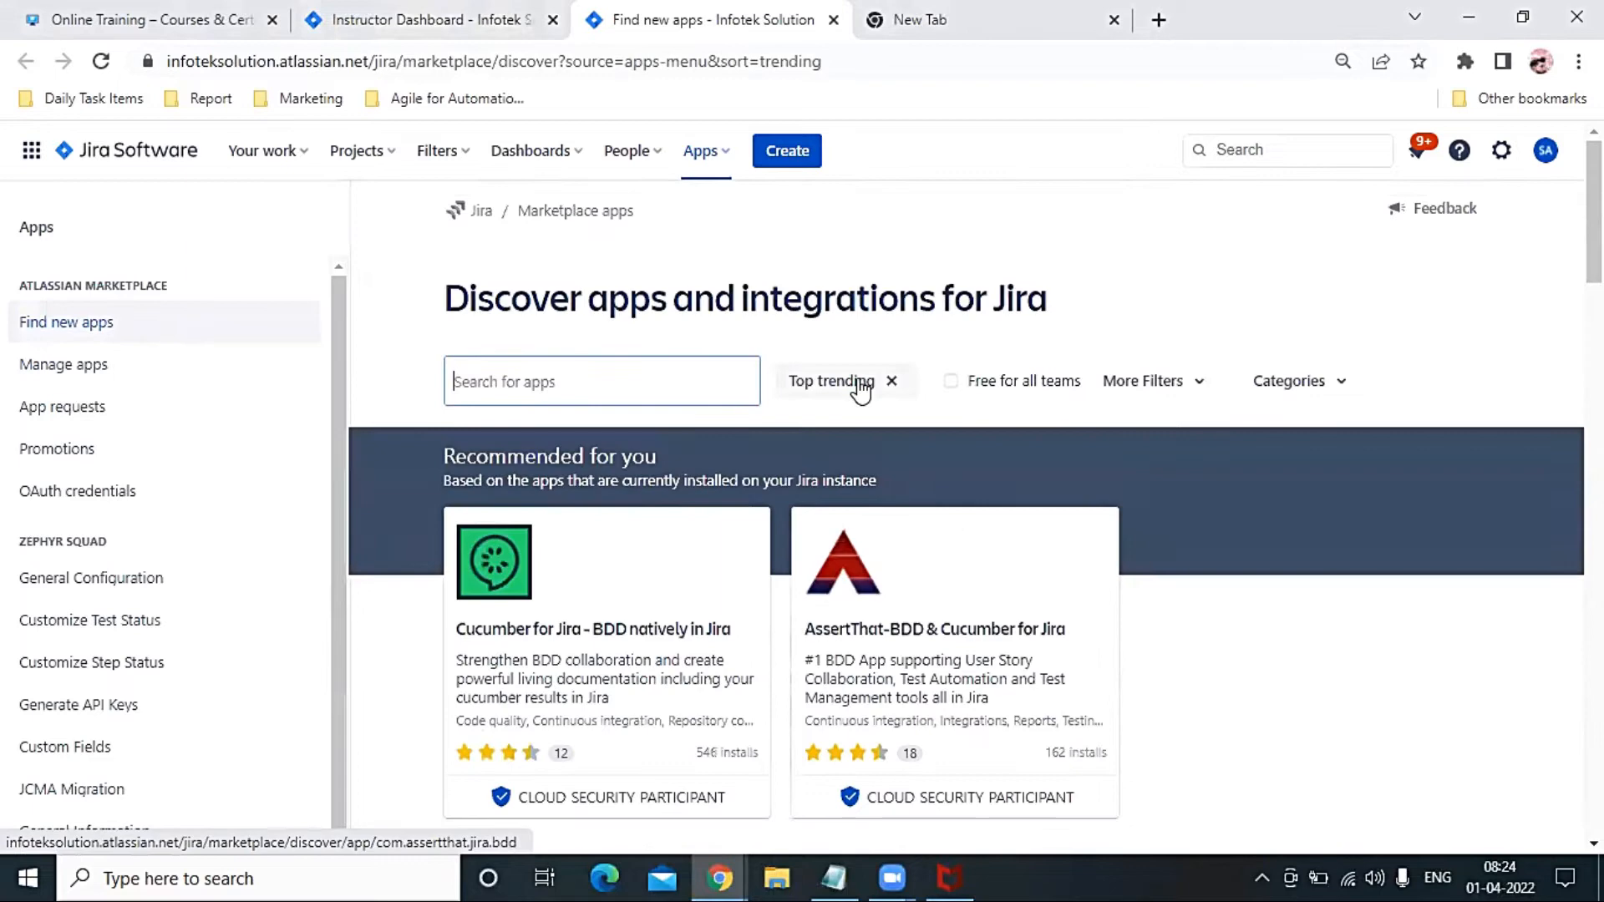
- View Zephyr Squad's version, vendor and license under Manage apps, then return to the dashboard
{"action": "left_click", "coordinate": [63, 364]}
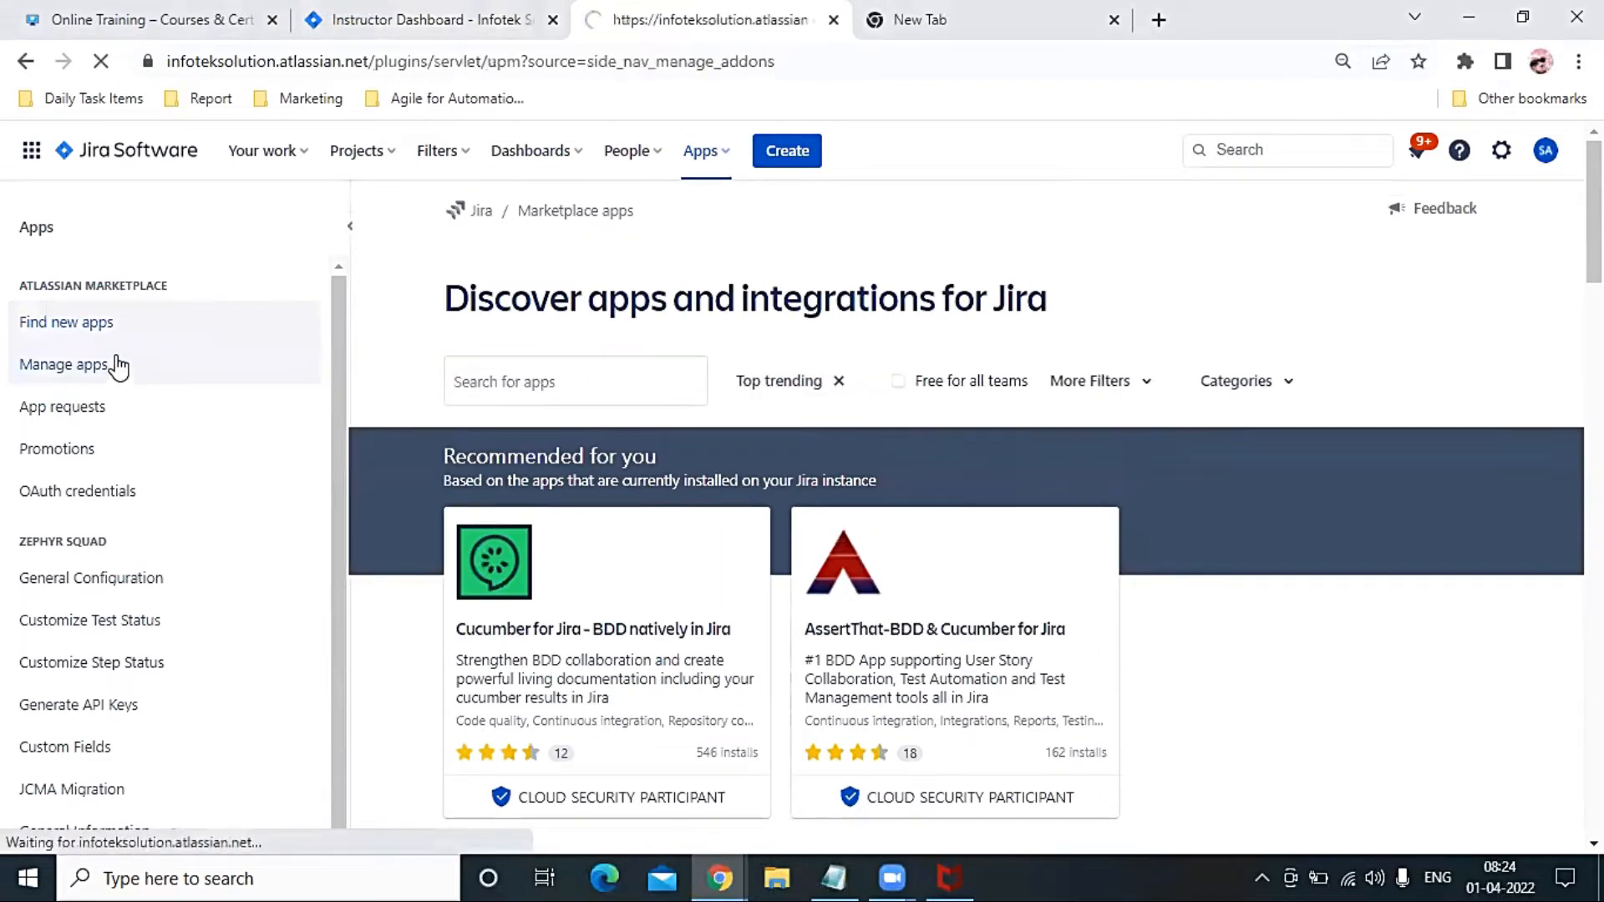
{"action": "left_click", "coordinate": [63, 364]}
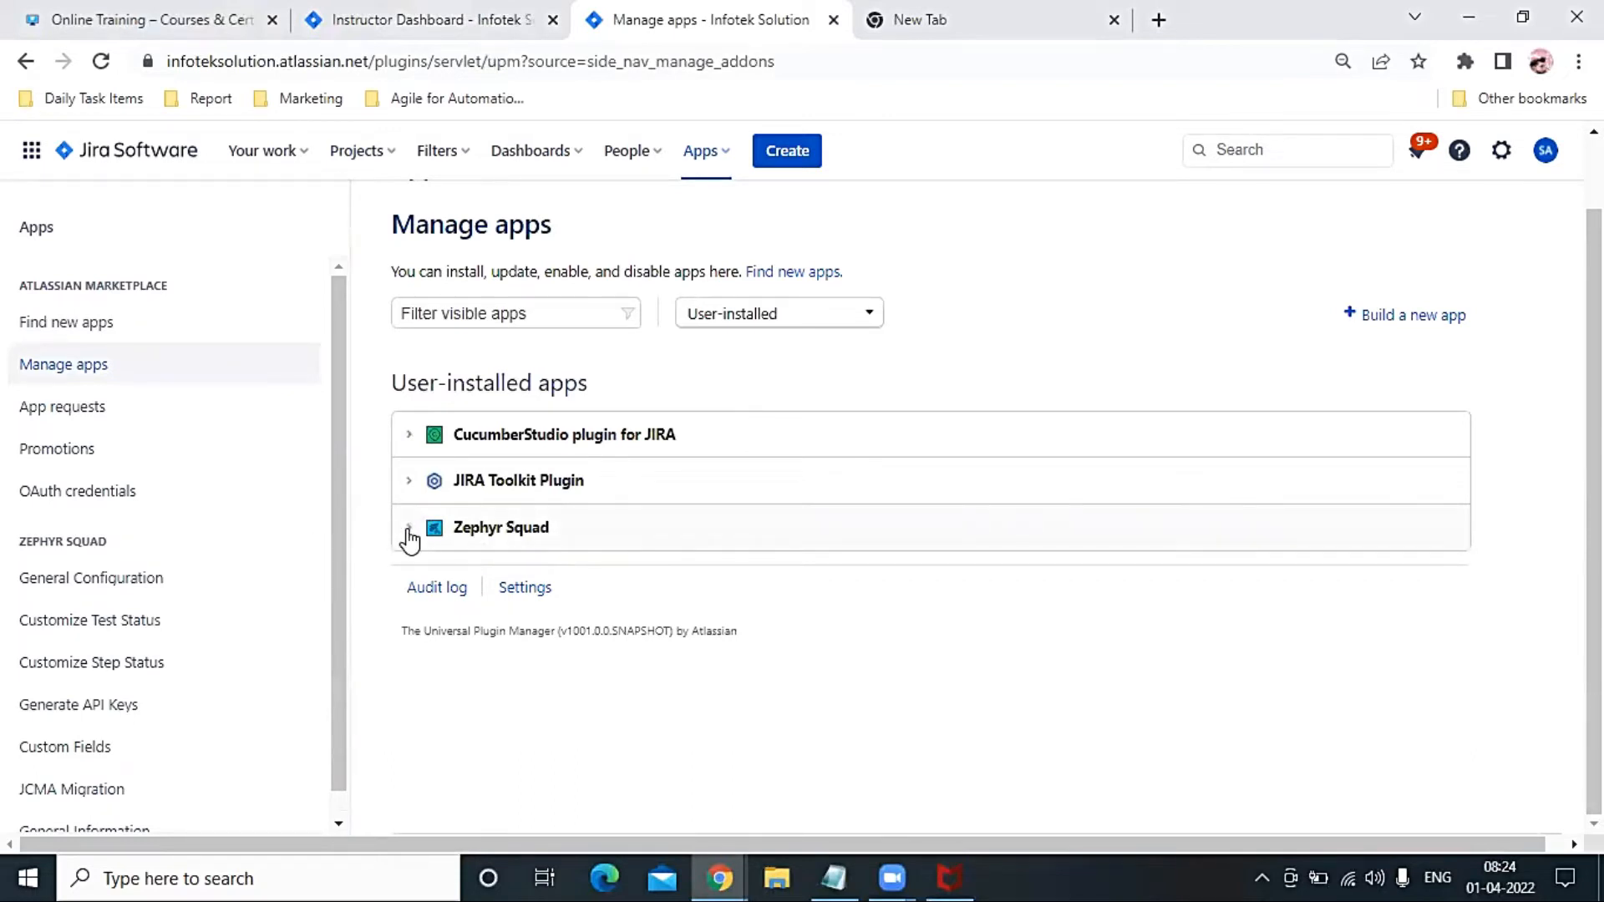
{"action": "left_click", "coordinate": [410, 527]}
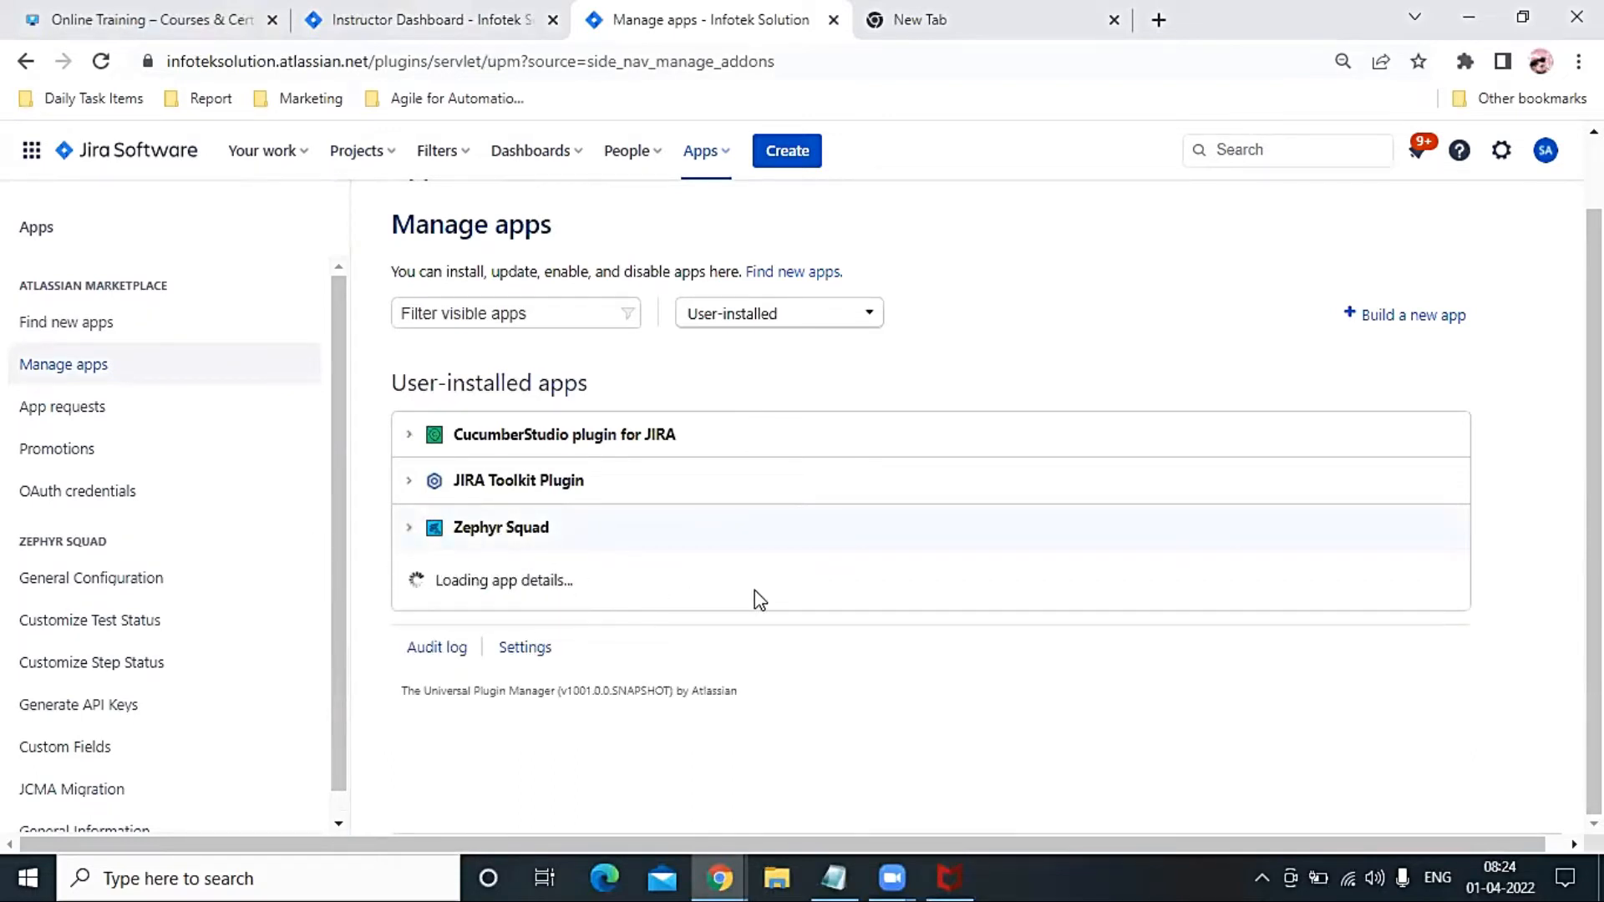
{"action": "left_click", "coordinate": [500, 527]}
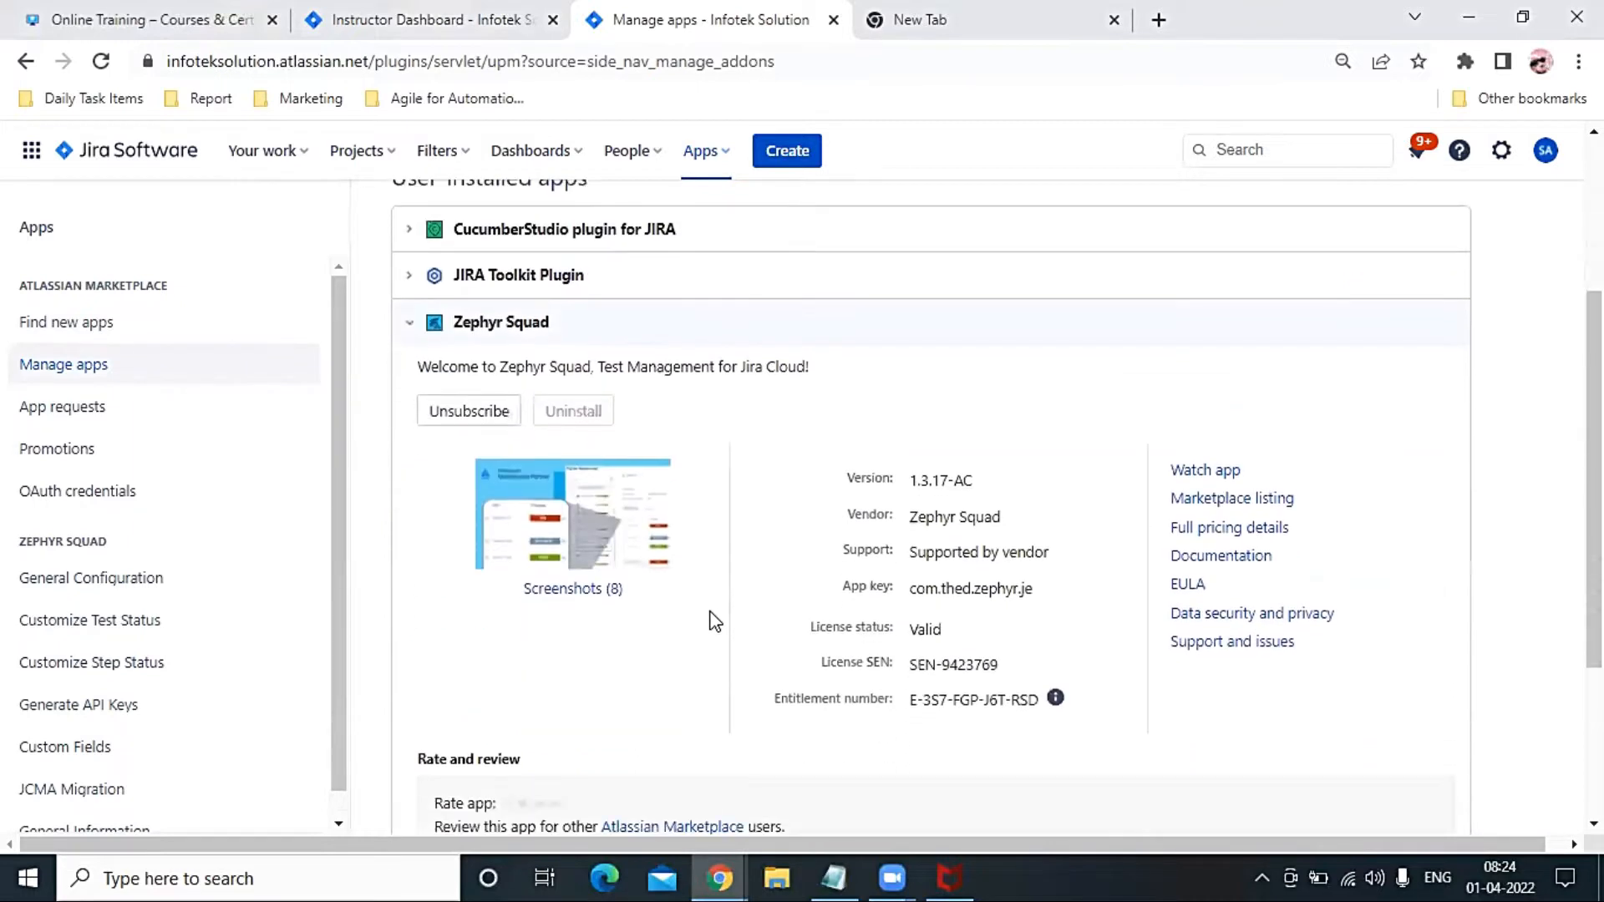
{"action": "mouse_move", "coordinate": [693, 582]}
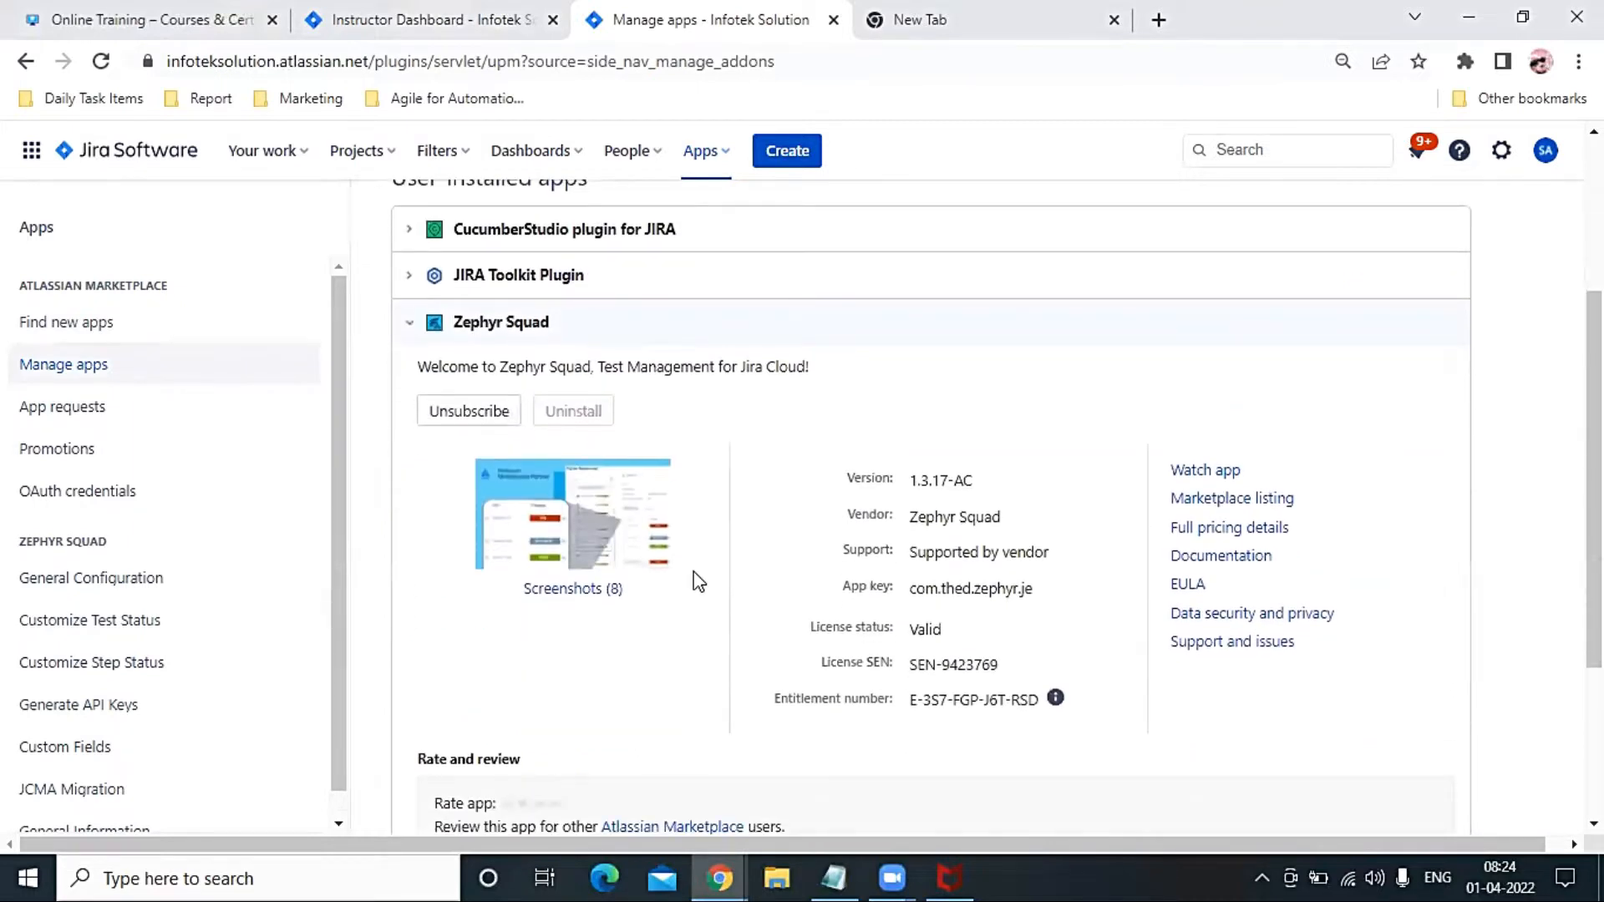
{"action": "mouse_move", "coordinate": [688, 574]}
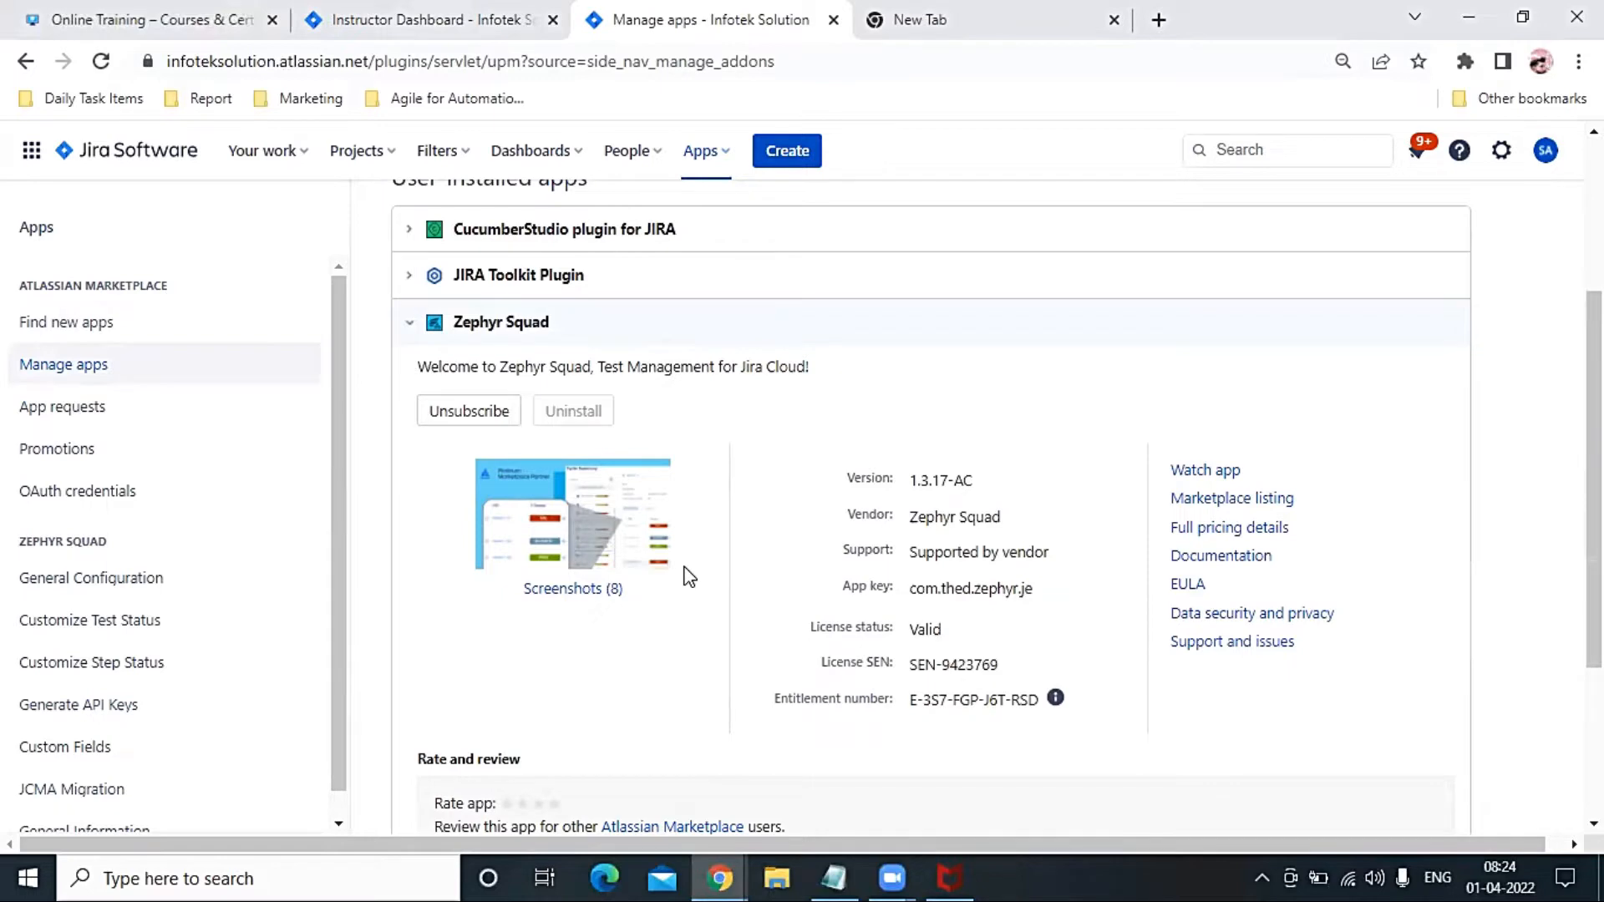
{"action": "left_click", "coordinate": [429, 19]}
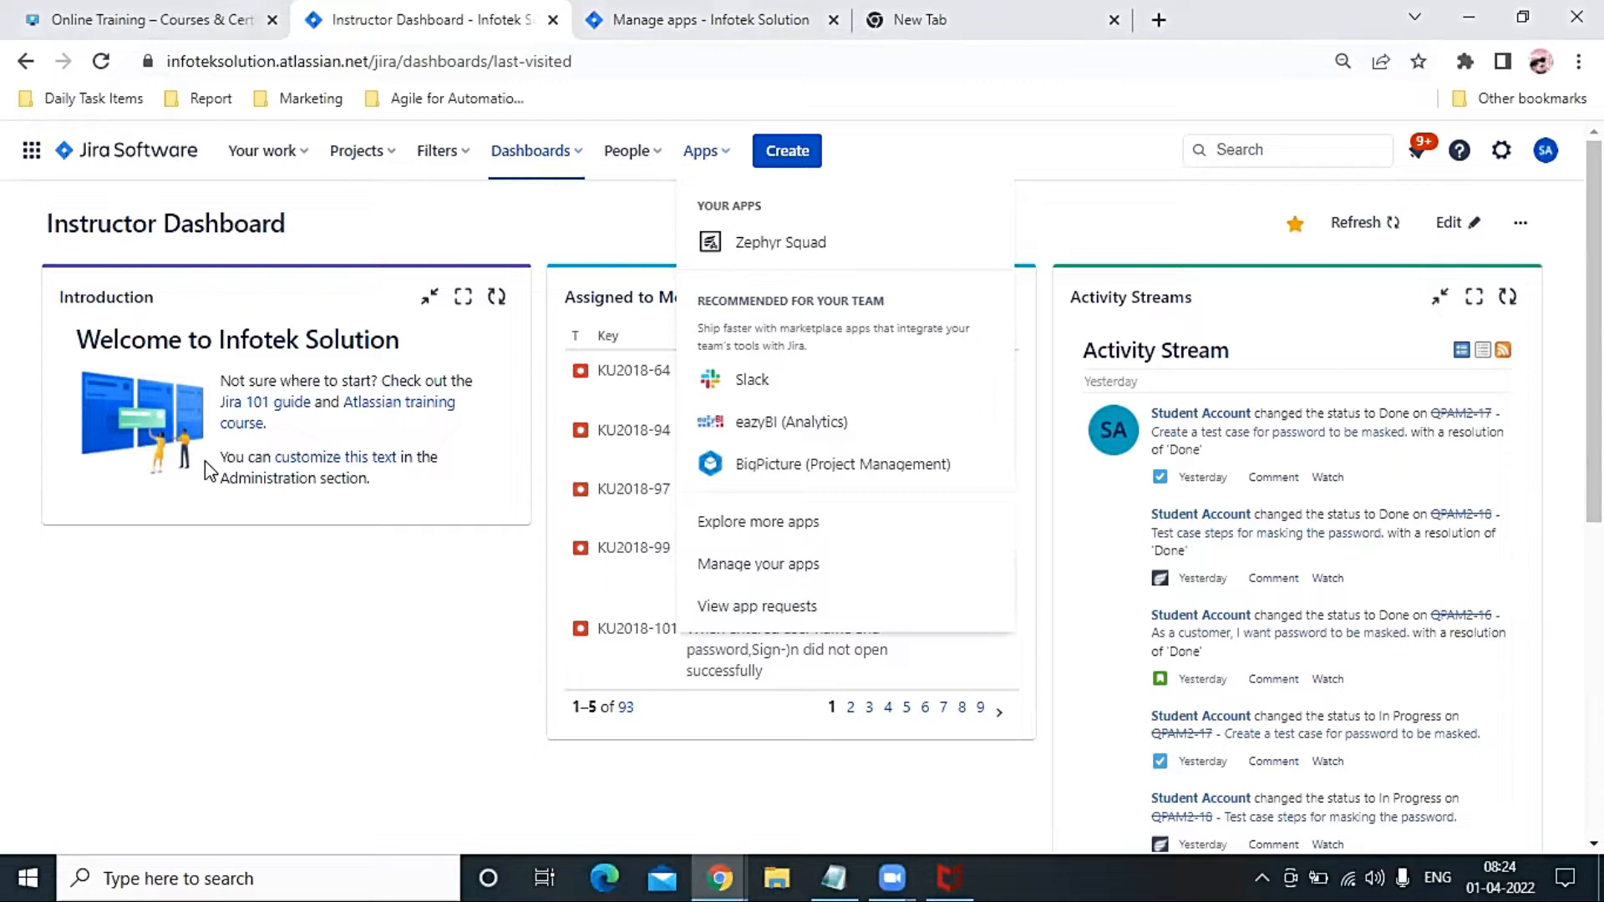
- Open the Demo_April_2021 (DA2) project and review its backlog
{"action": "left_click", "coordinate": [516, 243]}
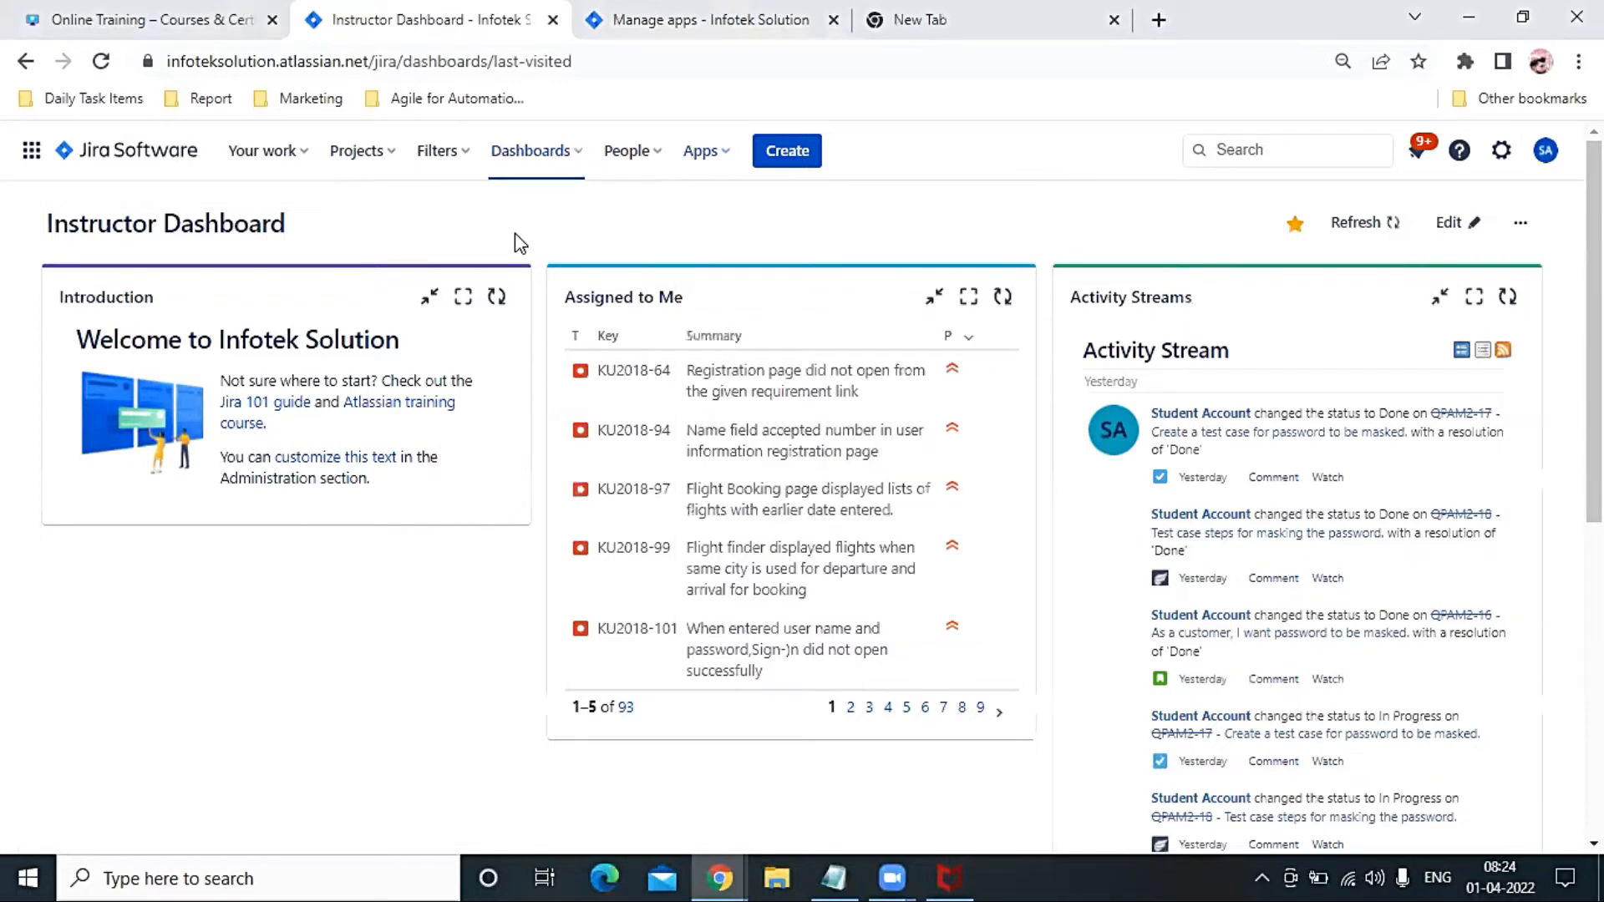
{"action": "mouse_move", "coordinate": [360, 151]}
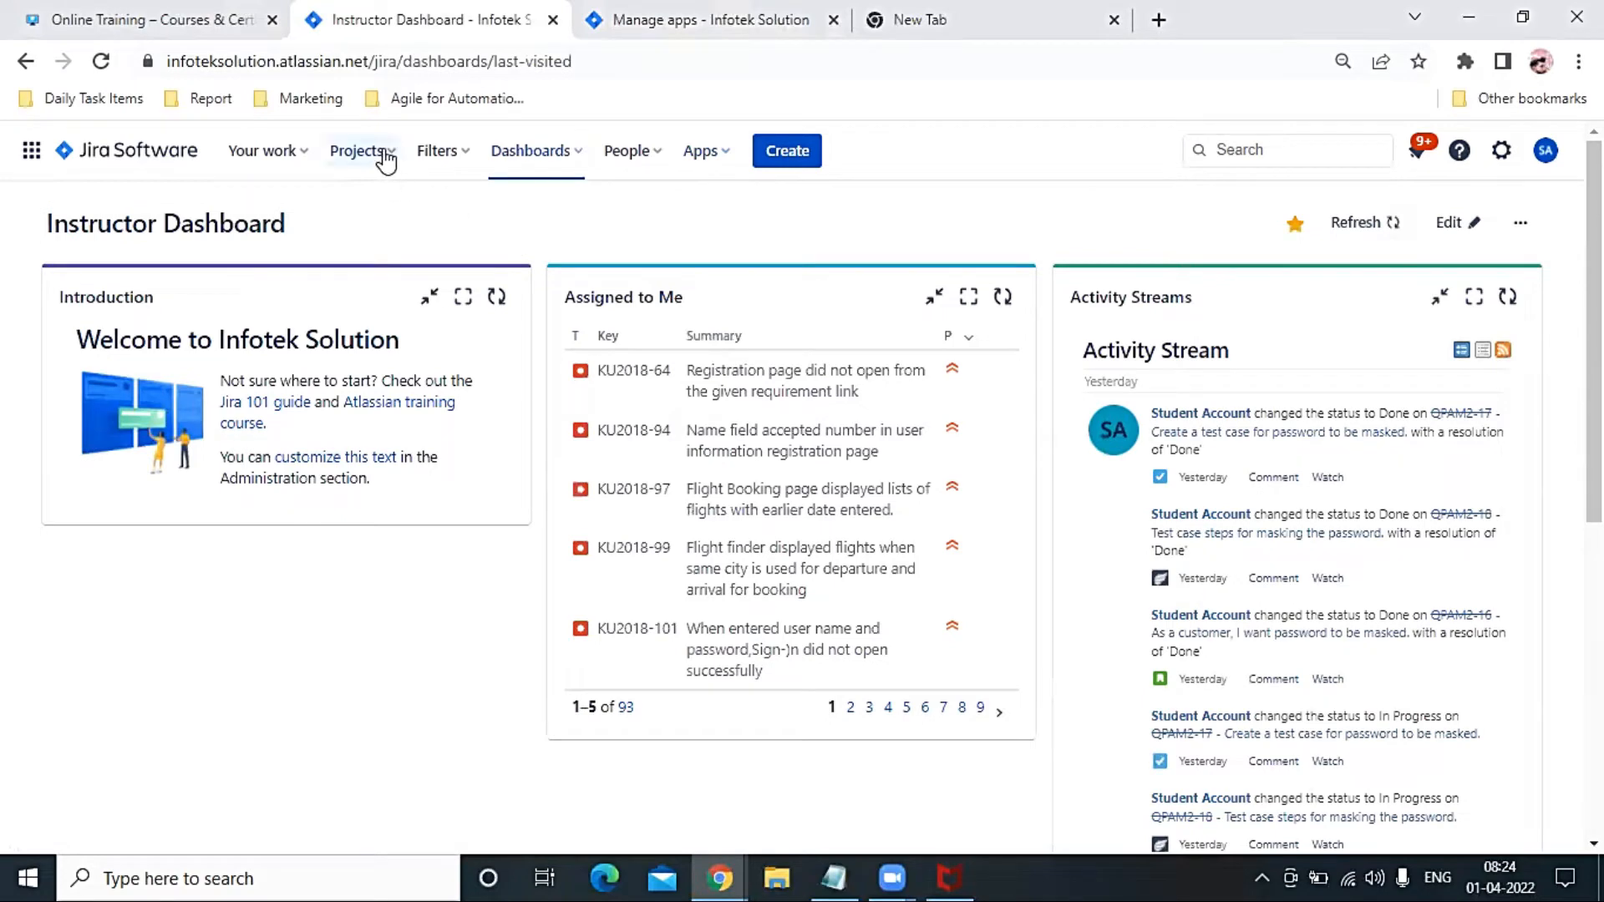
{"action": "left_click", "coordinate": [357, 150]}
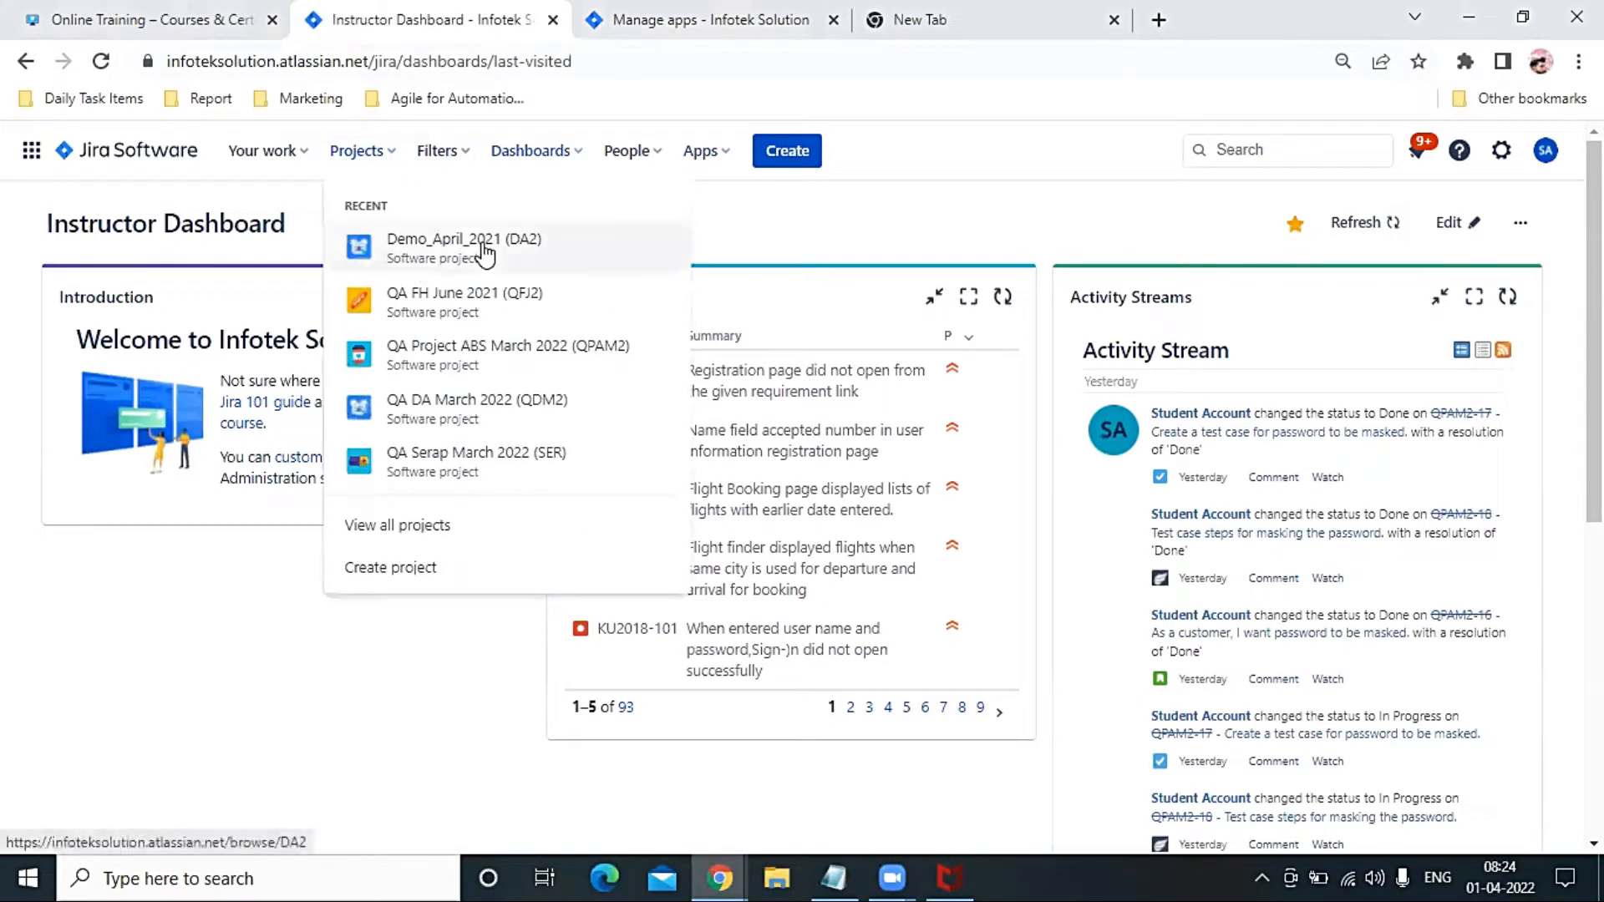
{"action": "left_click", "coordinate": [464, 247]}
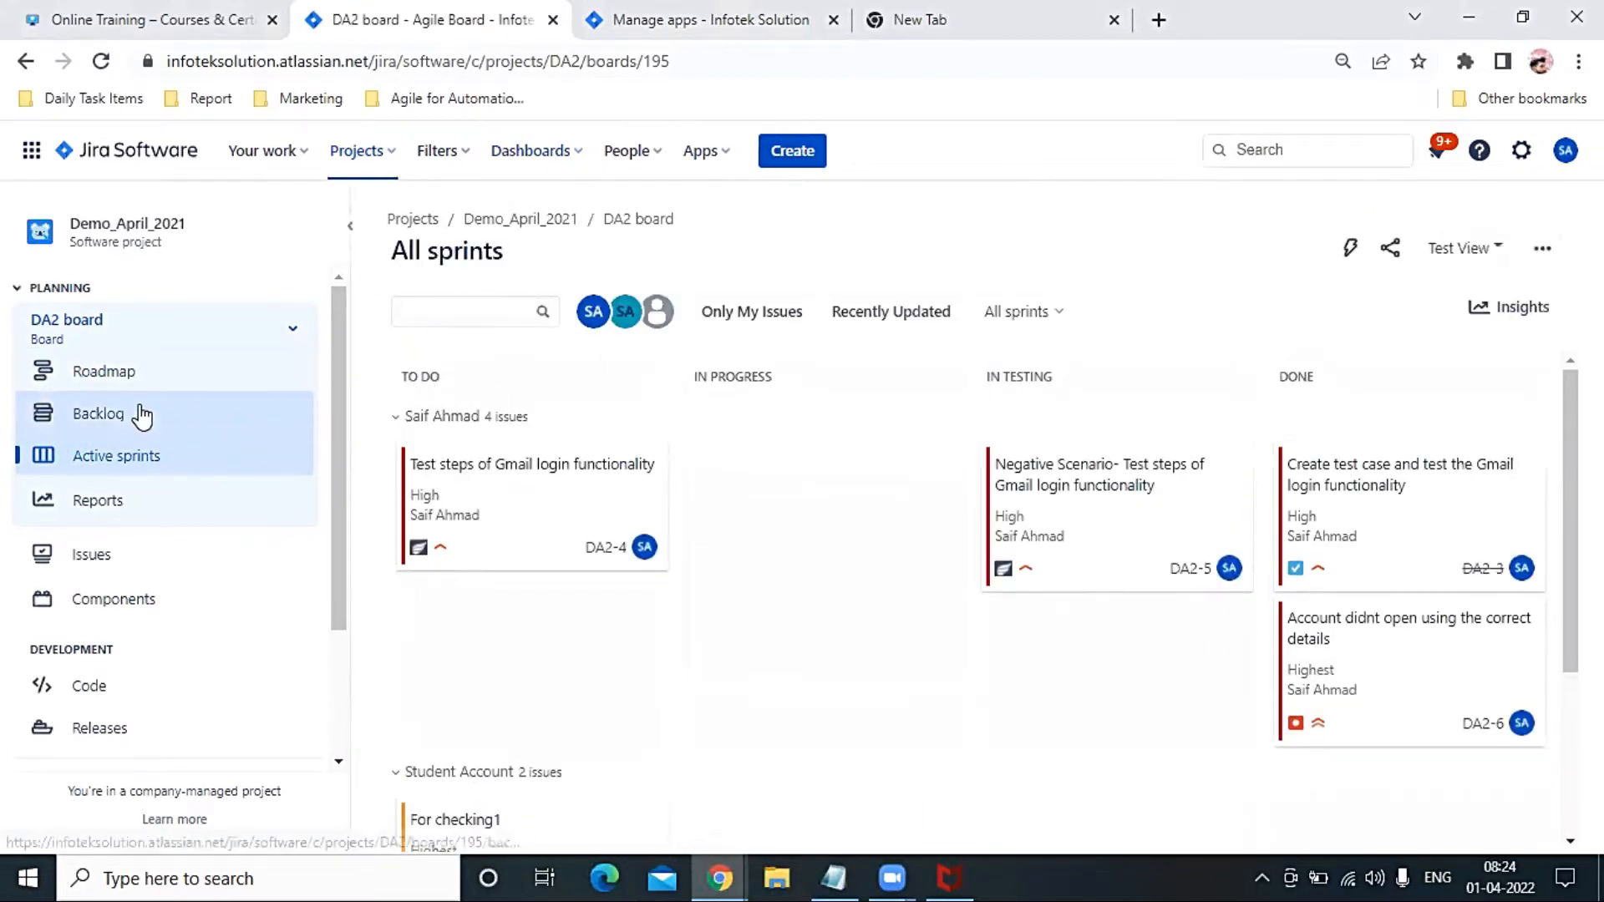
{"action": "left_click", "coordinate": [98, 414]}
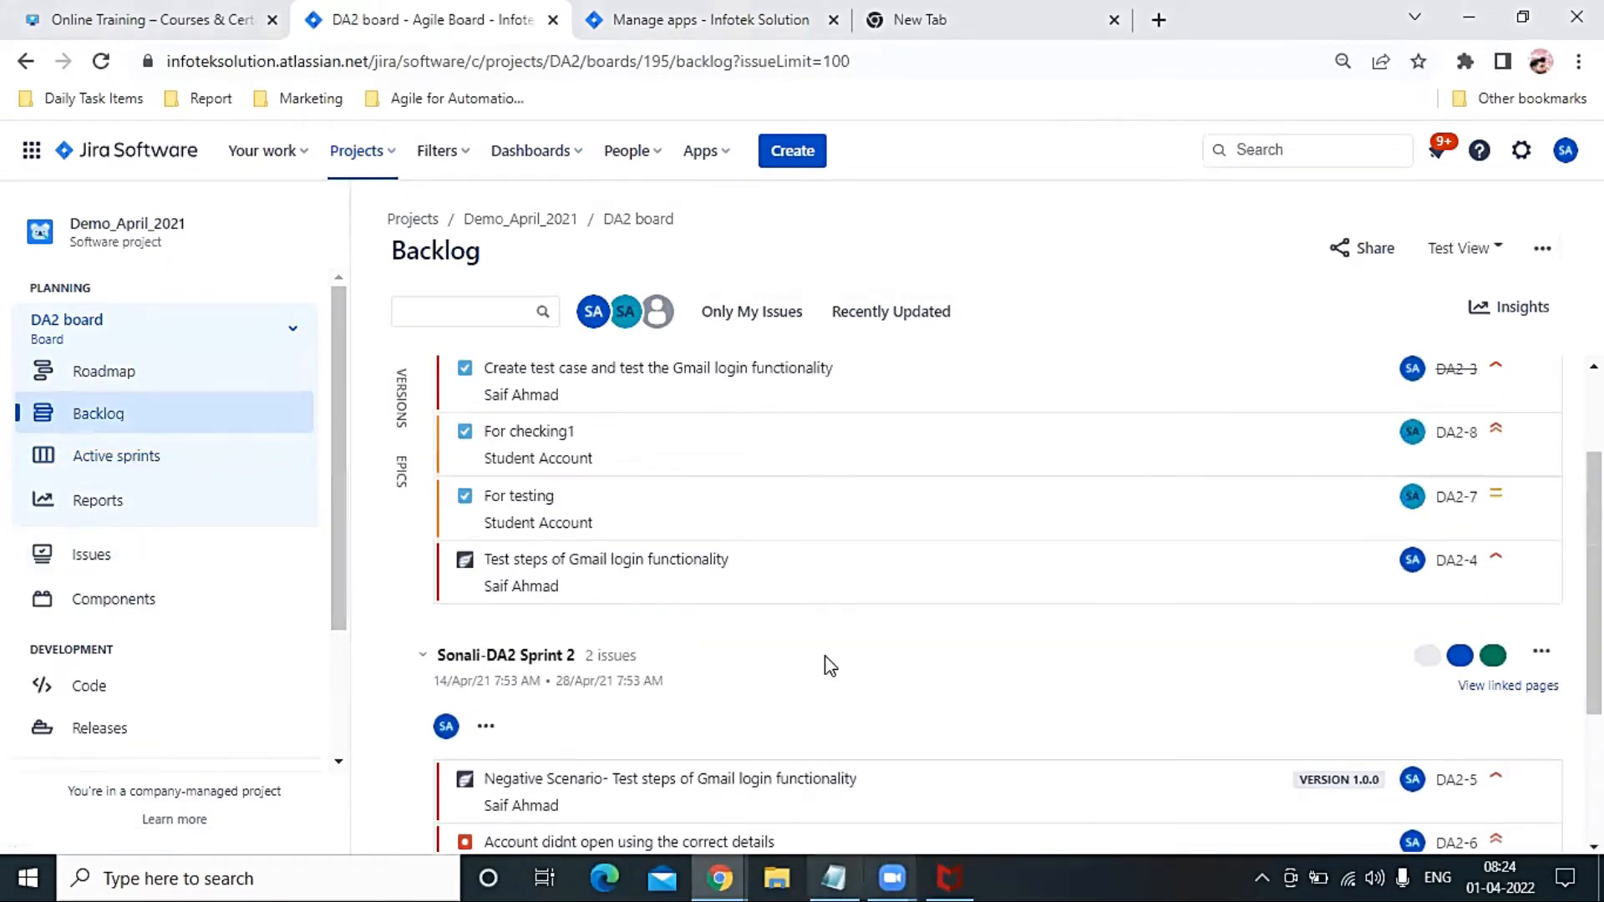
{"action": "scroll", "scroll_direction": "down", "scroll_amount": 3}
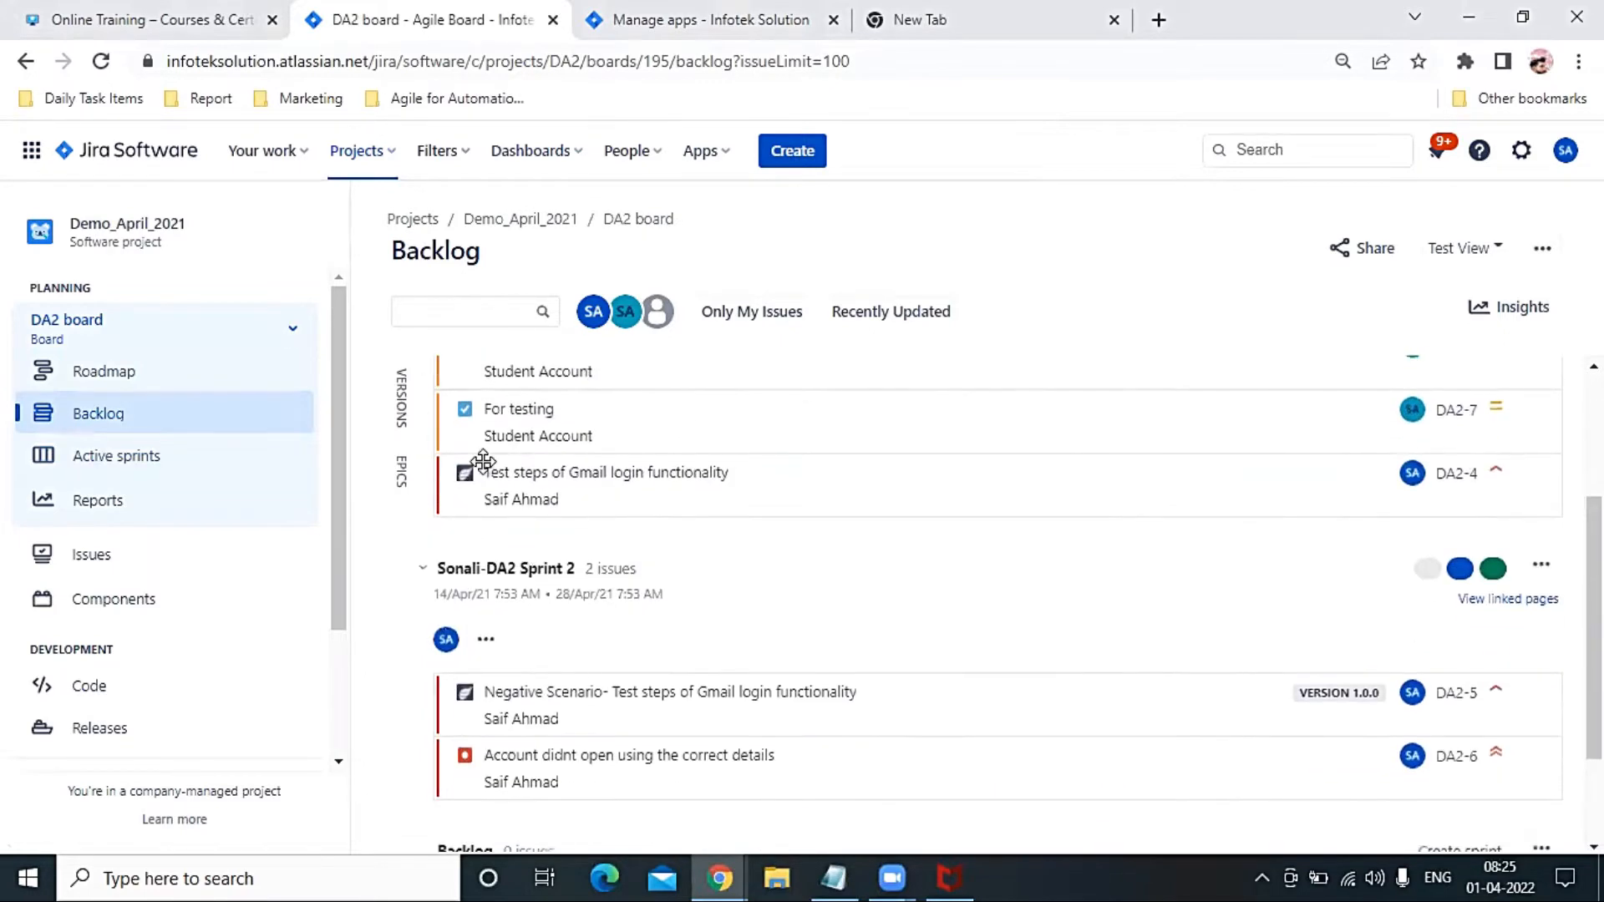
{"action": "scroll", "scroll_direction": "down", "scroll_amount": 3}
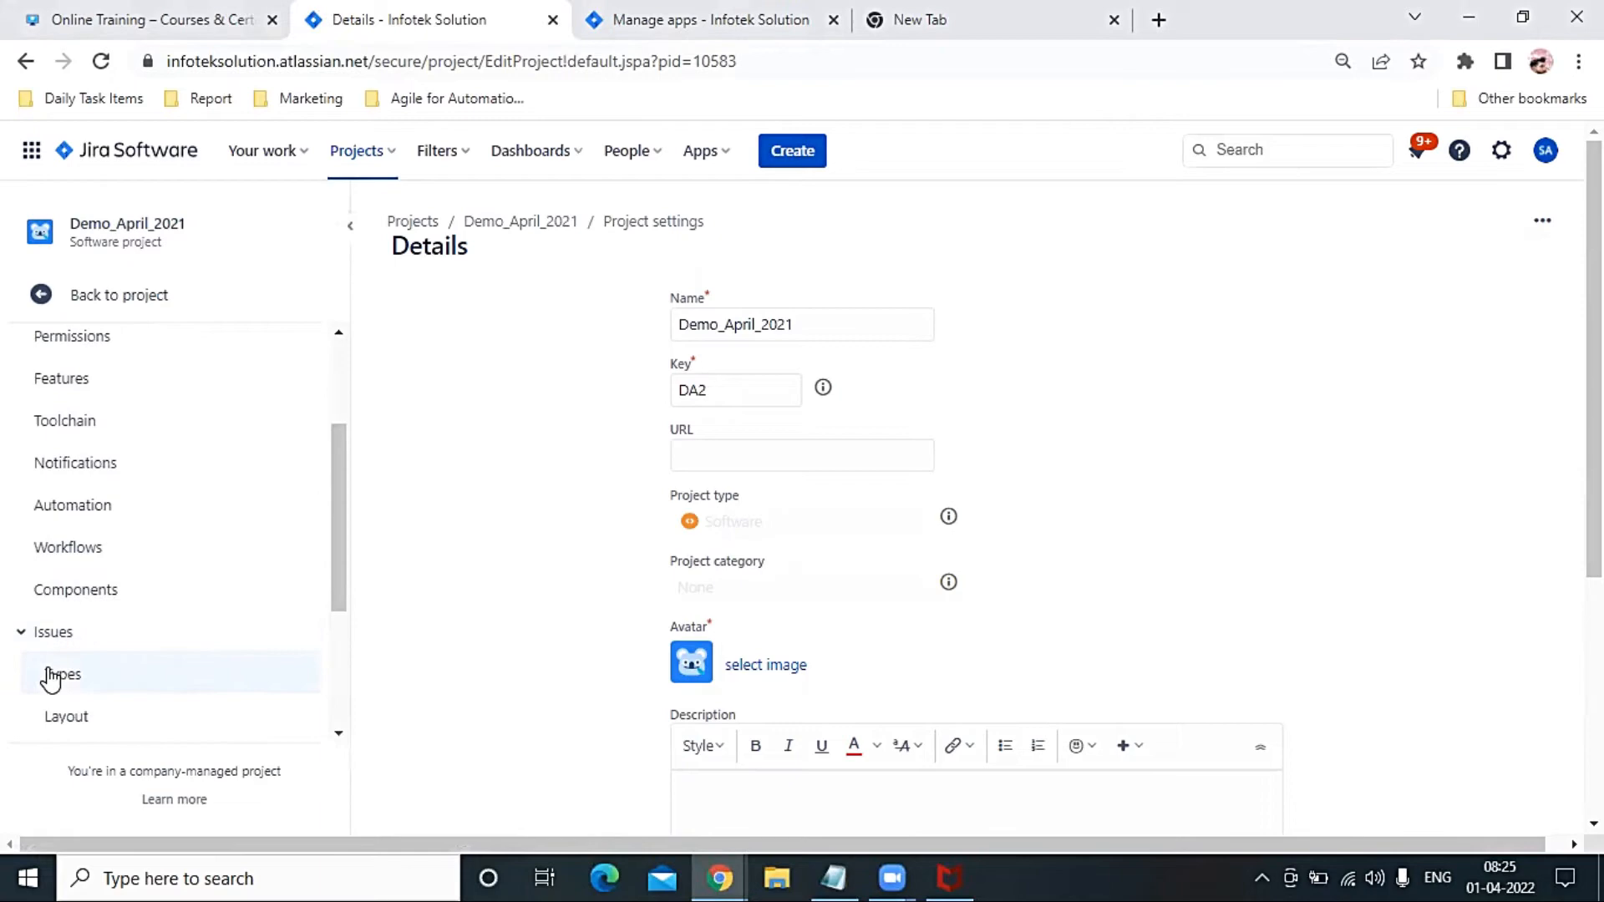
- Open the DA2 Scrum Issue Type Scheme's edit page from the project's issue type settings
{"action": "left_click", "coordinate": [63, 674]}
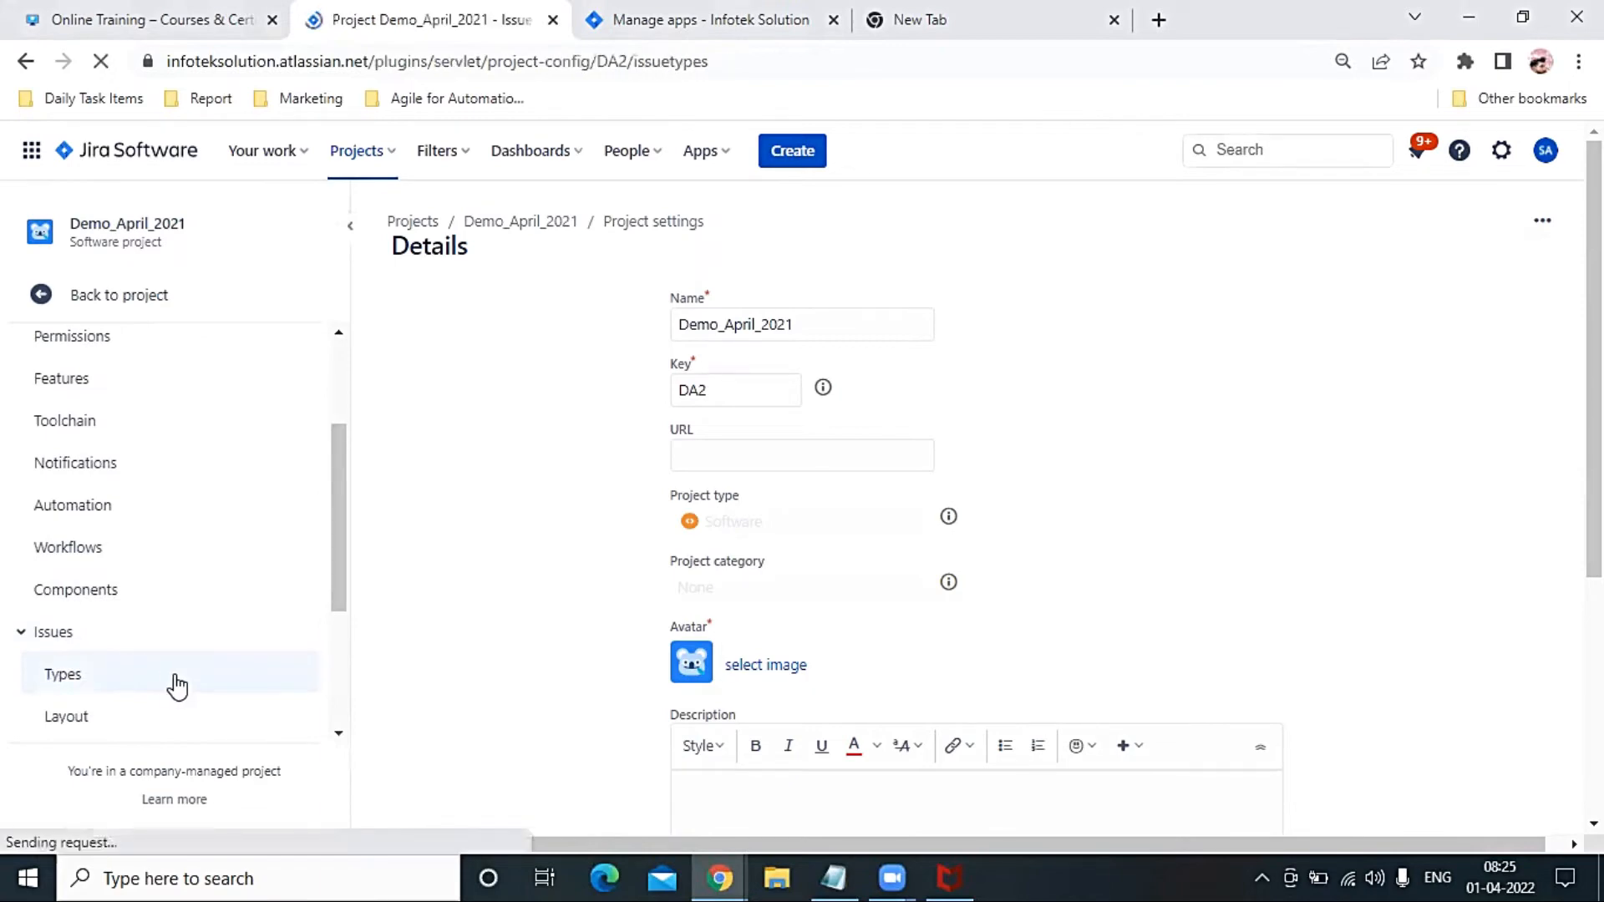
{"action": "left_click", "coordinate": [61, 674]}
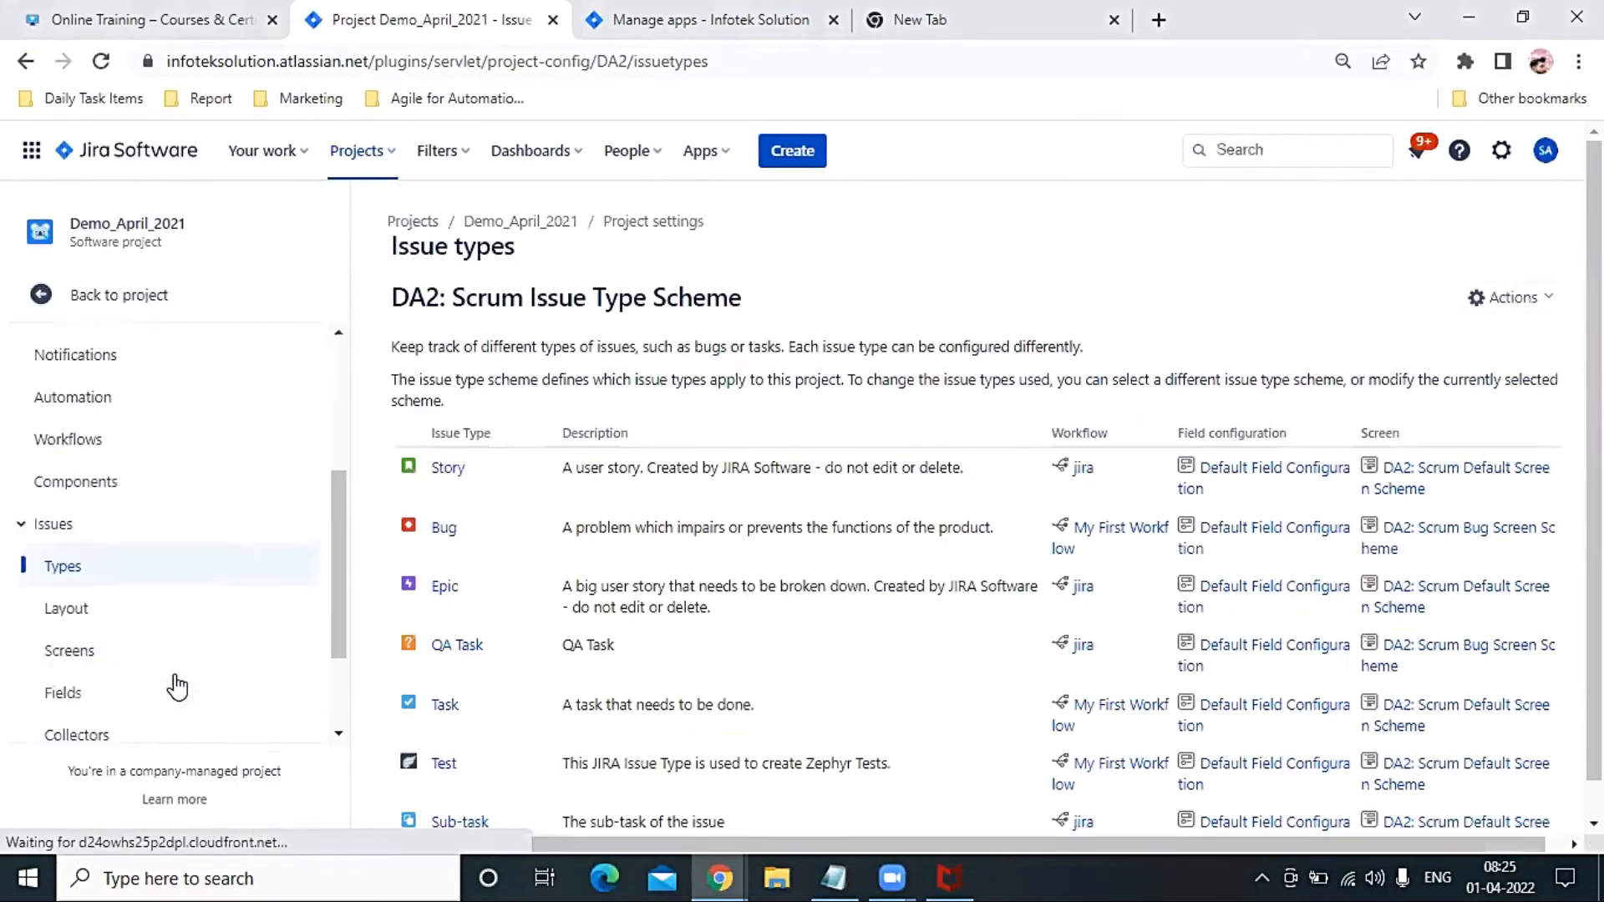
{"action": "left_click", "coordinate": [1509, 297]}
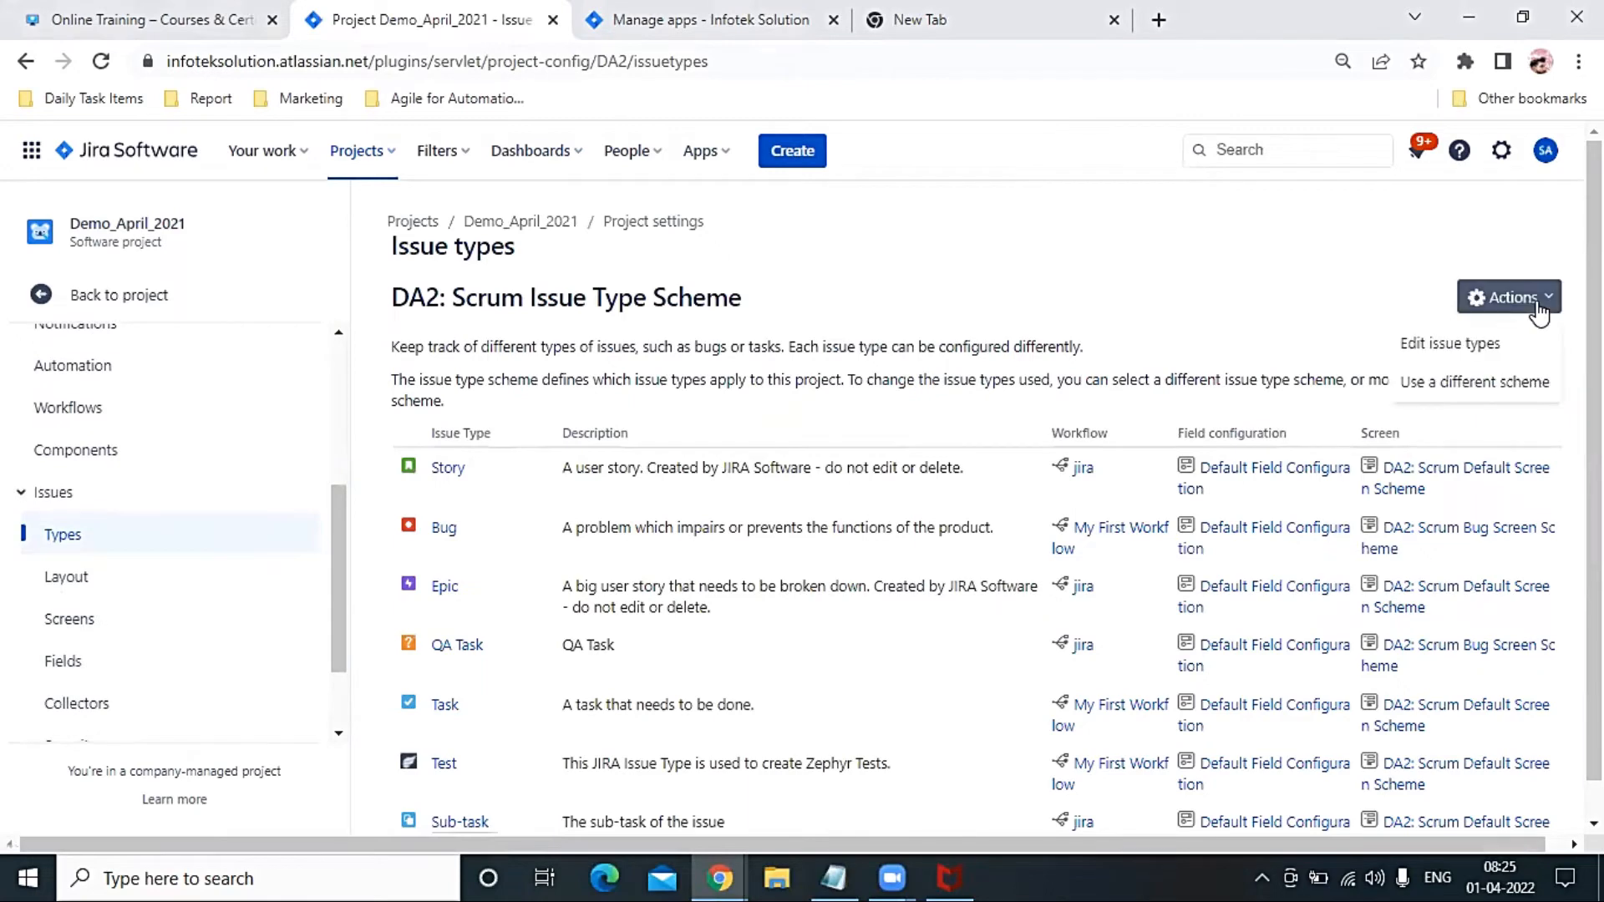
{"action": "left_click", "coordinate": [1449, 343]}
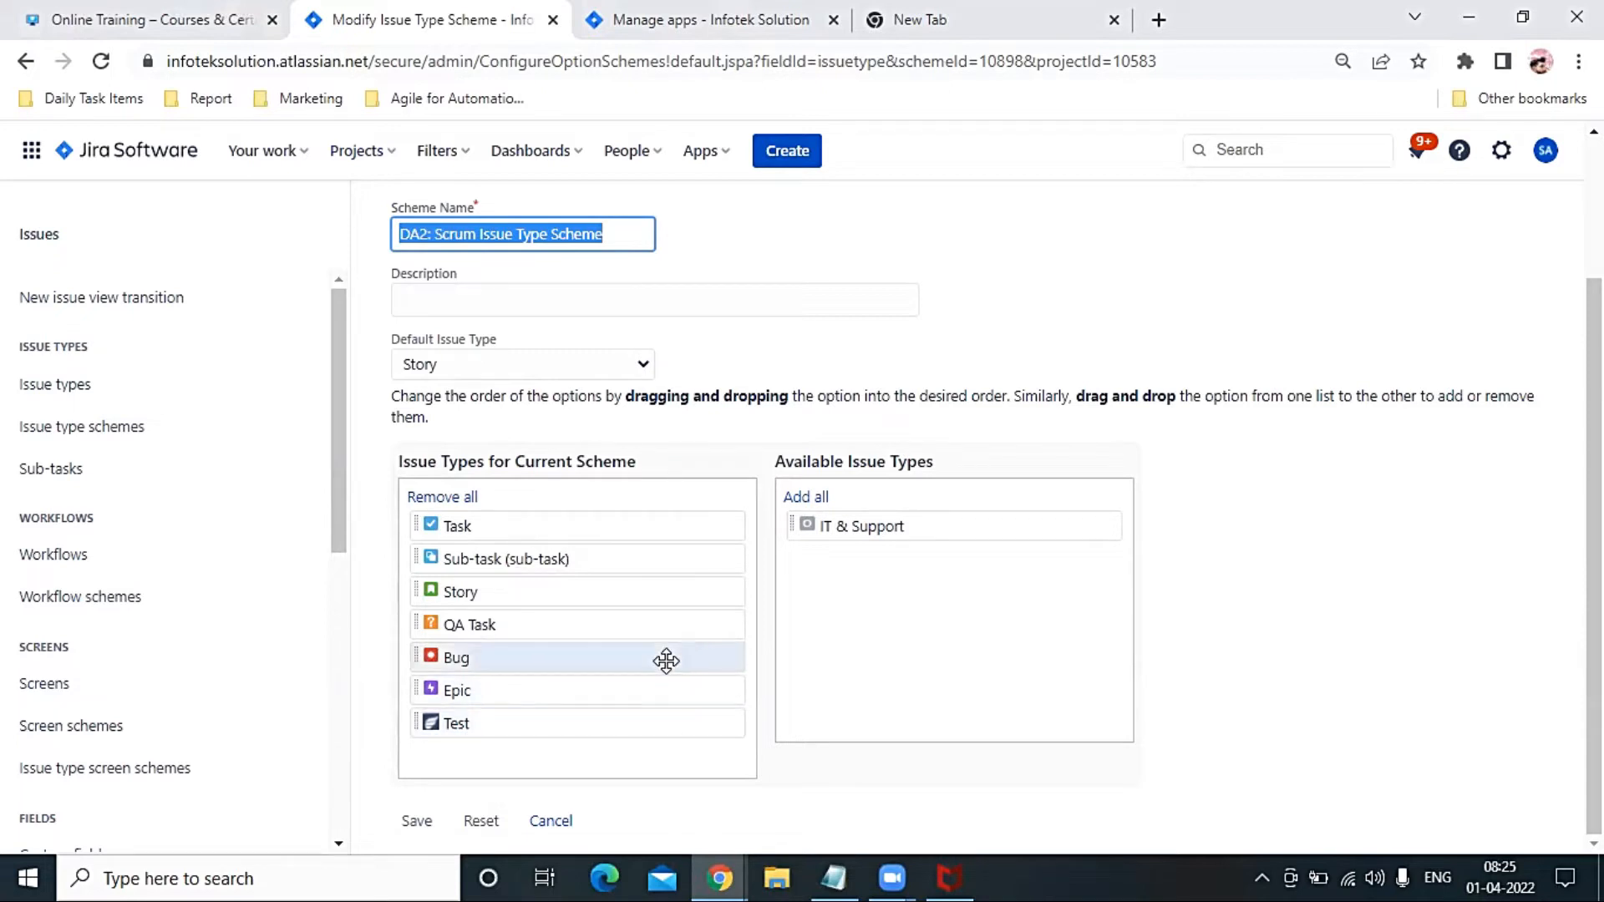
{"action": "mouse_move", "coordinate": [507, 656]}
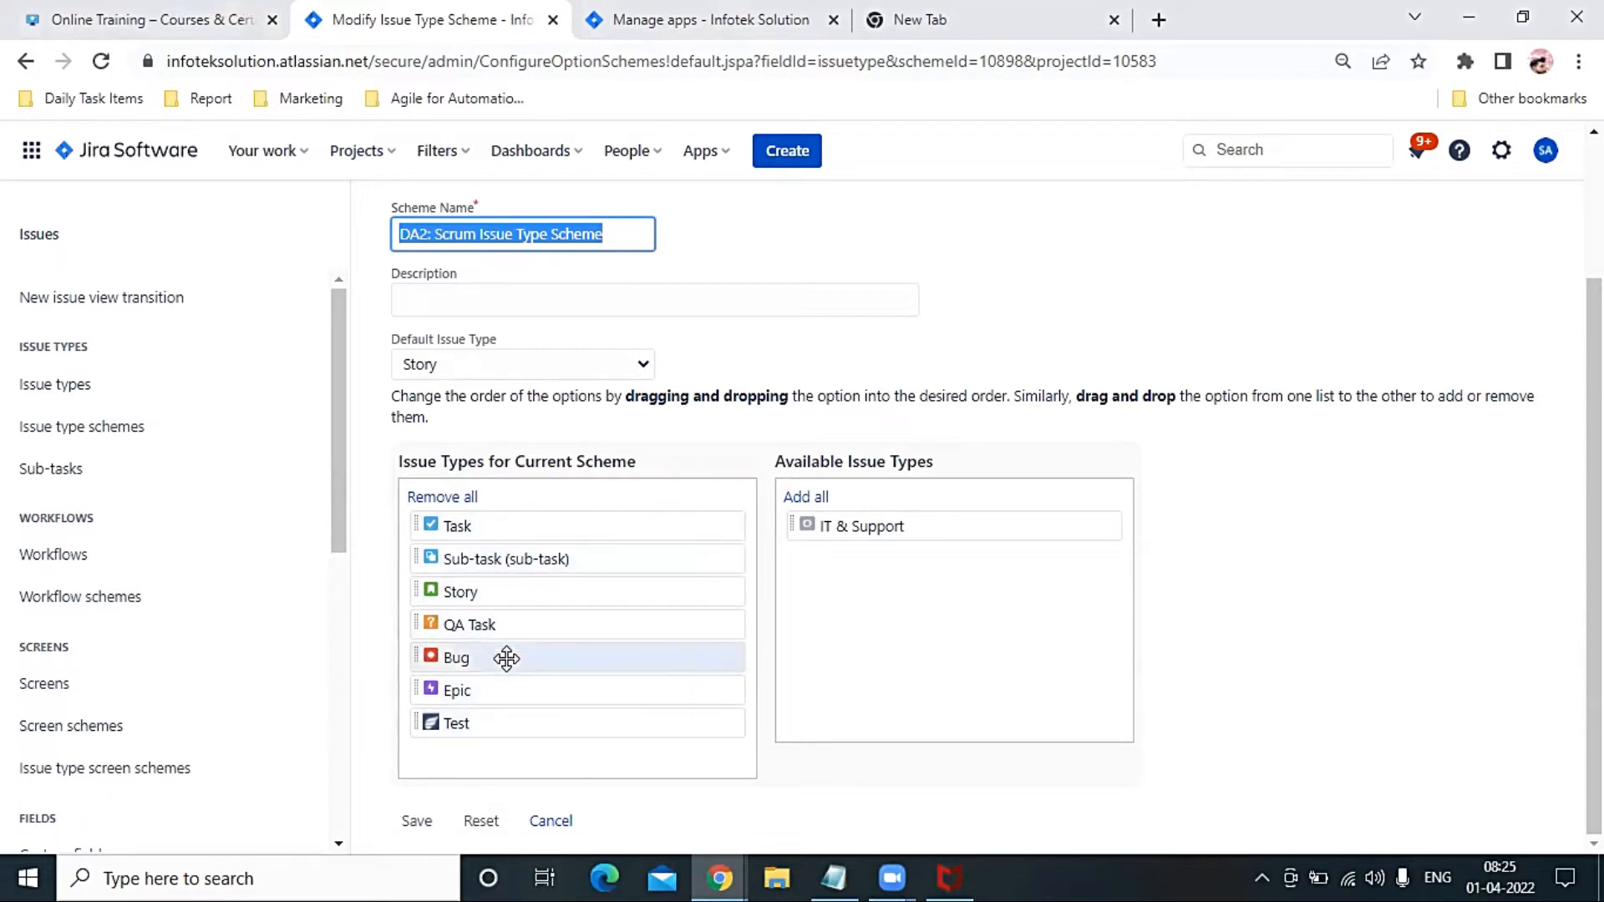
- Rearrange the DA2 Scrum scheme's issue types, keeping Test and Epic last, and save
{"action": "left_click_drag", "start_coordinate": [456, 690], "coordinate": [880, 571]}
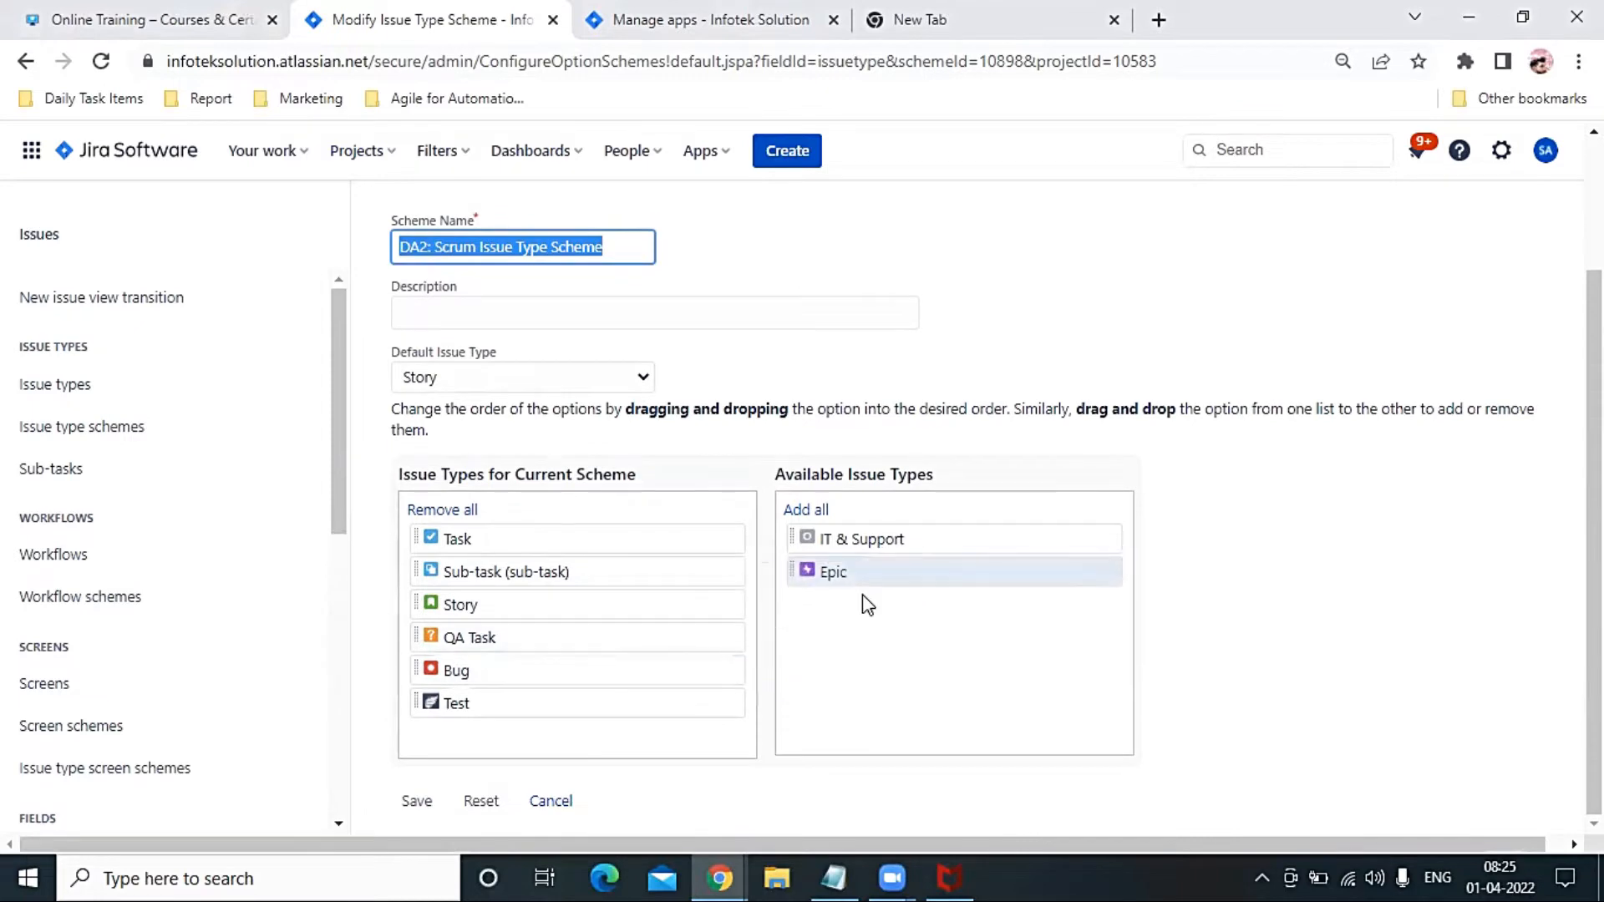
{"action": "left_click_drag", "start_coordinate": [834, 571], "coordinate": [568, 709]}
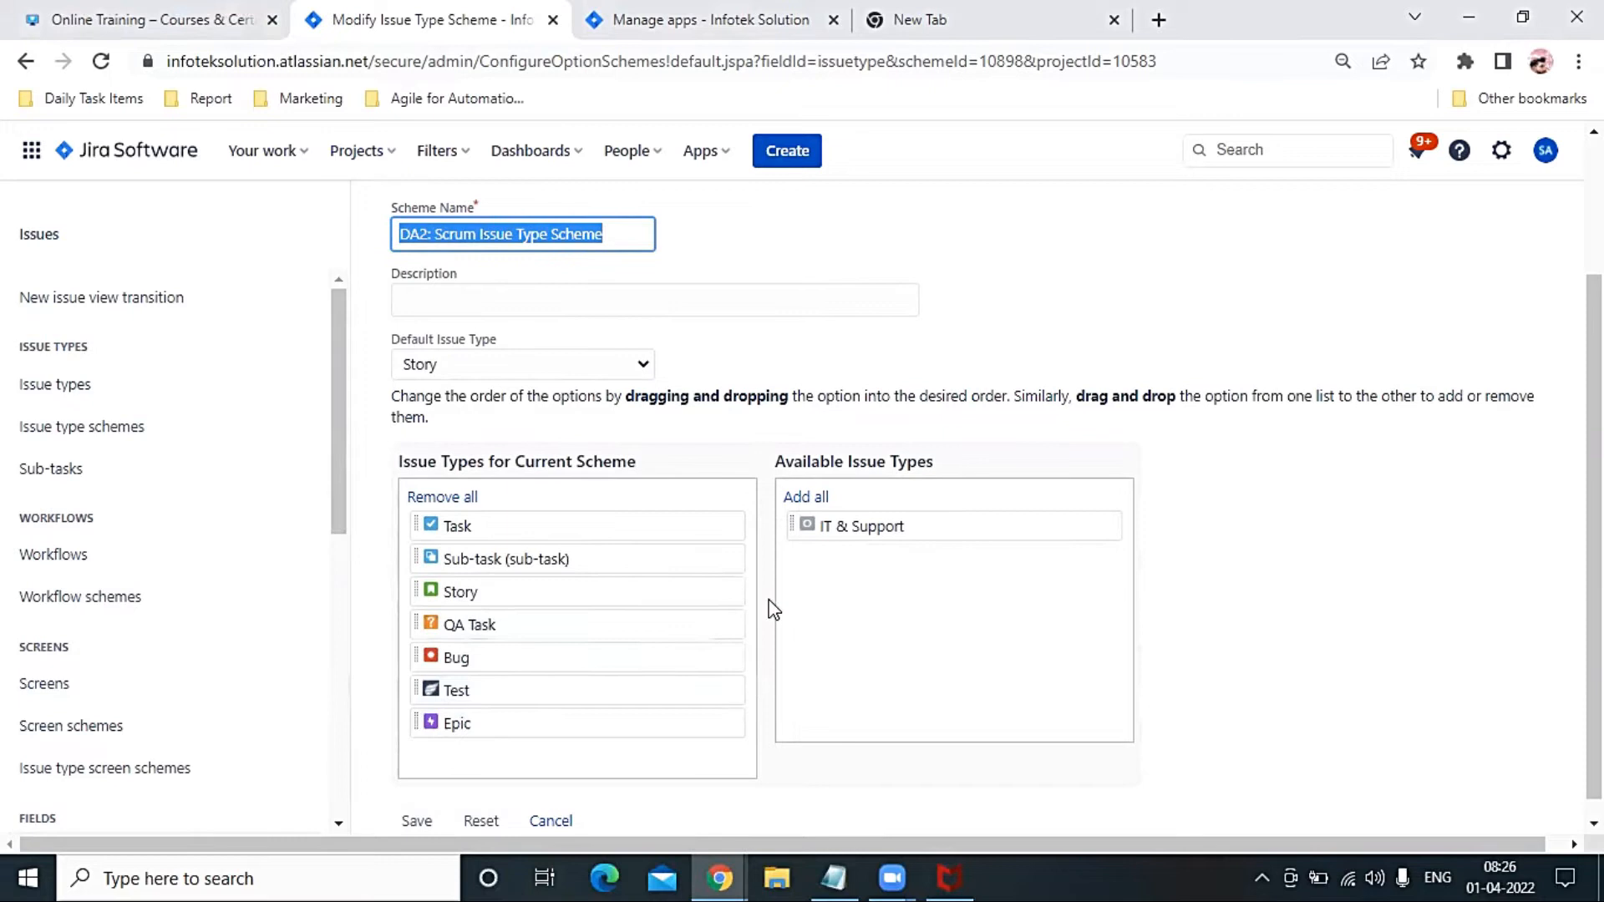
{"action": "scroll", "scroll_direction": "down", "scroll_amount": 3}
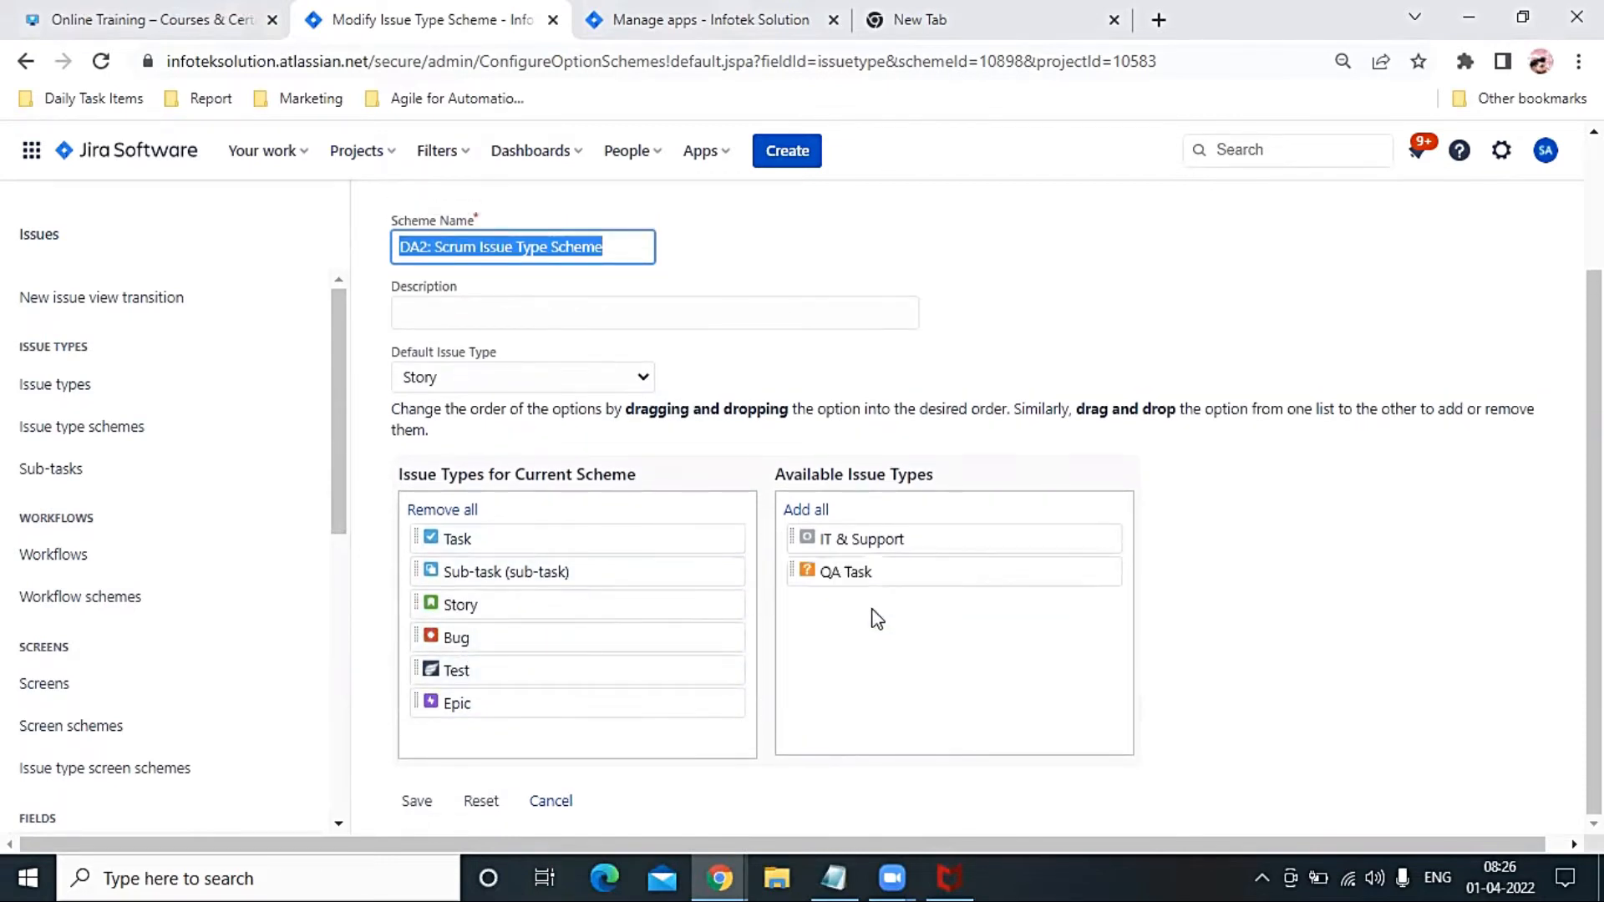
{"action": "left_click", "coordinate": [415, 801]}
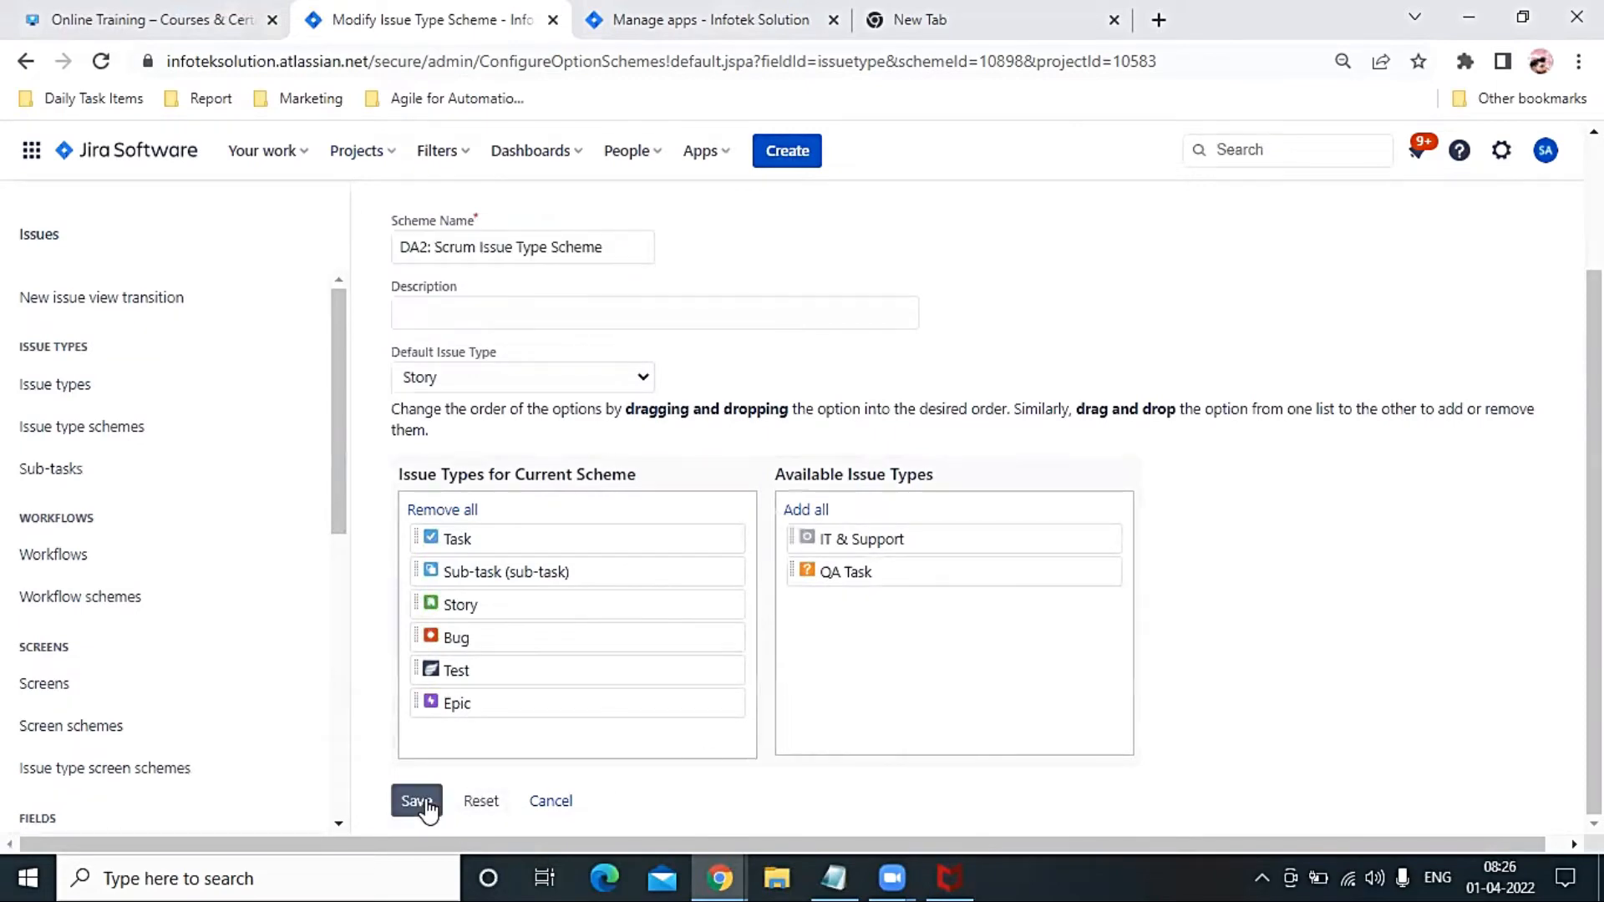
- Confirm the scheme save and check backlog new-issue types: Story, Task, Bug, Test
{"action": "left_click", "coordinate": [415, 801]}
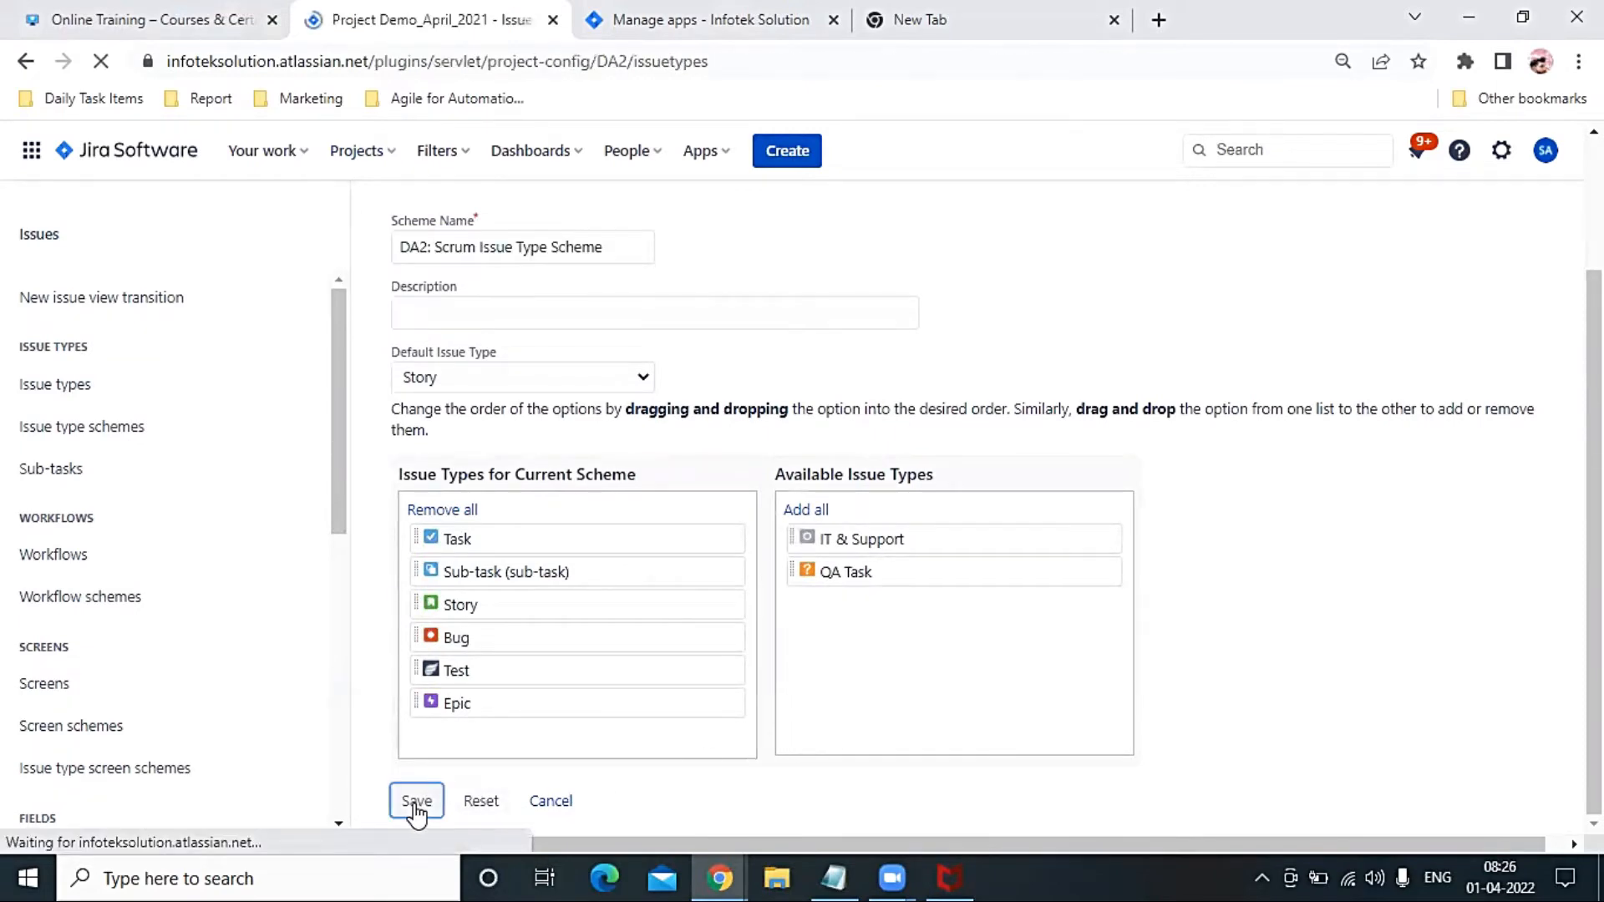
{"action": "left_click", "coordinate": [415, 801]}
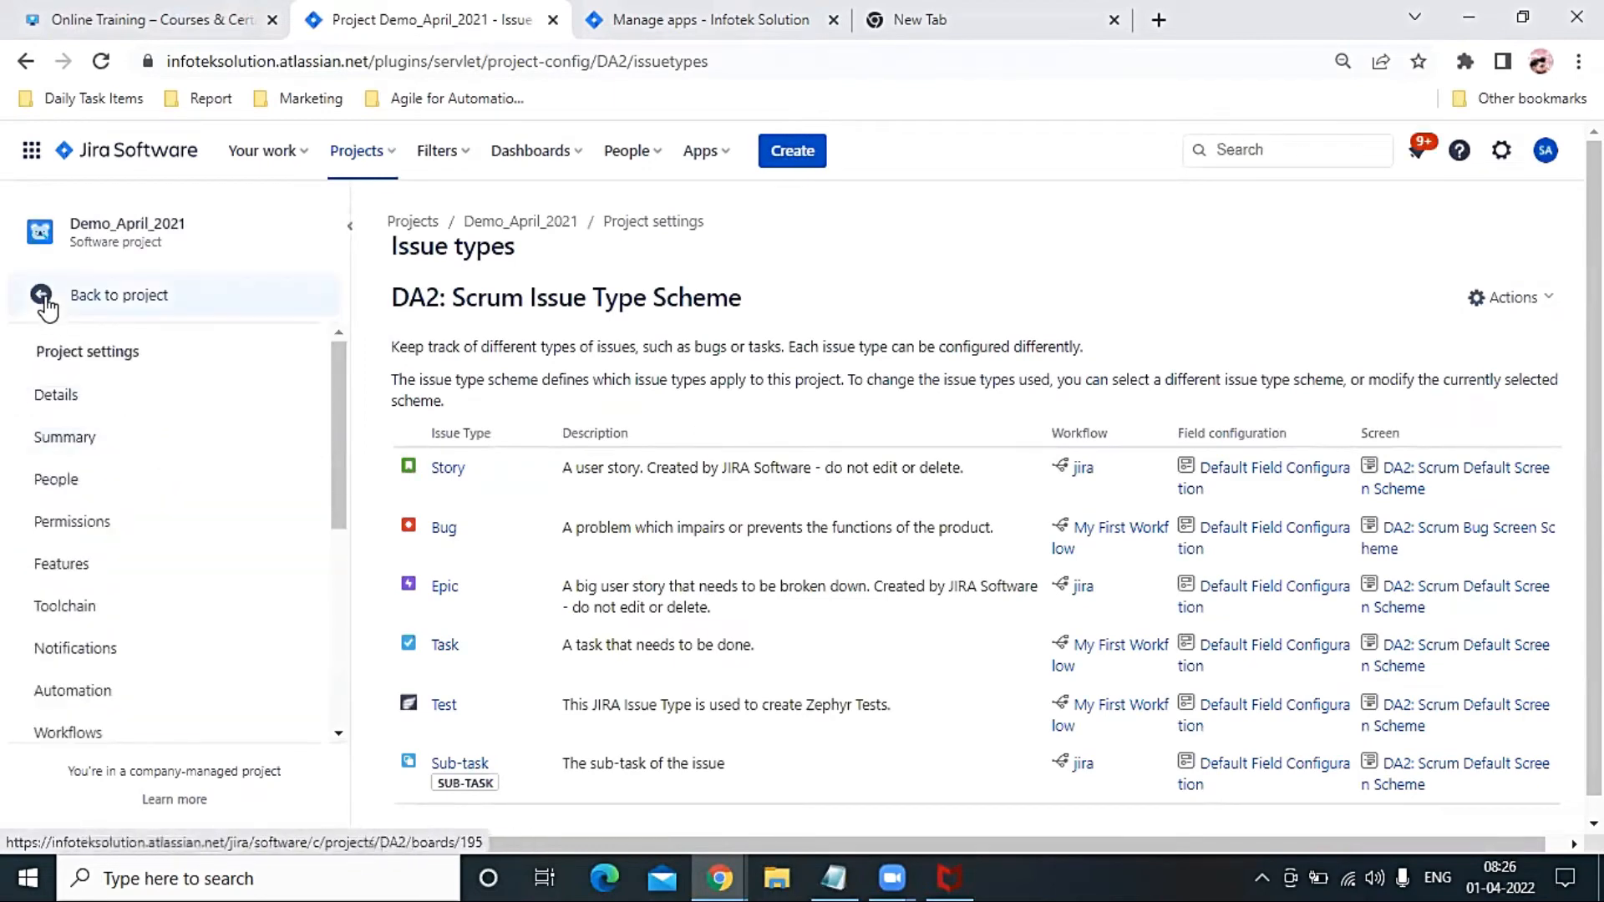
{"action": "left_click", "coordinate": [119, 295]}
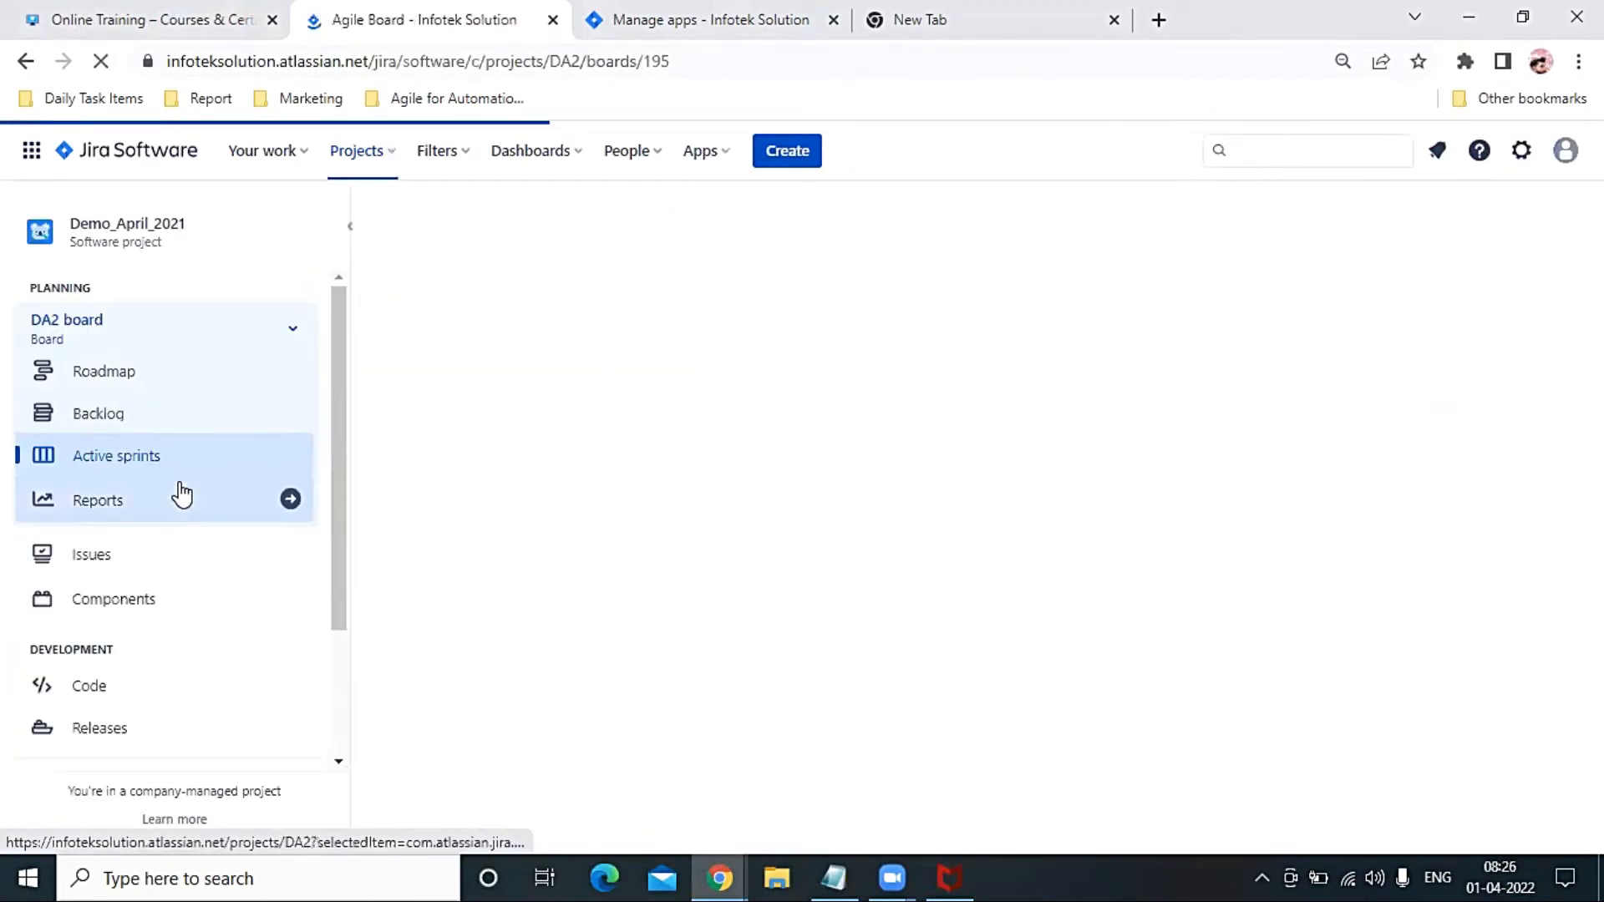
{"action": "left_click", "coordinate": [98, 413]}
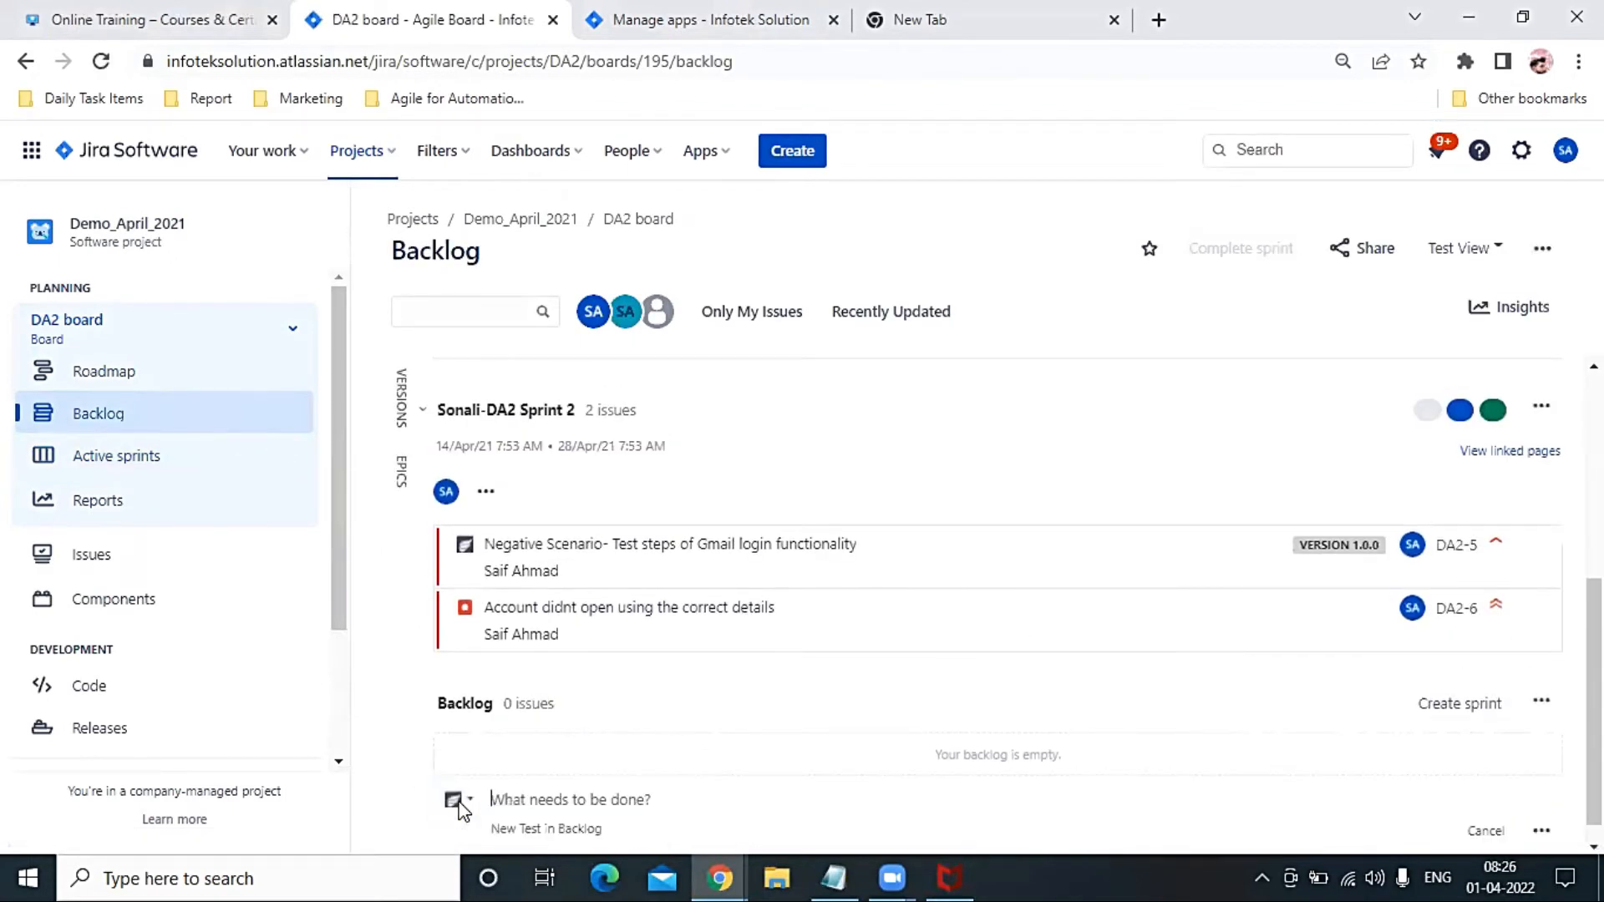
{"action": "left_click", "coordinate": [459, 800]}
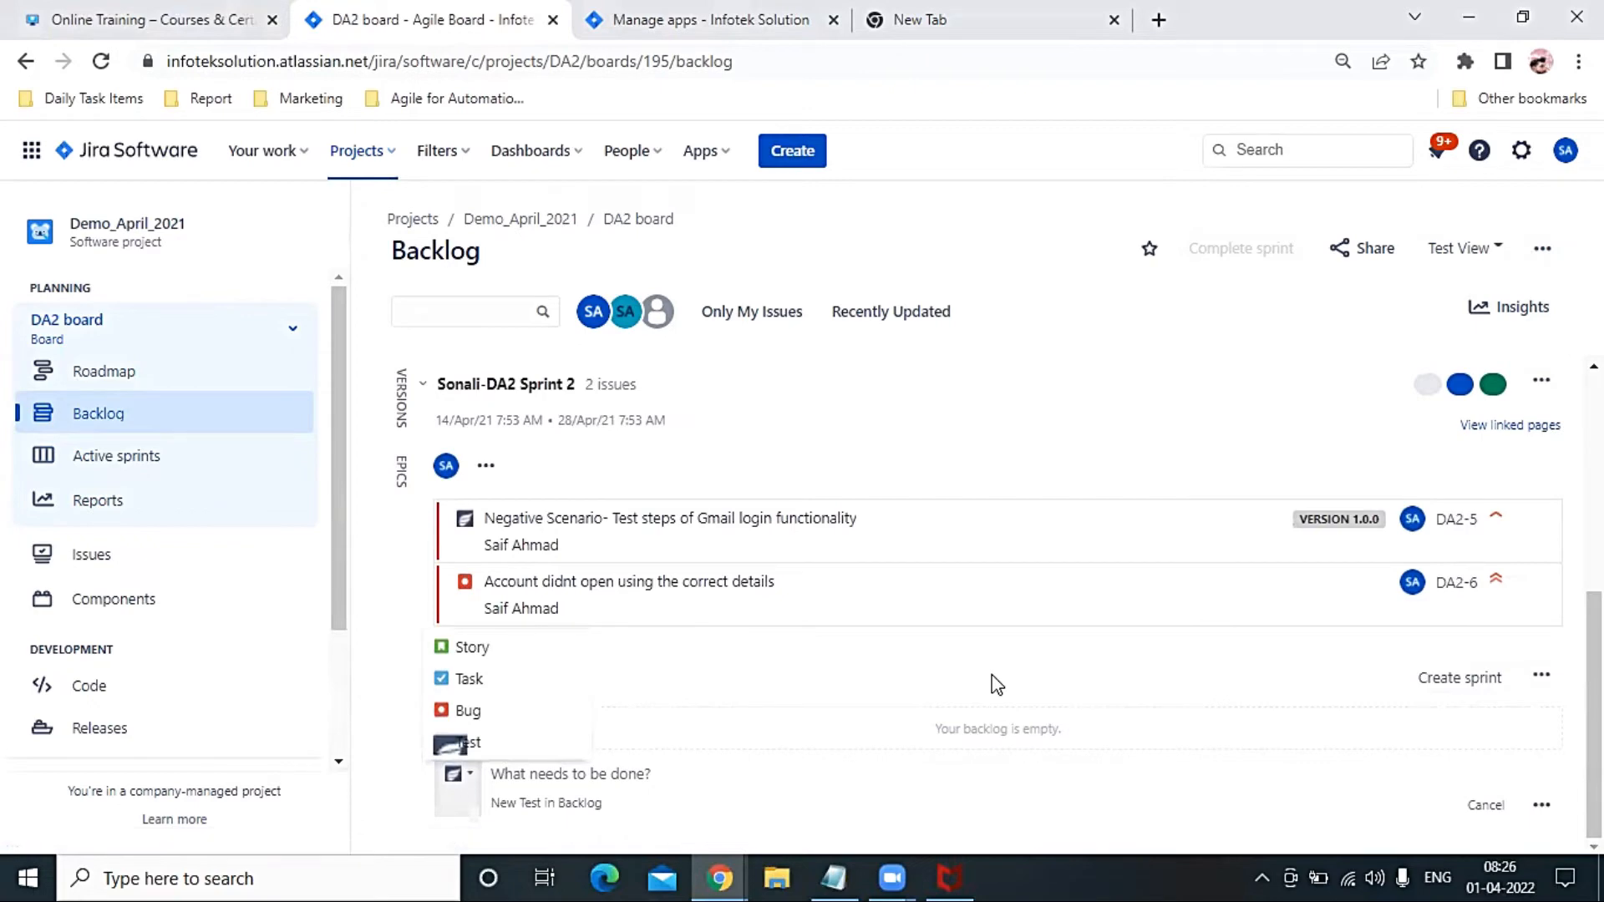
{"action": "mouse_move", "coordinate": [752, 710]}
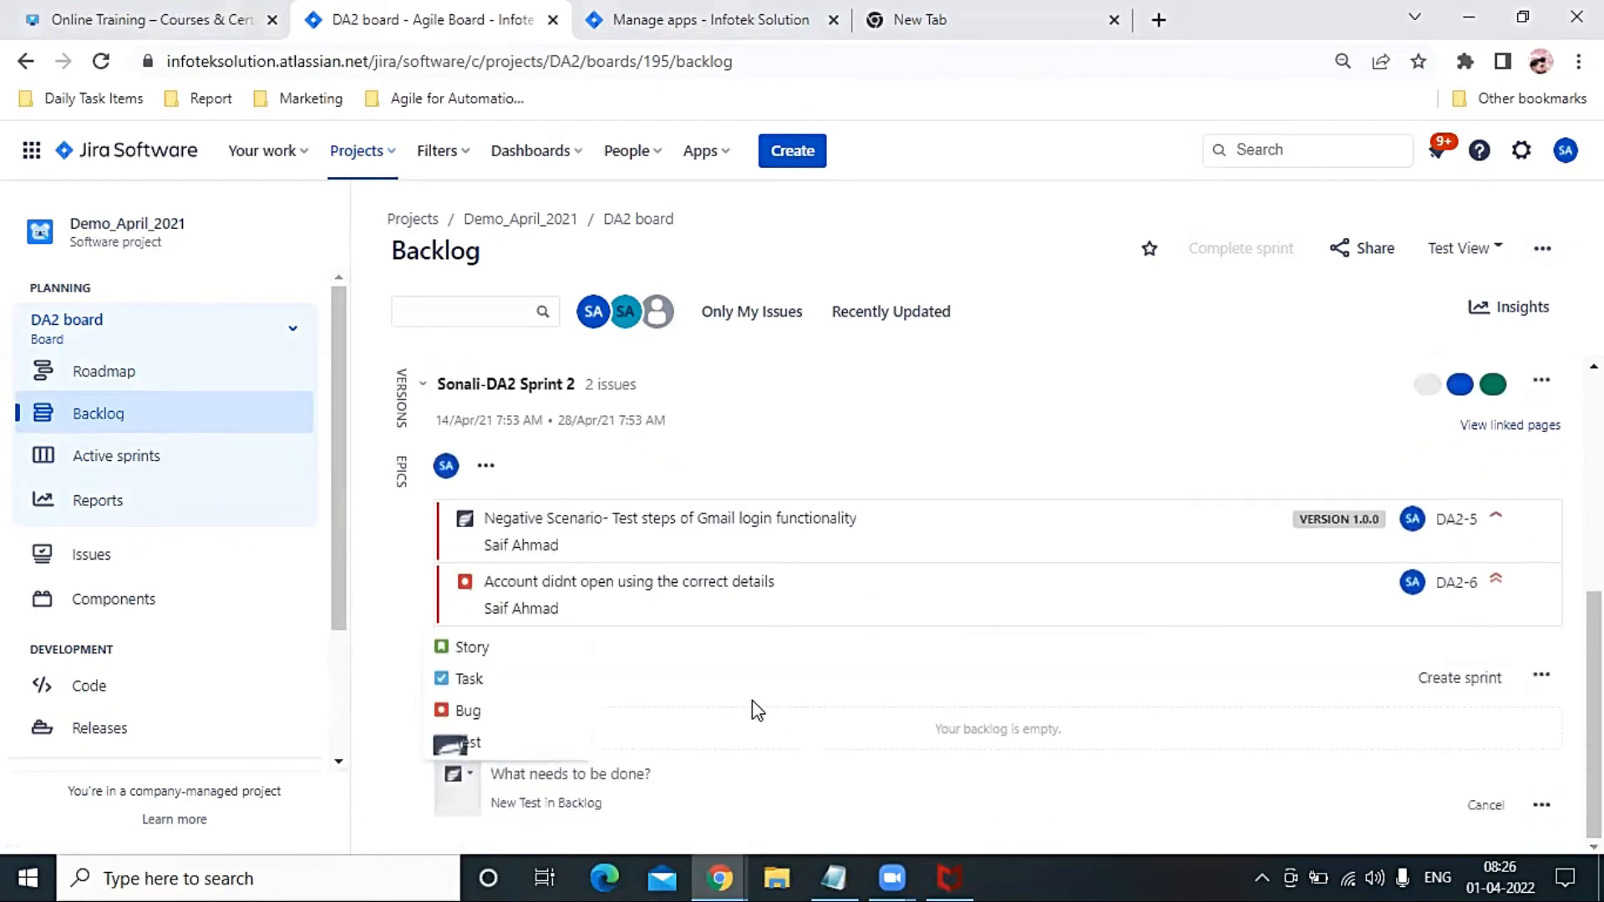
{"action": "mouse_move", "coordinate": [597, 696]}
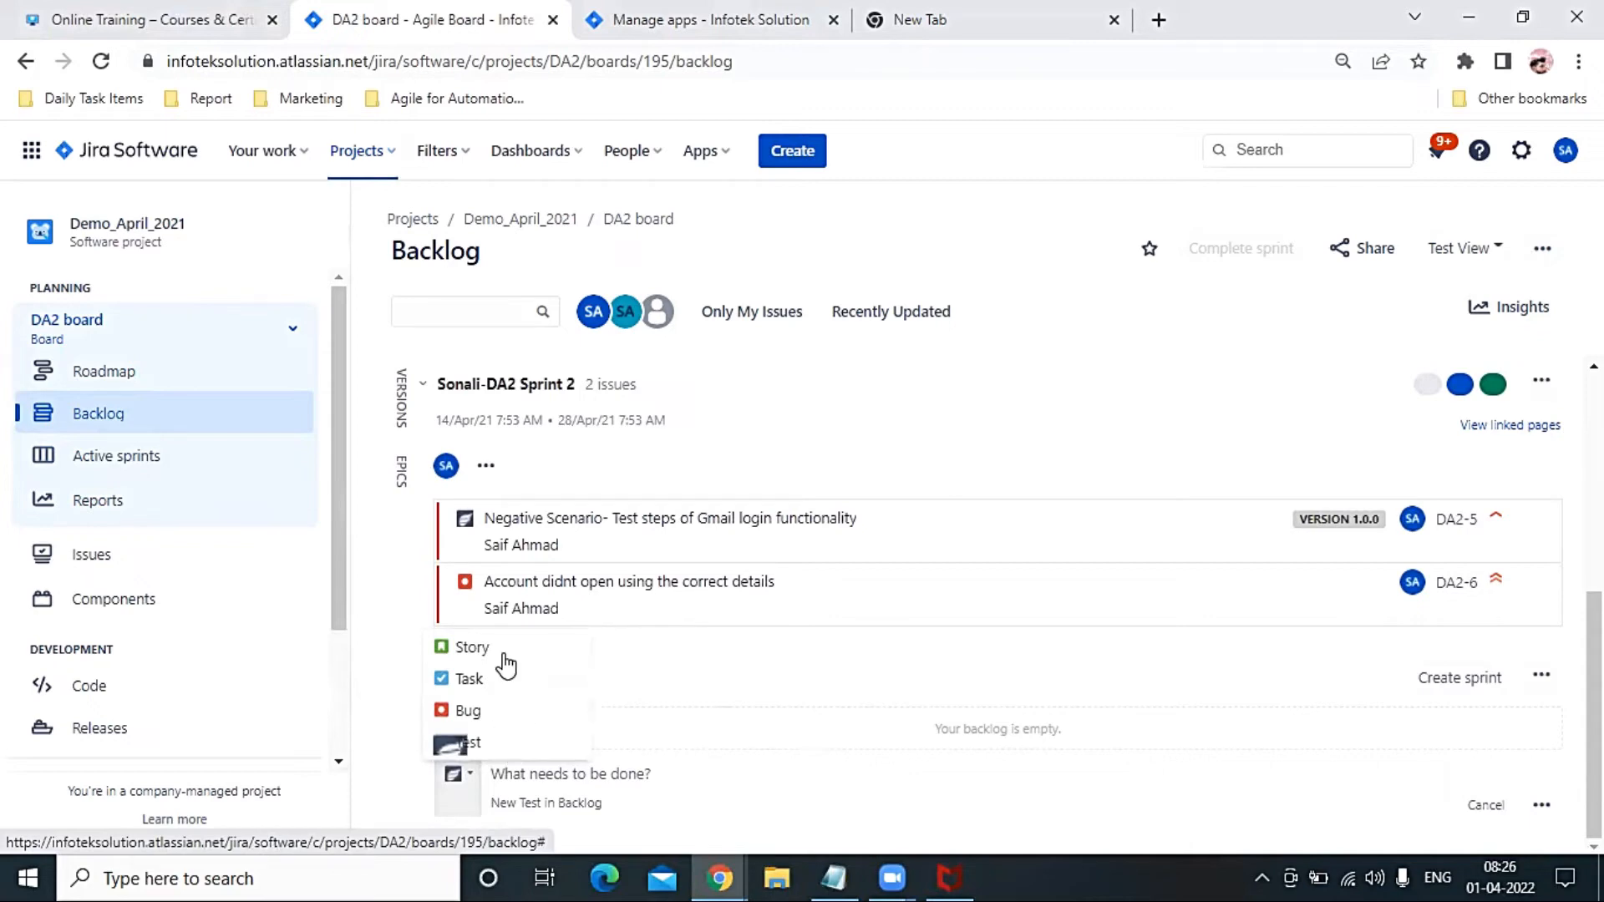
{"action": "mouse_move", "coordinate": [625, 805]}
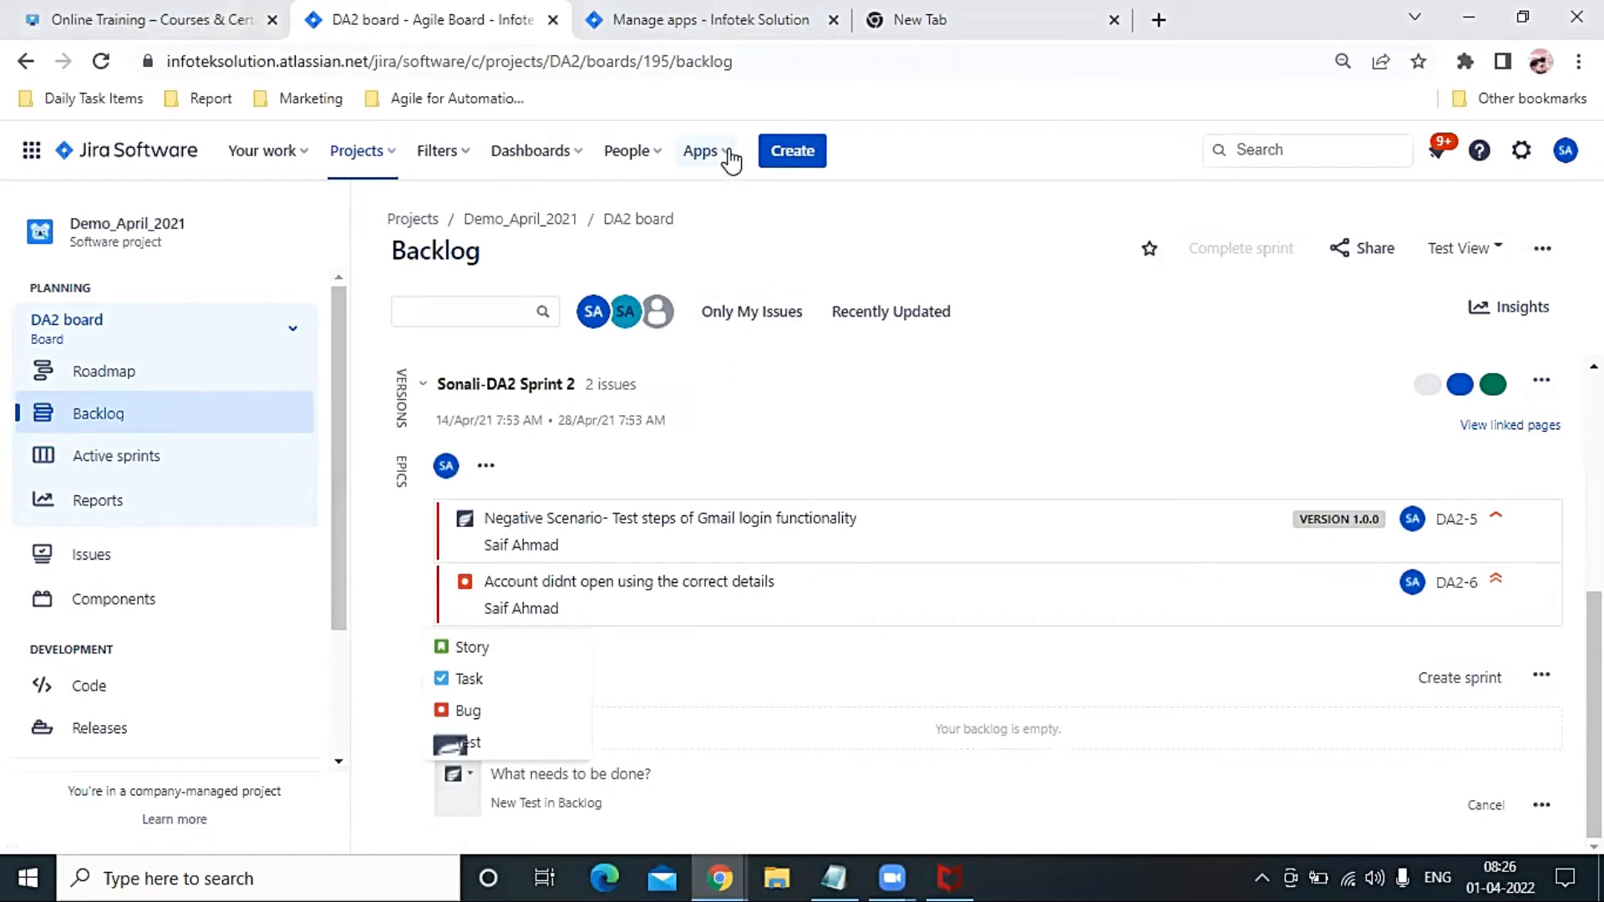
- Start a Demo_April_2021 issue of type Test and show the form's more-options menu
{"action": "left_click", "coordinate": [792, 150]}
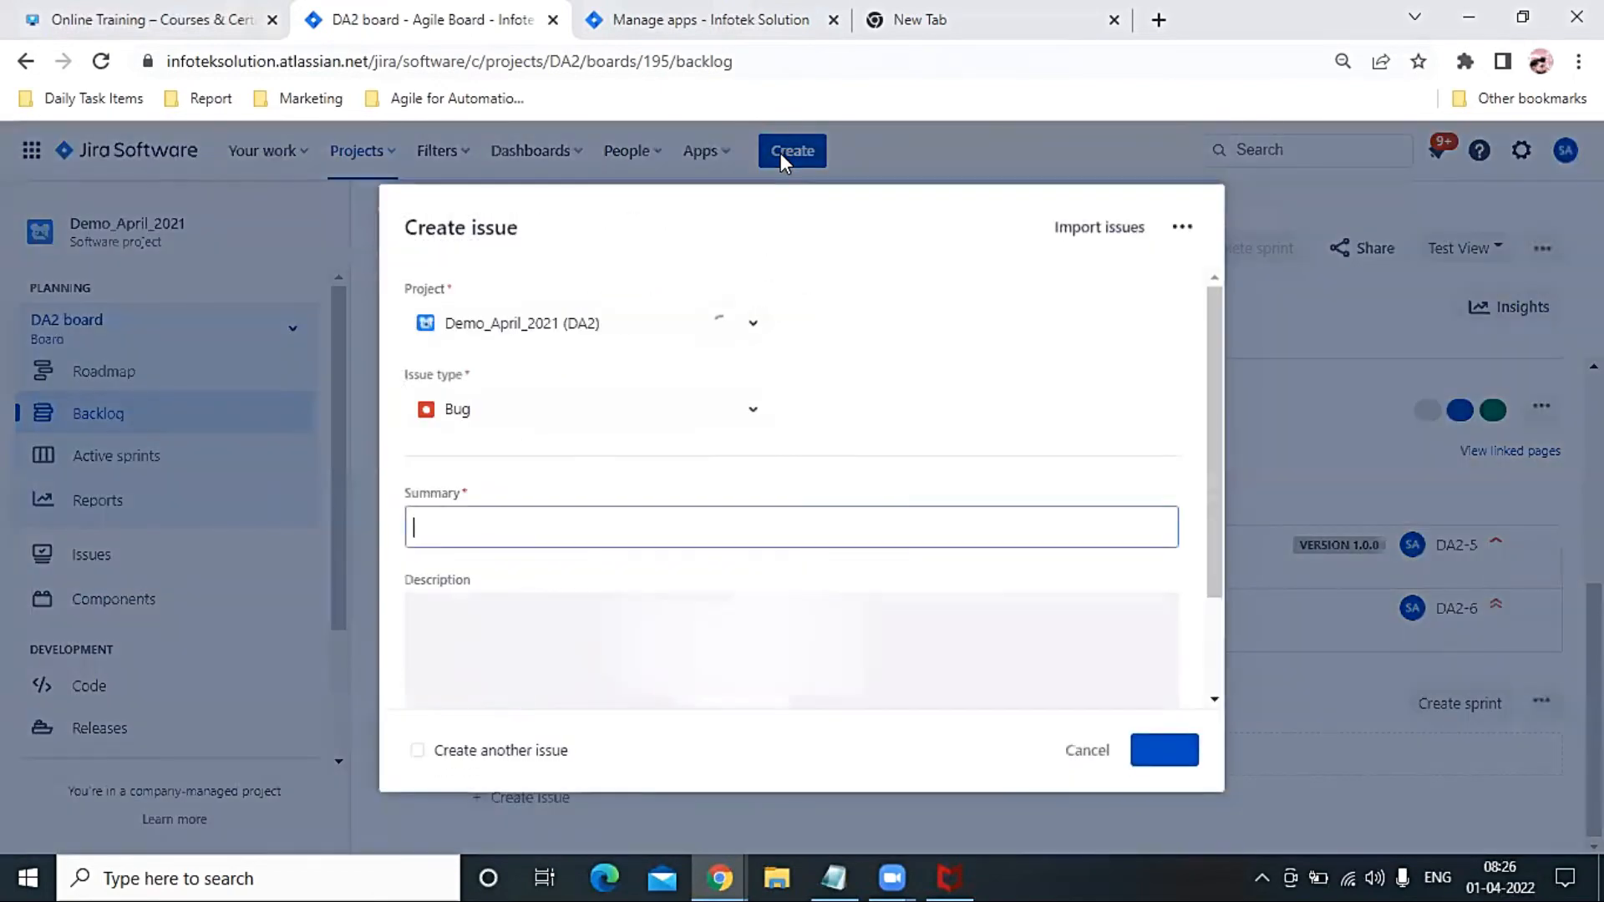
{"action": "left_click", "coordinate": [589, 409]}
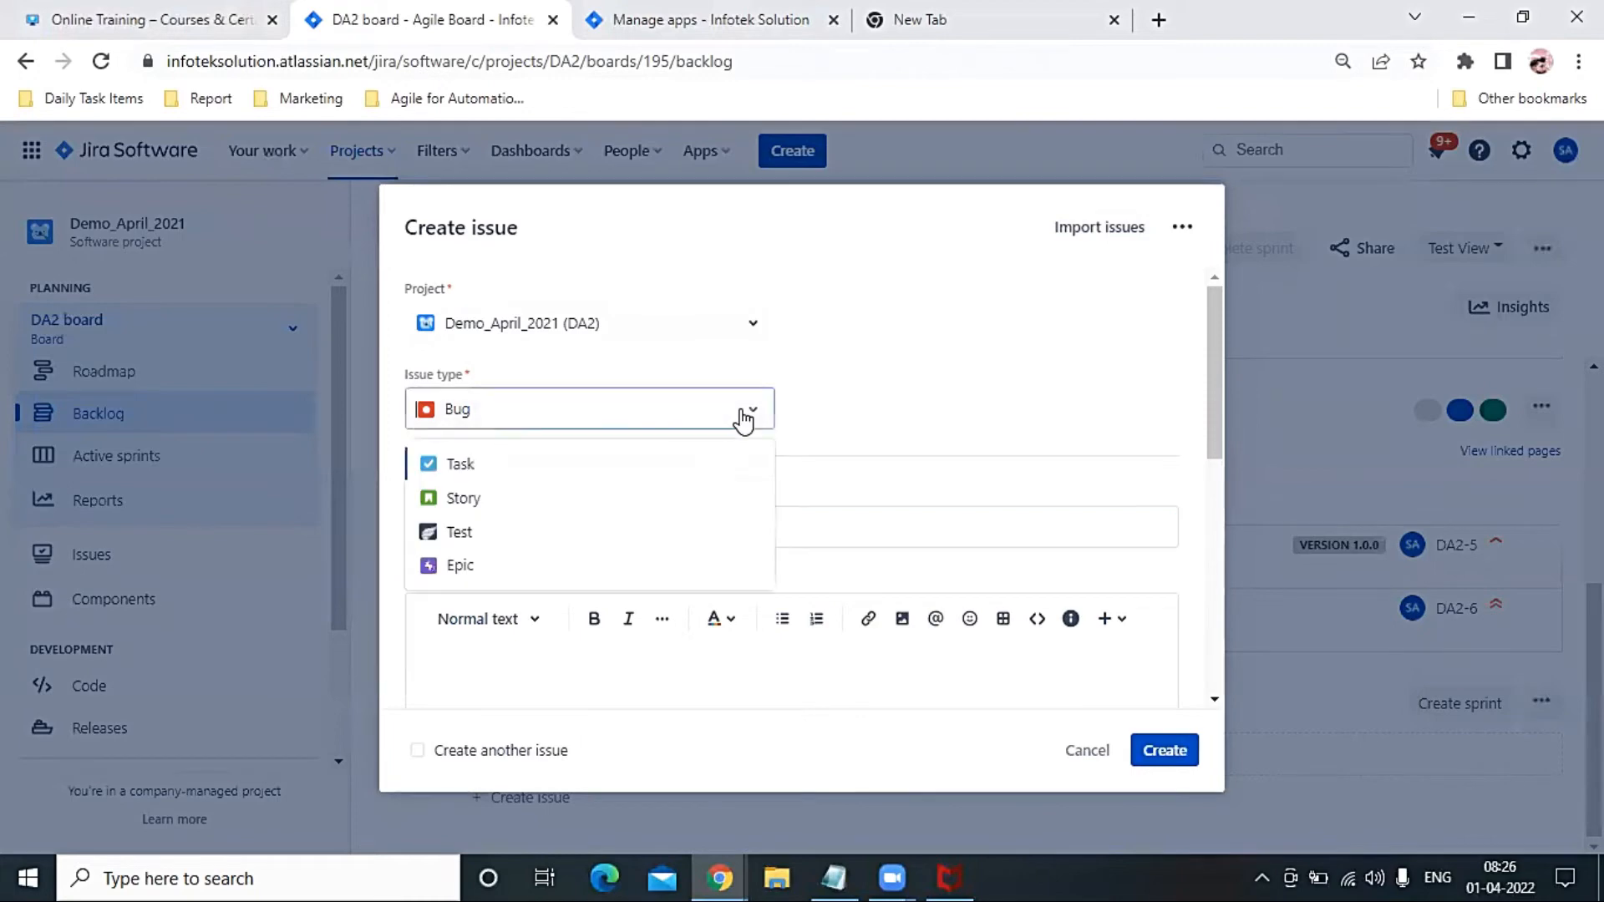
{"action": "left_click", "coordinate": [458, 531]}
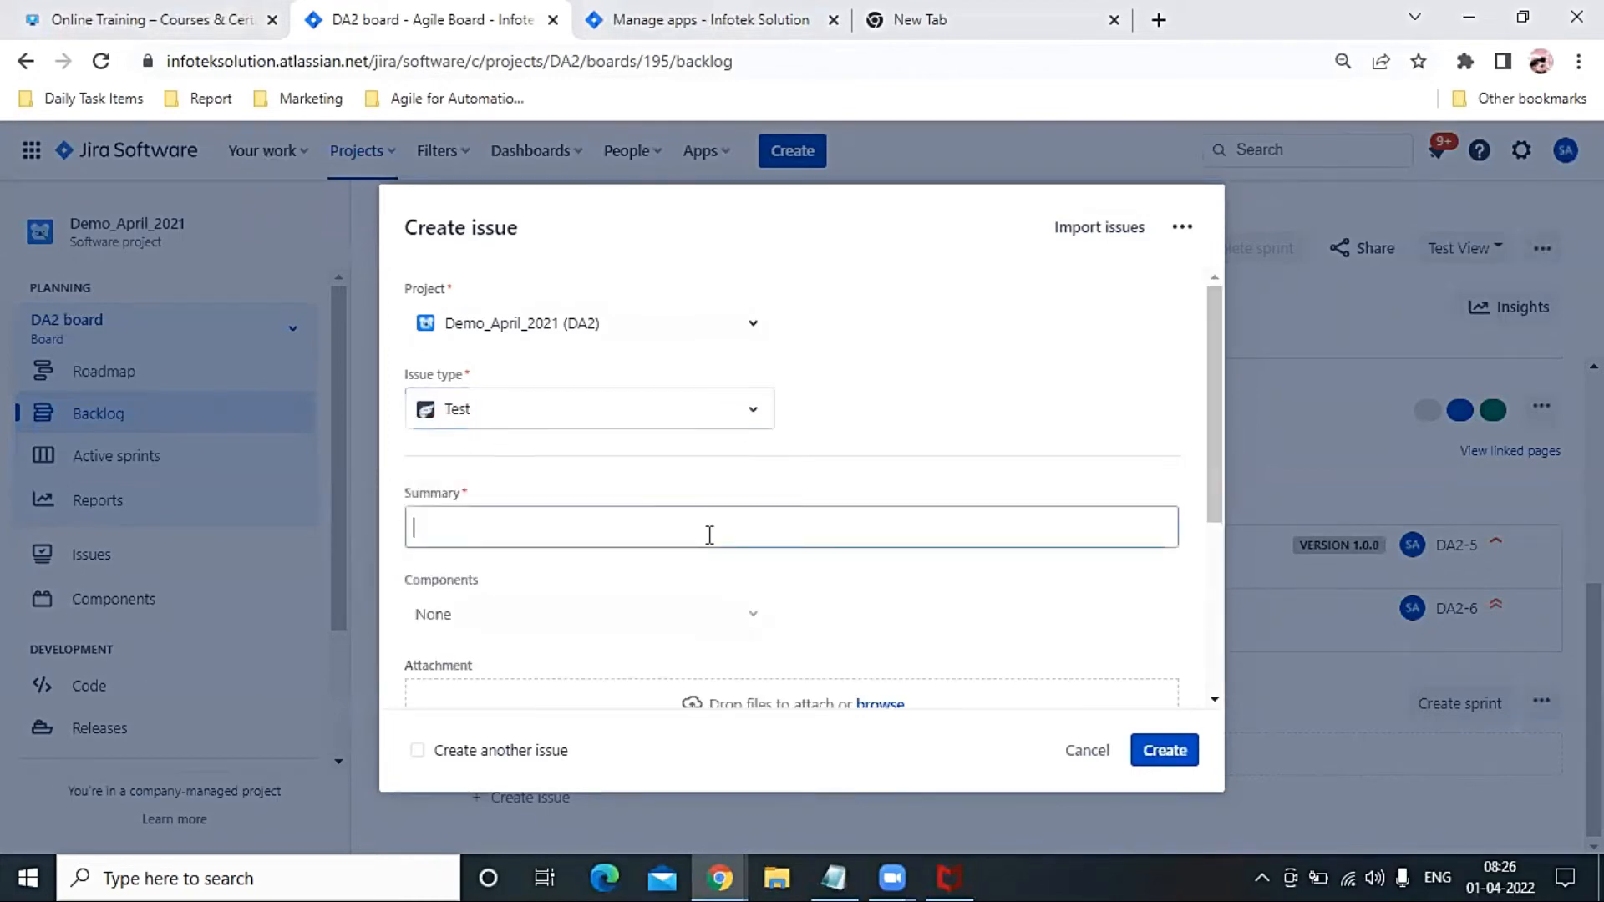
{"action": "scroll", "scroll_direction": "down", "scroll_amount": 3}
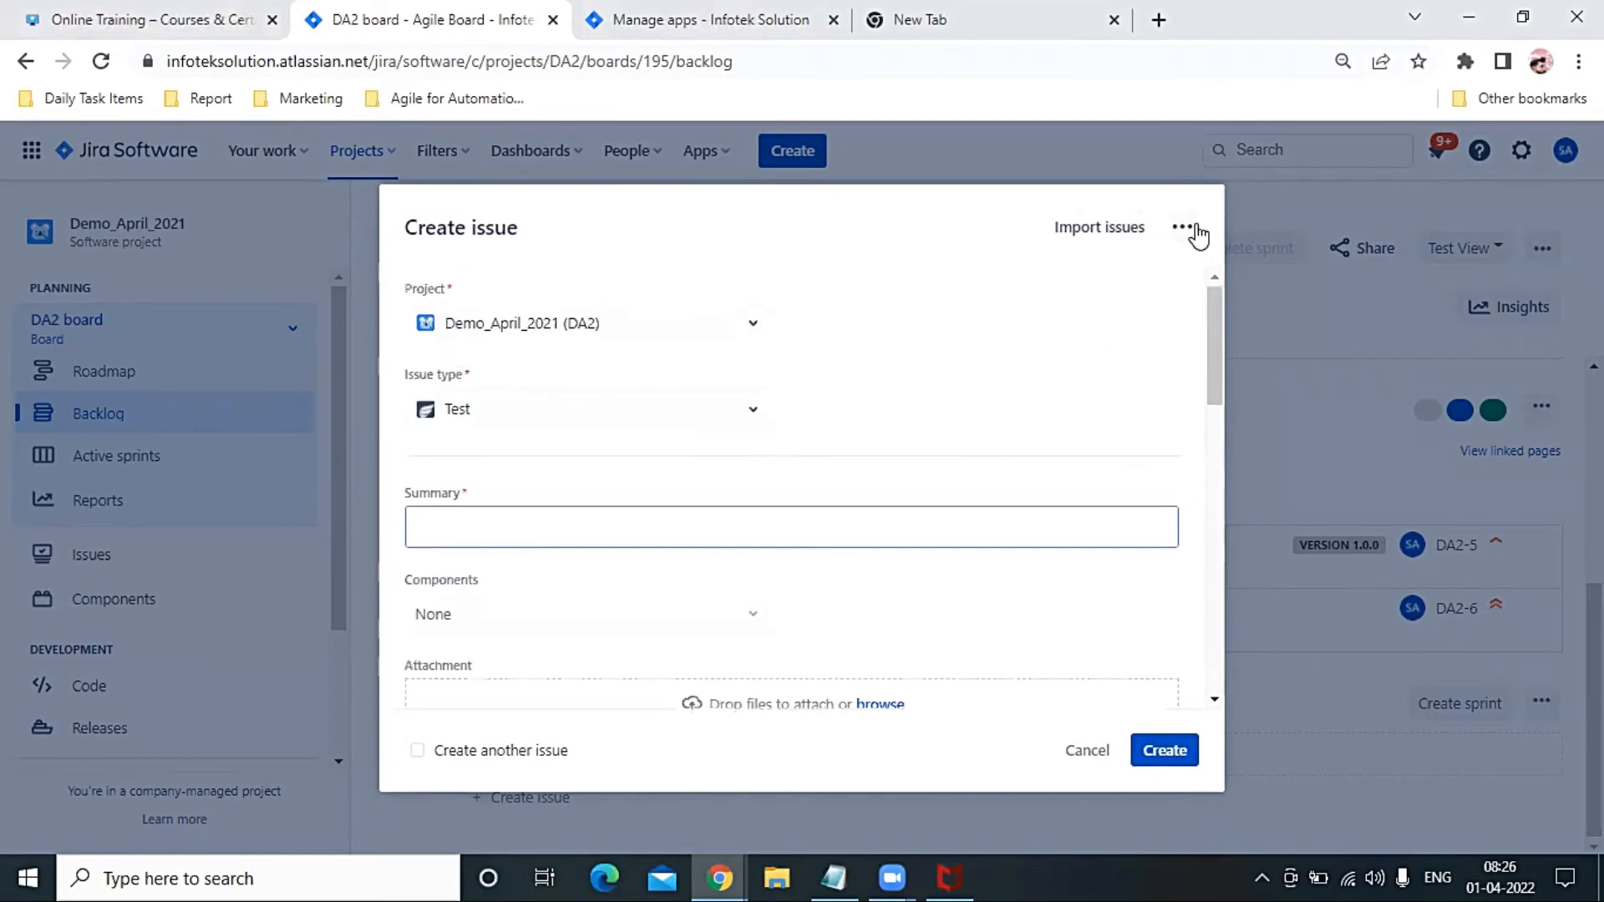
{"action": "left_click", "coordinate": [1182, 227]}
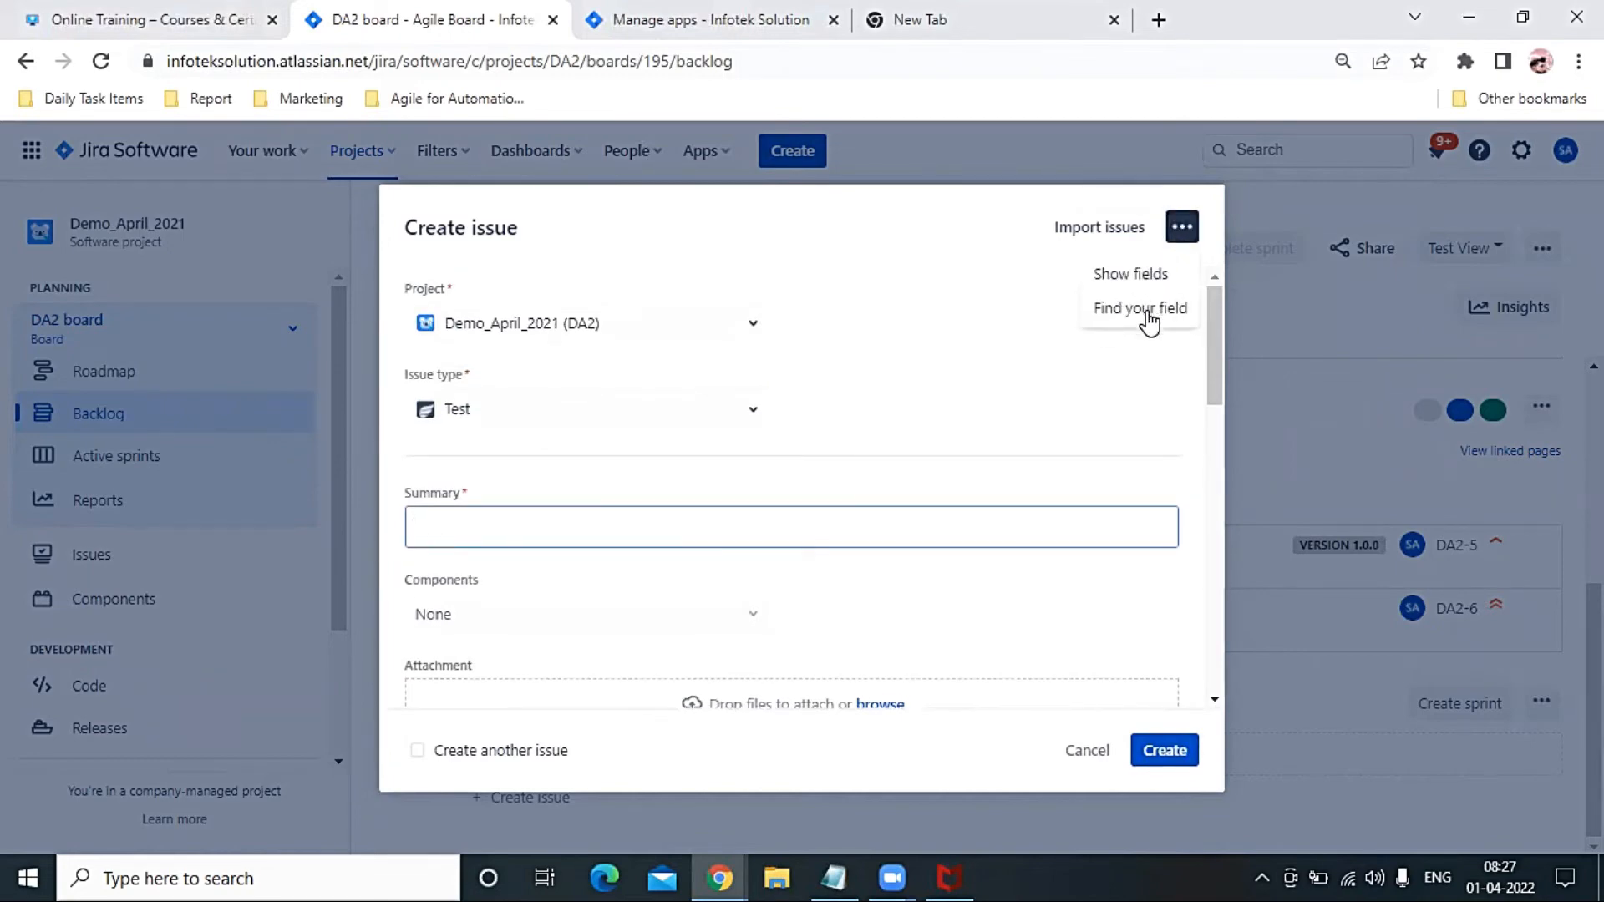
- Browse the Show fields and Find your field lists, then dismiss them back to the DA2 backlog
{"action": "left_click", "coordinate": [1130, 273]}
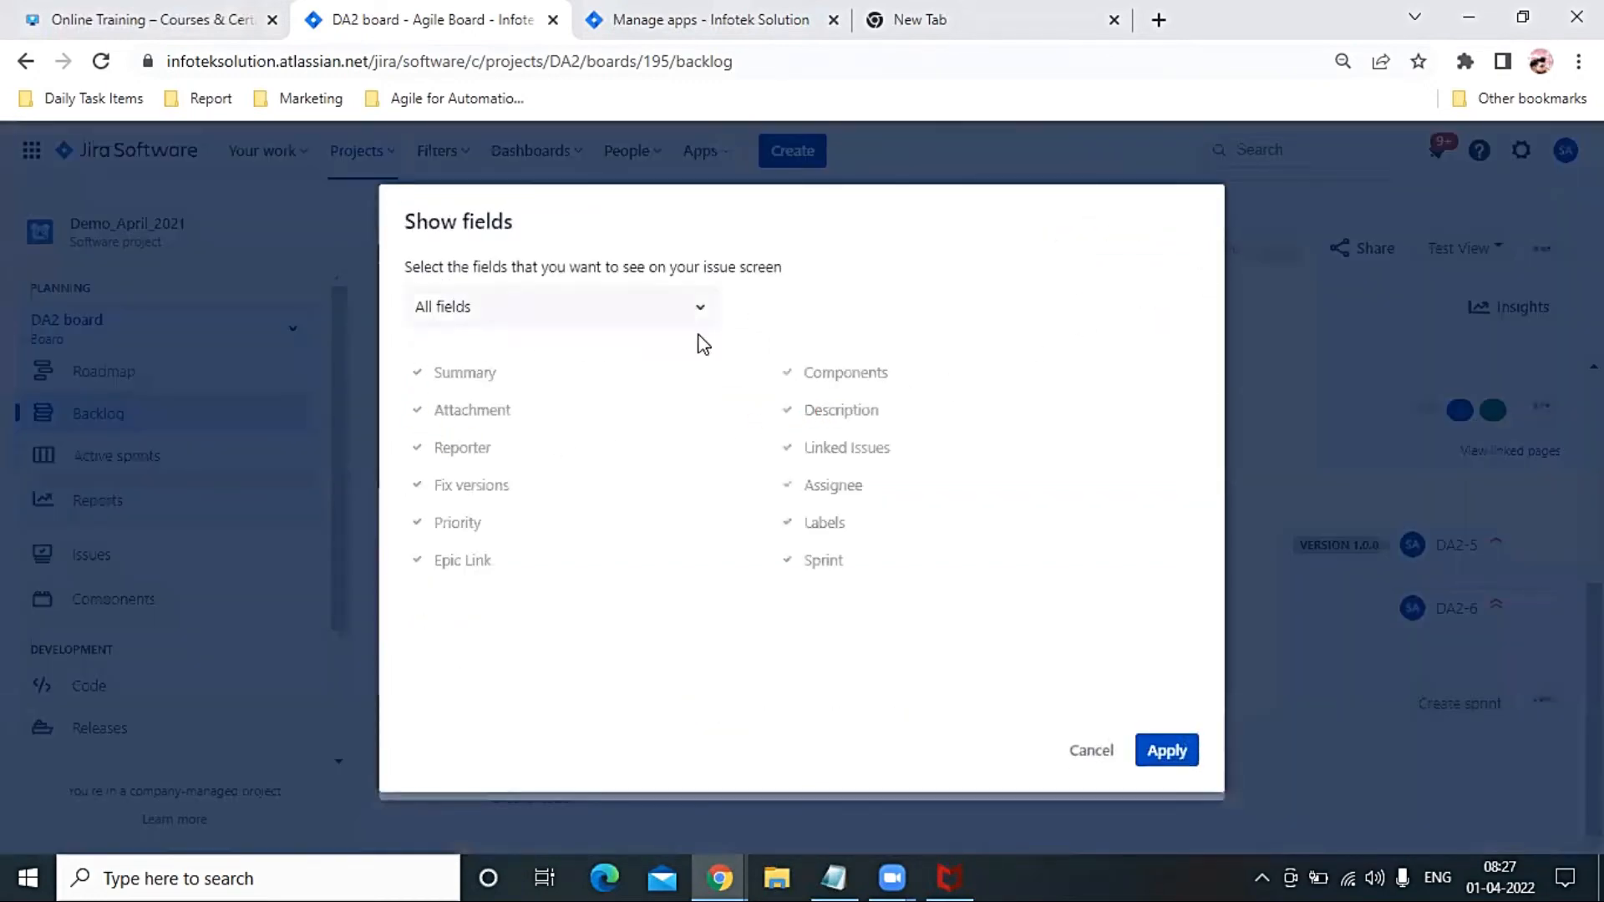
{"action": "left_click", "coordinate": [1167, 750]}
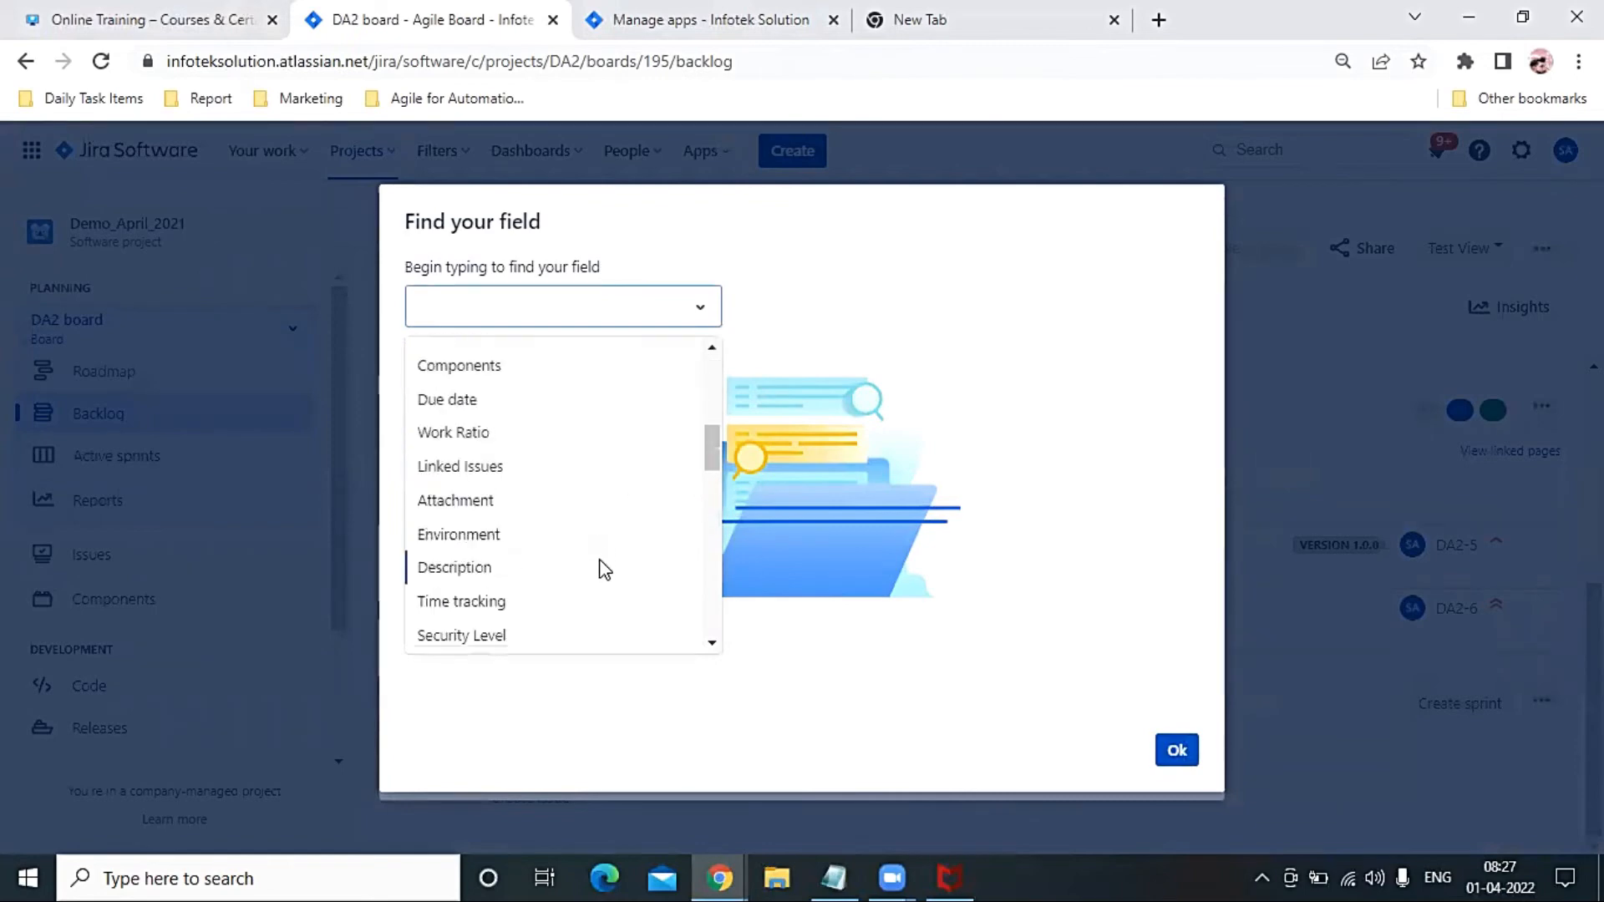
{"action": "scroll", "scroll_direction": "down", "scroll_amount": 3}
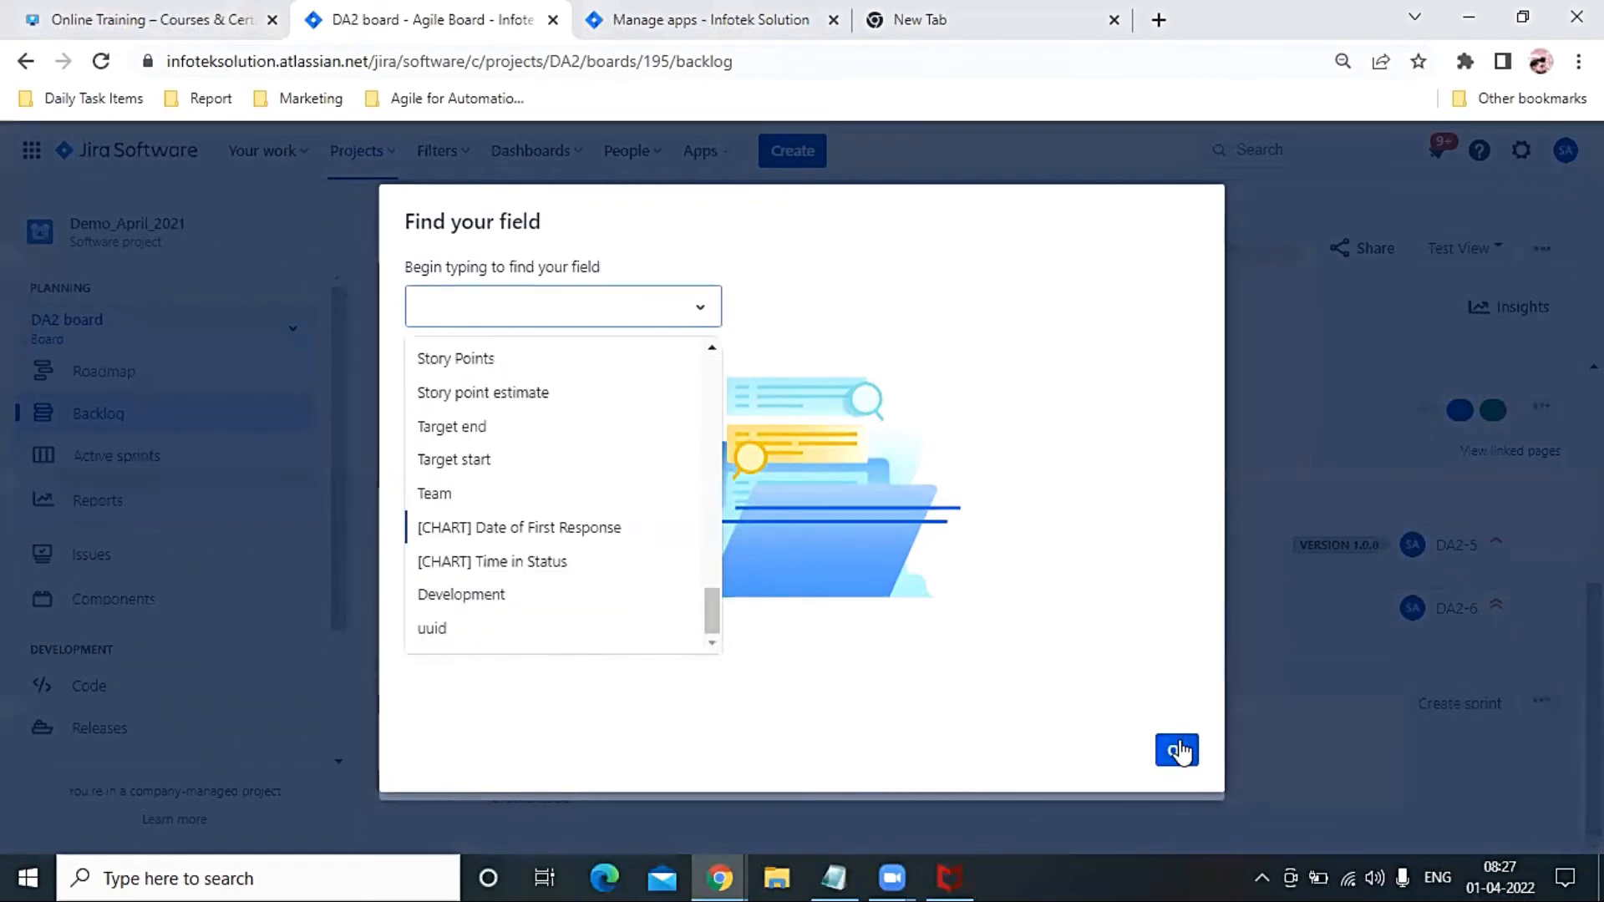
{"action": "left_click", "coordinate": [1176, 751]}
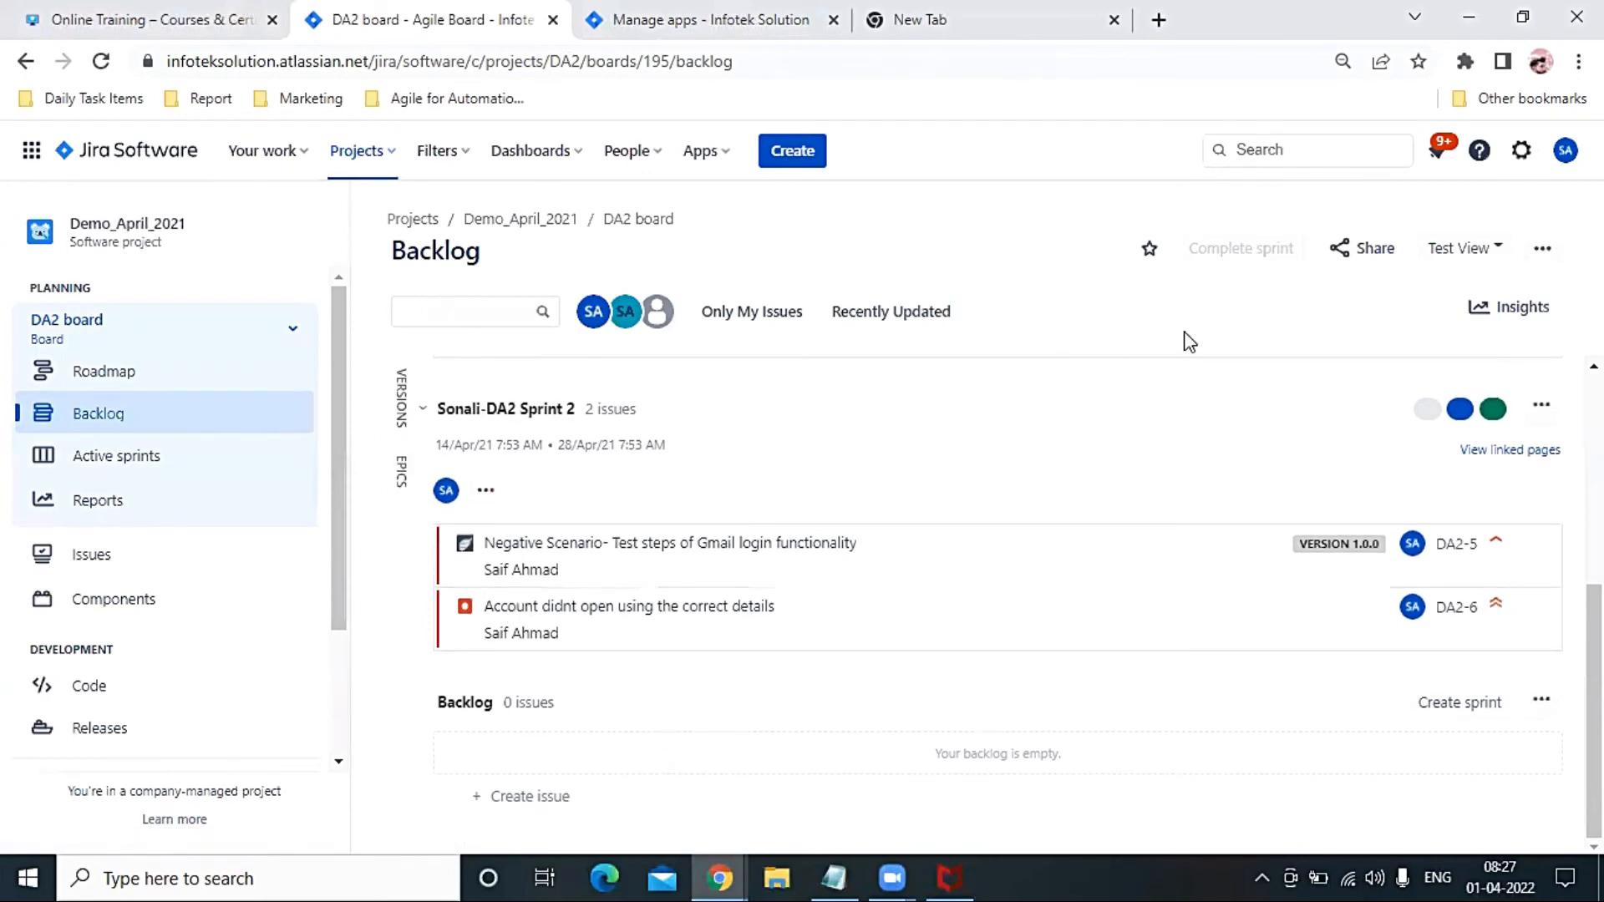
{"action": "mouse_move", "coordinate": [1062, 735]}
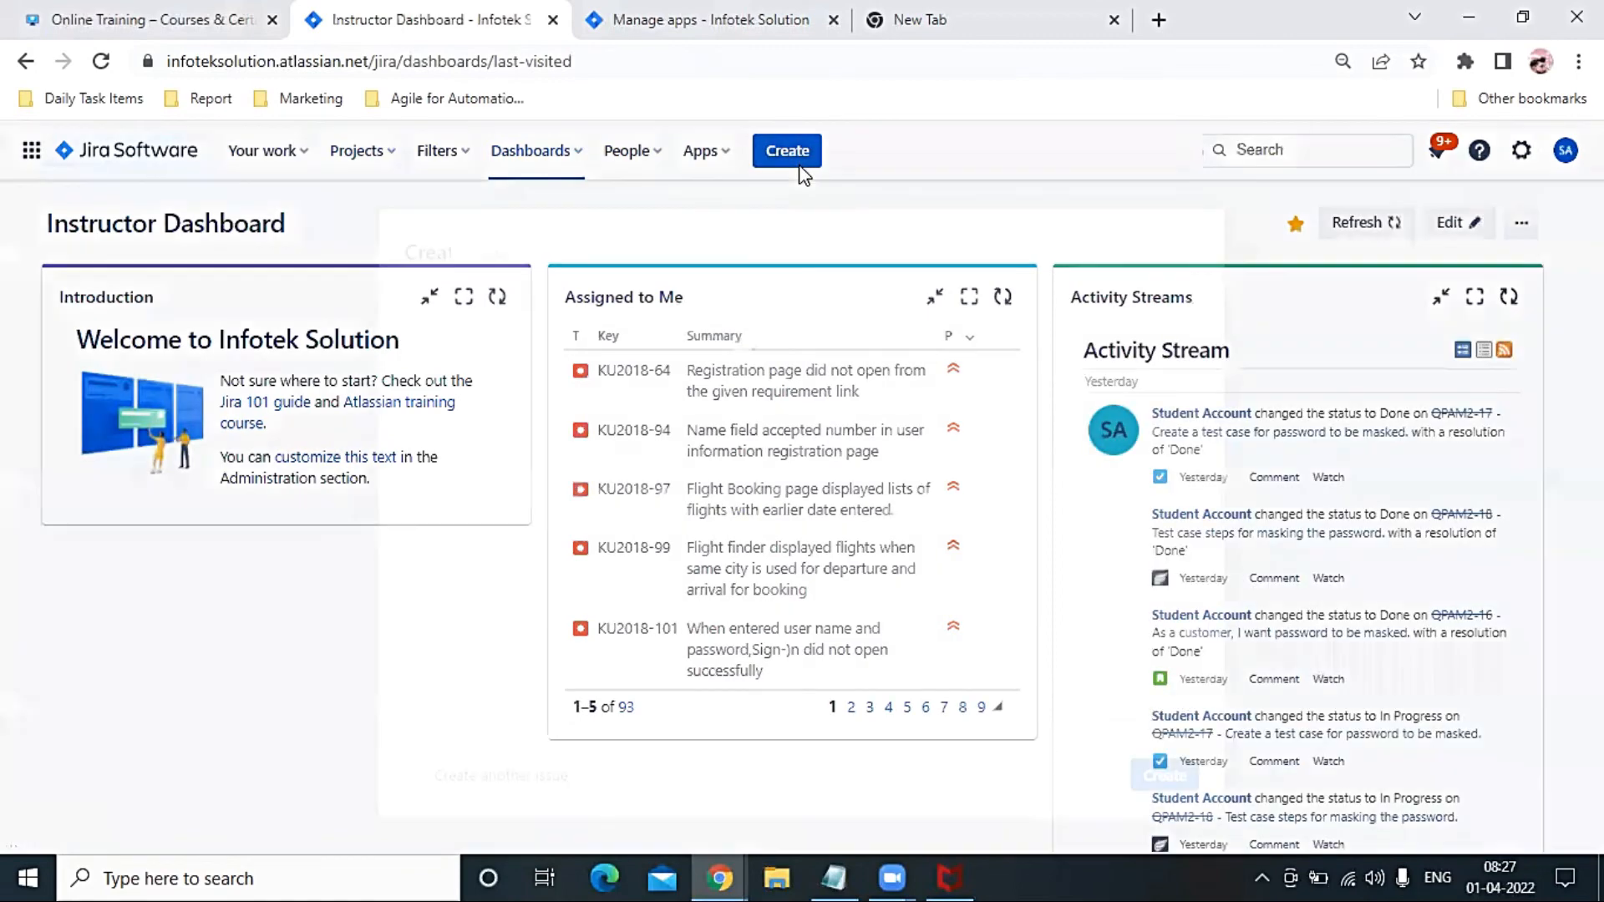
- Open a Create issue form (Demo_April_2021, Bug) from the Instructor Dashboard and cancel it
{"action": "left_click", "coordinate": [786, 151]}
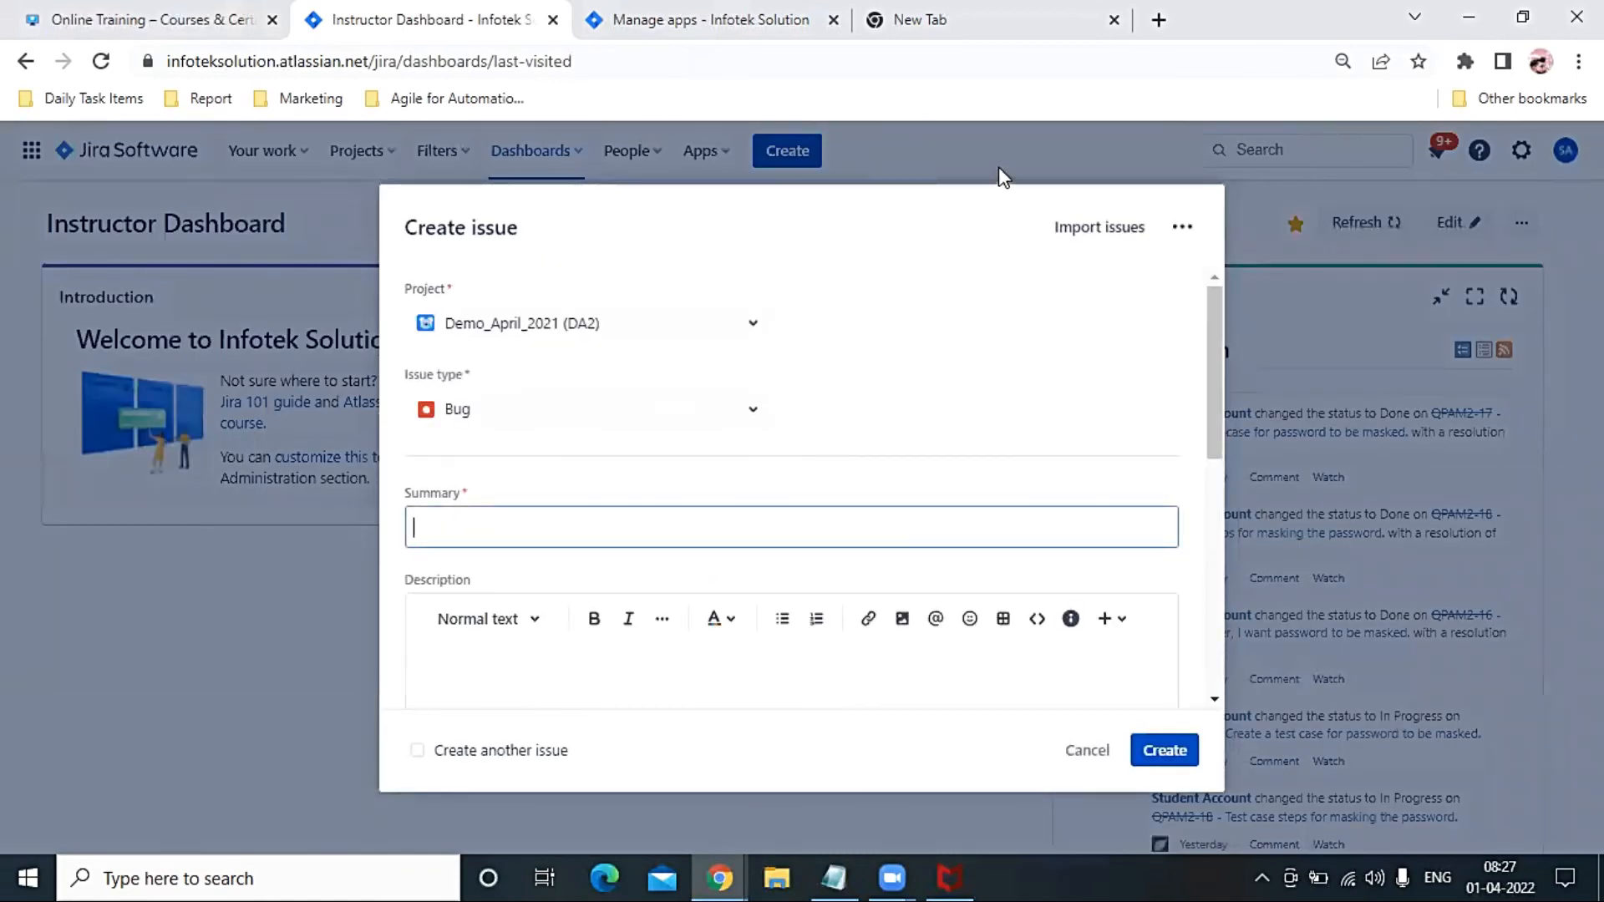
{"action": "left_click", "coordinate": [1086, 750]}
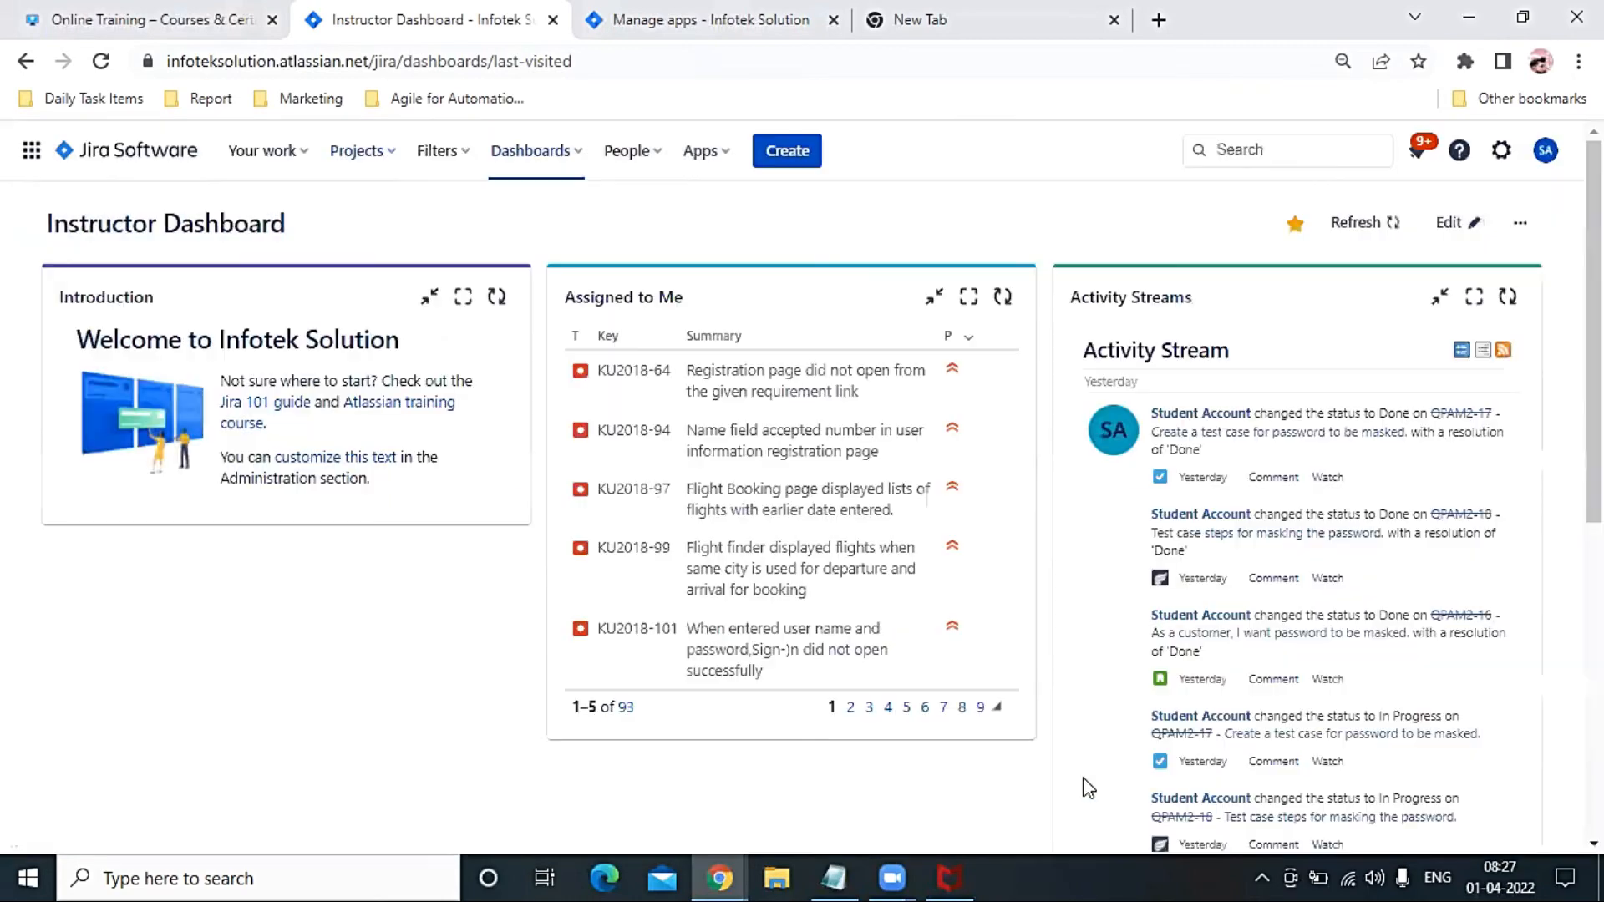